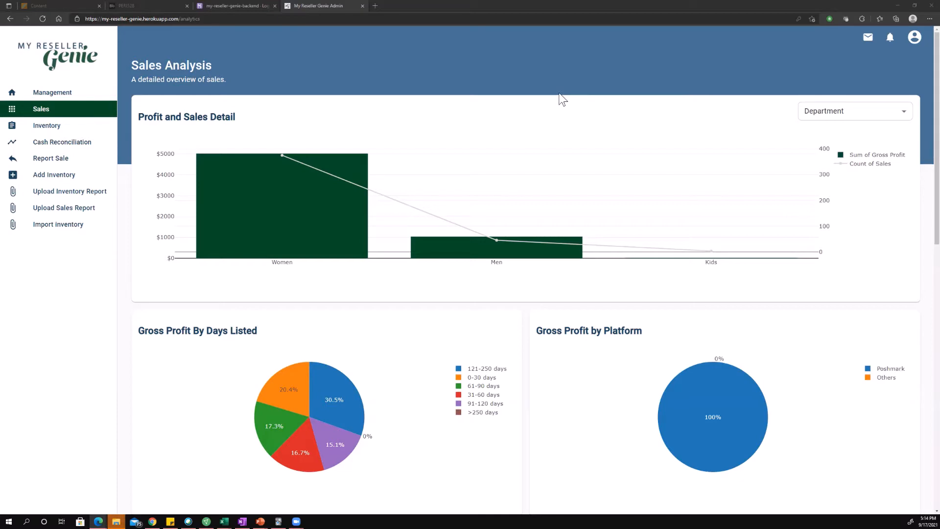
mouse_move(528, 354)
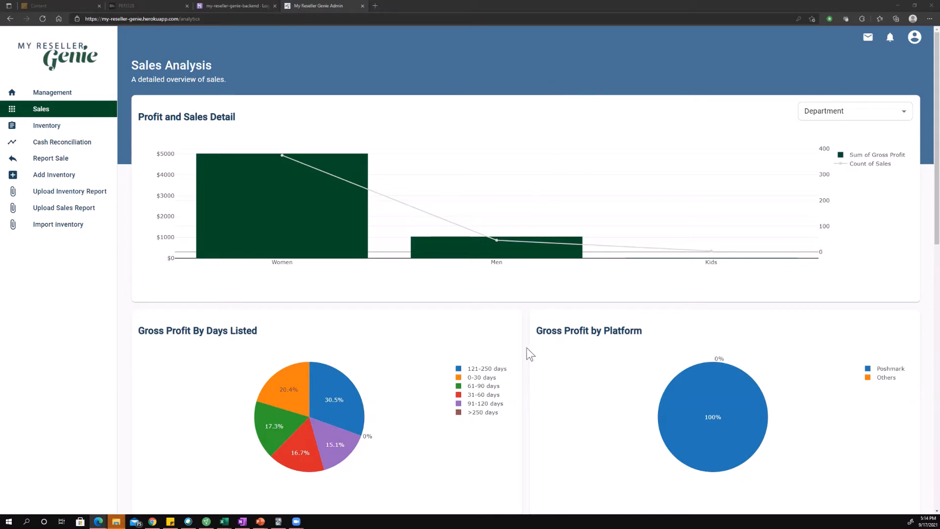
Scroll to the Profit and Sales Detail chart and look over its grouping choices
scroll("down", 3)
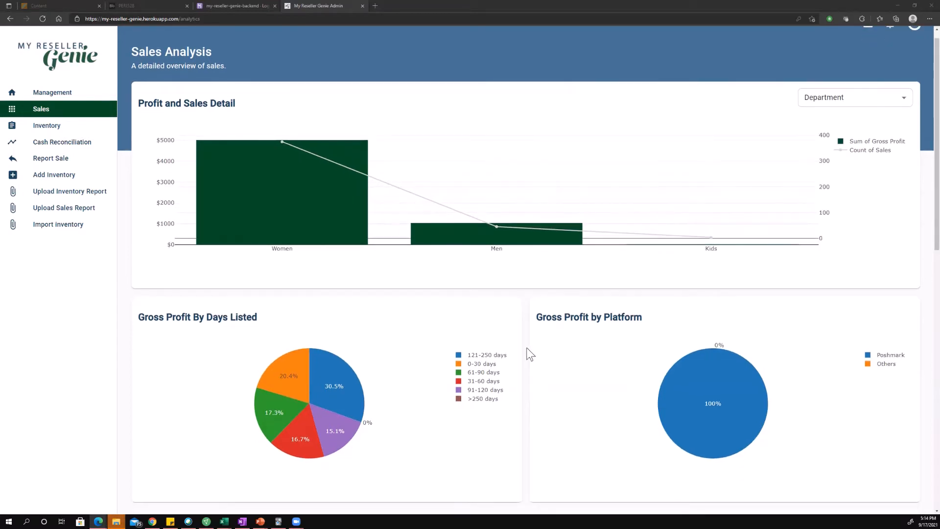
scroll("down", 3)
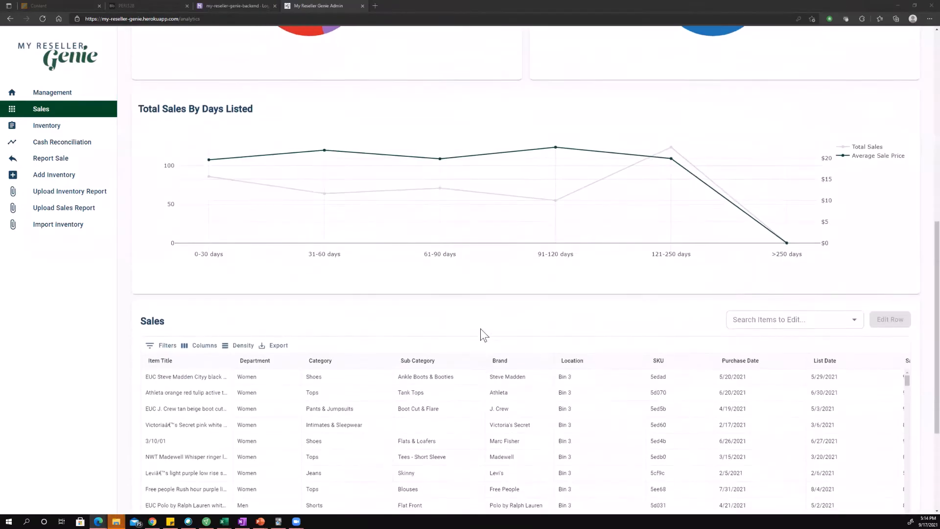
scroll("down", 3)
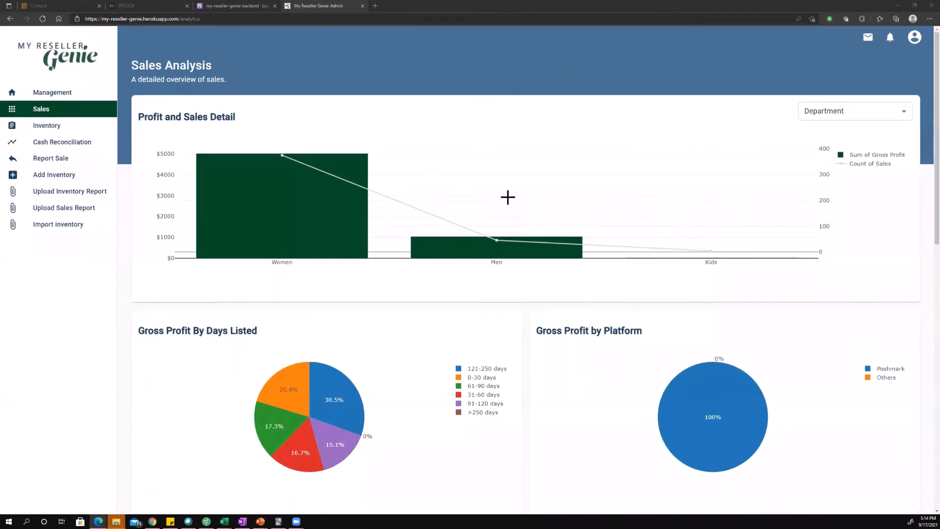
mouse_move(601, 198)
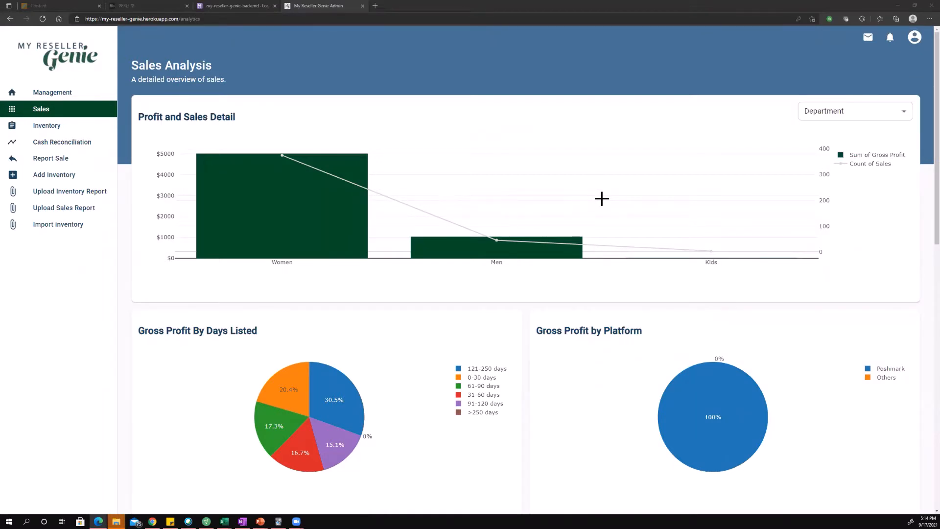
mouse_move(628, 208)
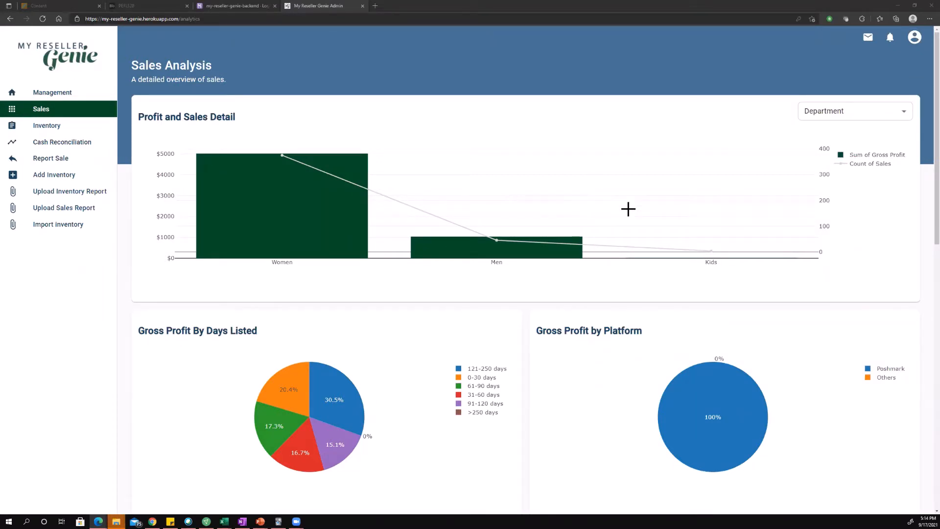
mouse_move(599, 206)
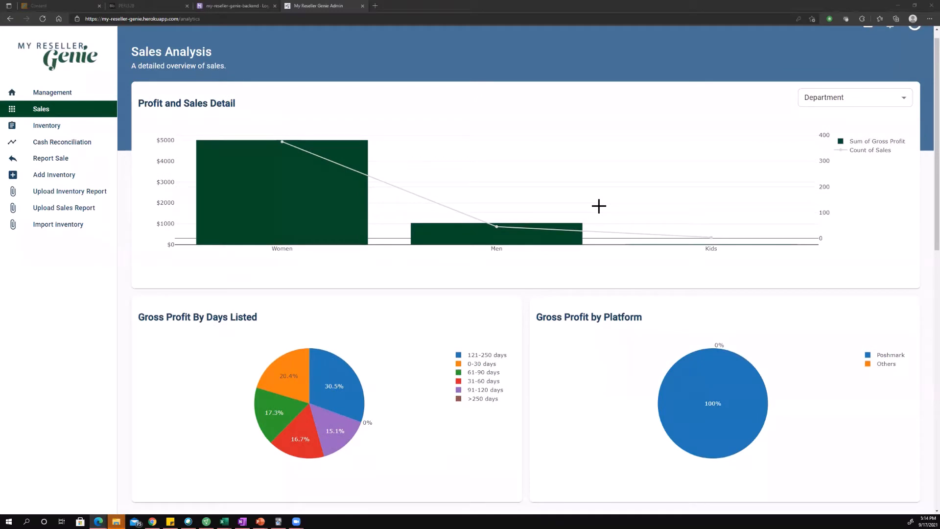
scroll("down", 3)
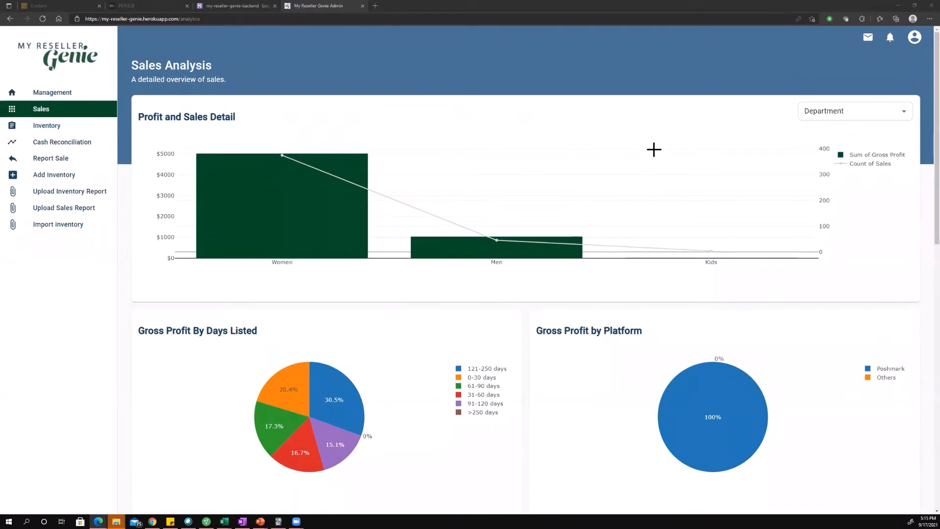
mouse_move(659, 147)
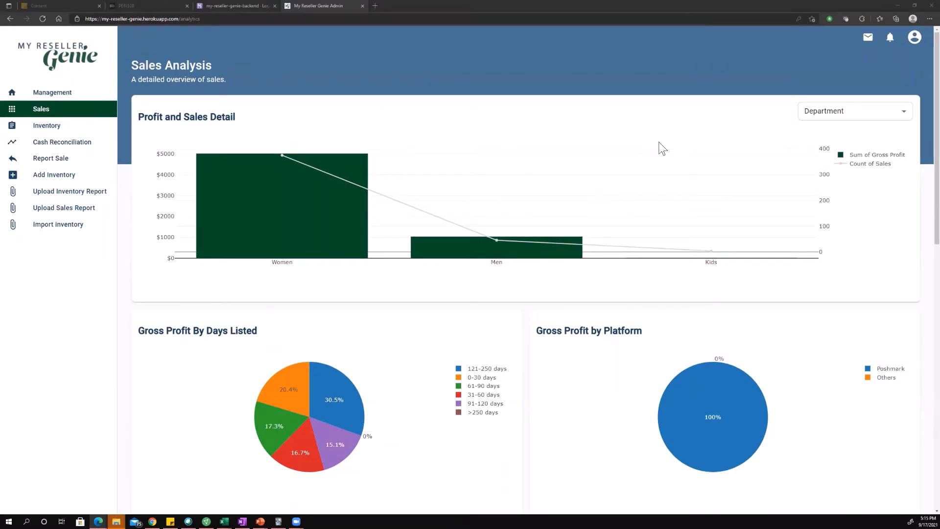
mouse_move(727, 142)
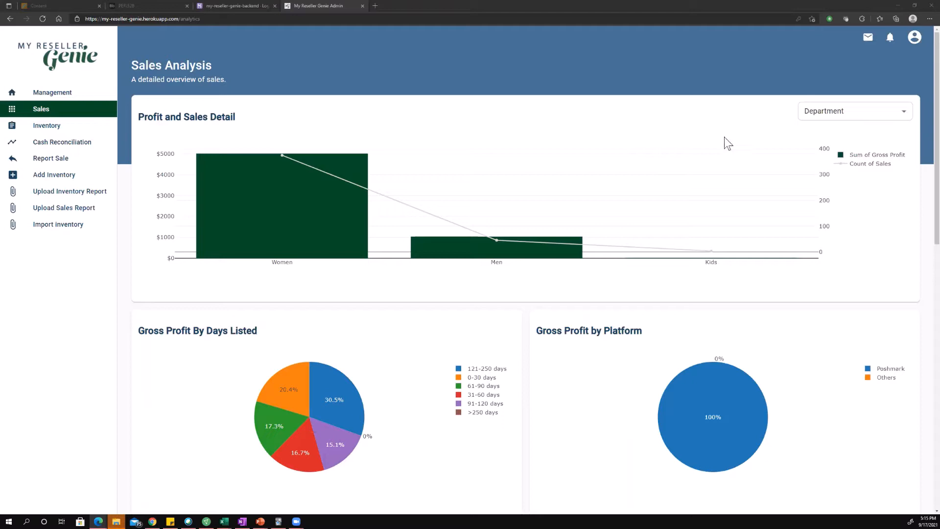
mouse_move(499, 181)
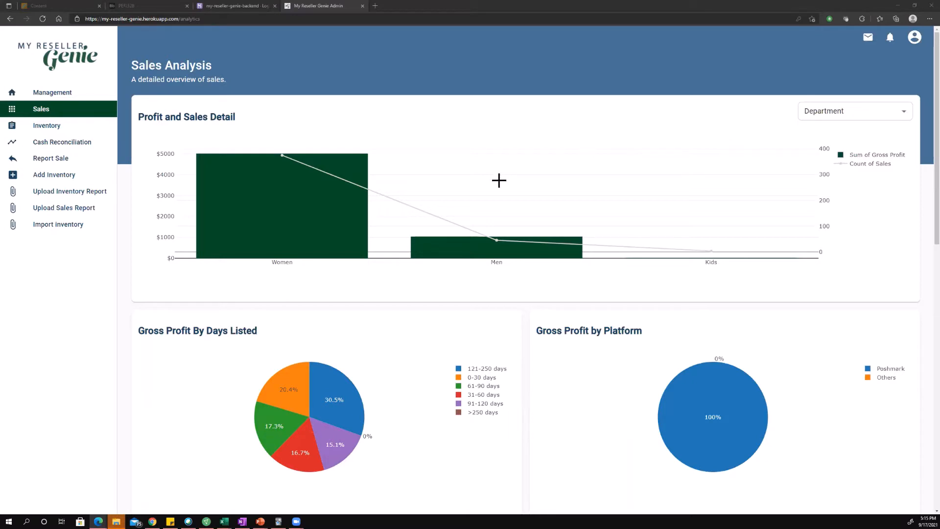
mouse_move(531, 168)
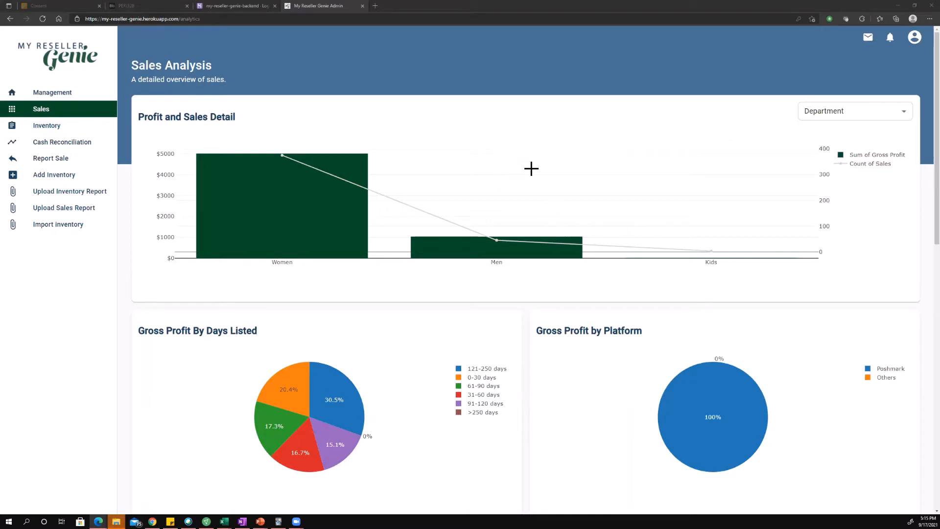
mouse_move(449, 164)
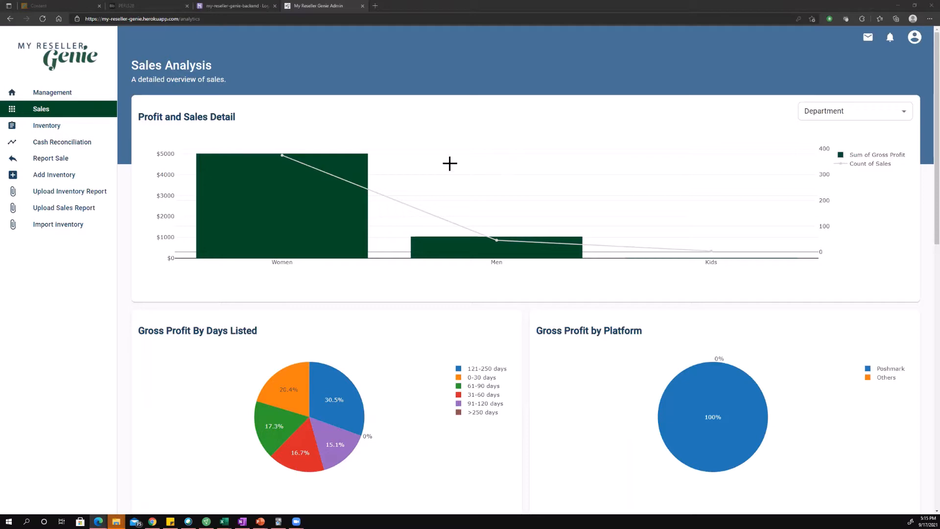
mouse_move(472, 184)
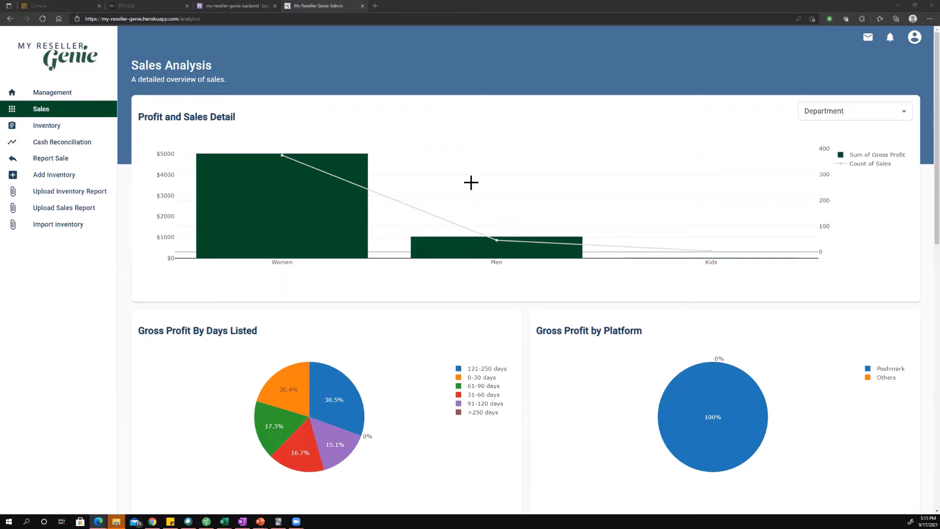
mouse_move(398, 166)
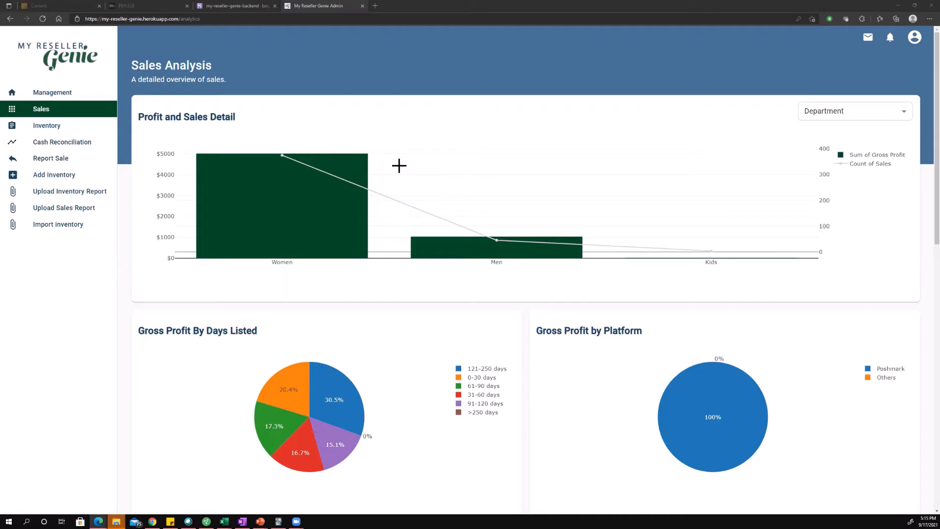
mouse_move(344, 163)
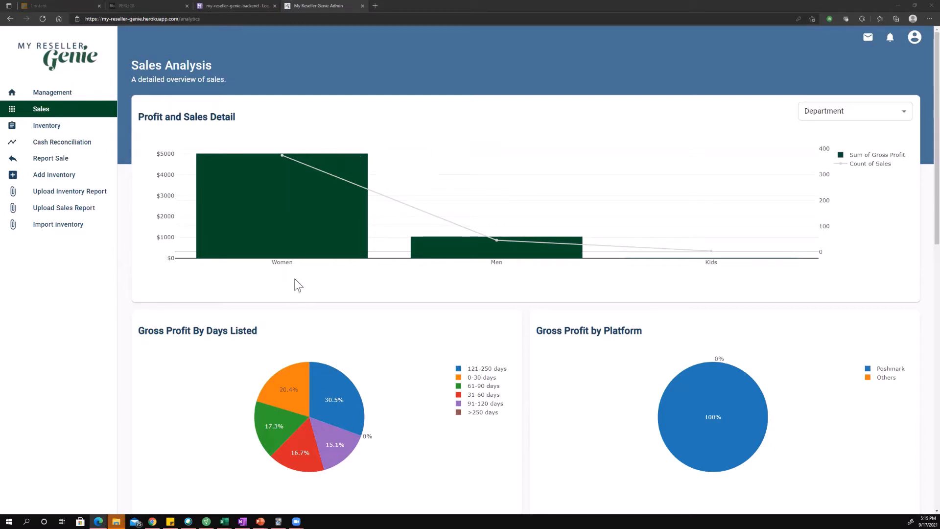
mouse_move(427, 216)
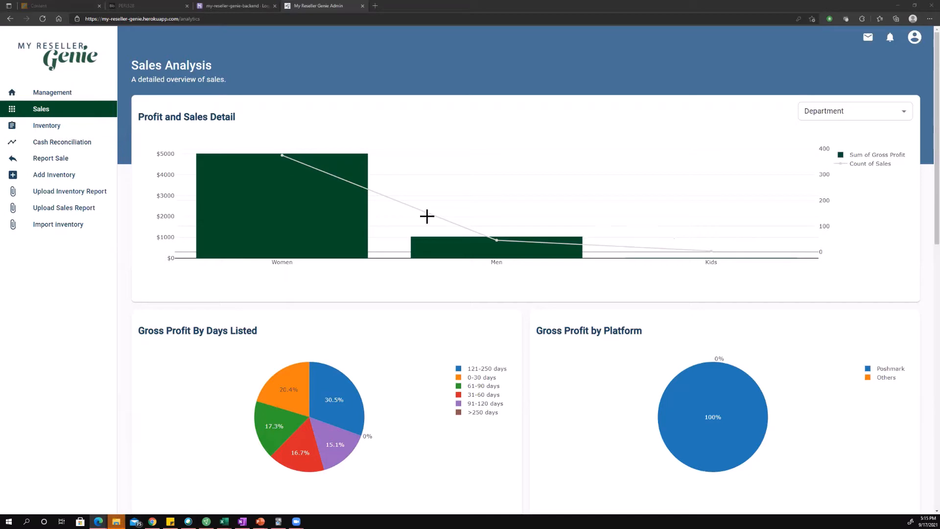
mouse_move(282, 157)
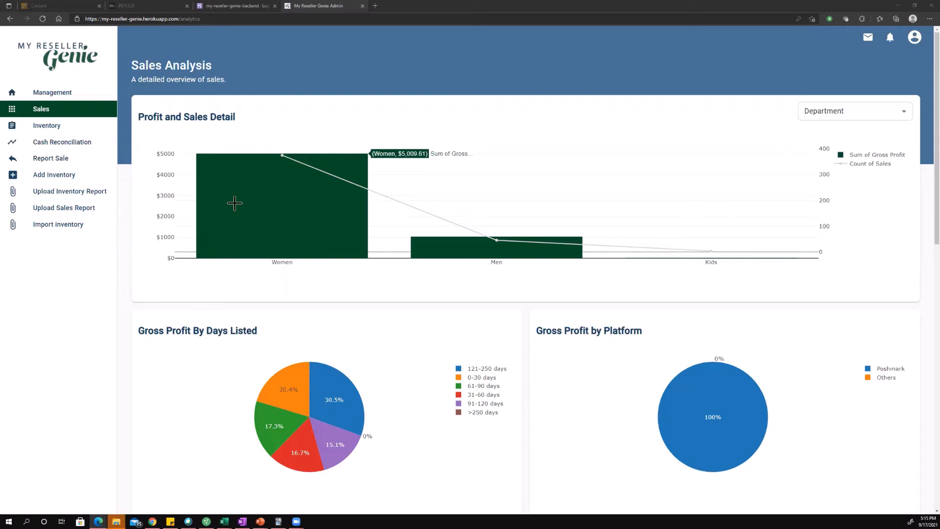
mouse_move(185, 144)
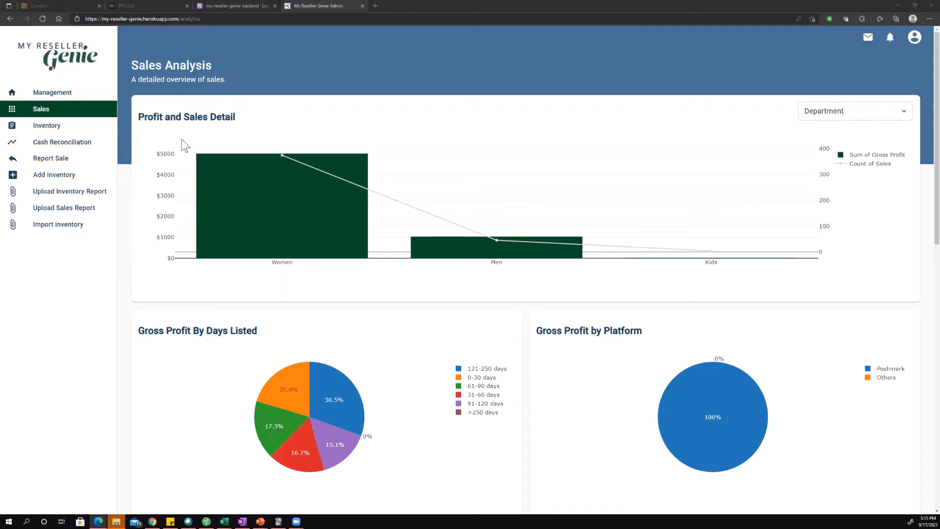
mouse_move(177, 173)
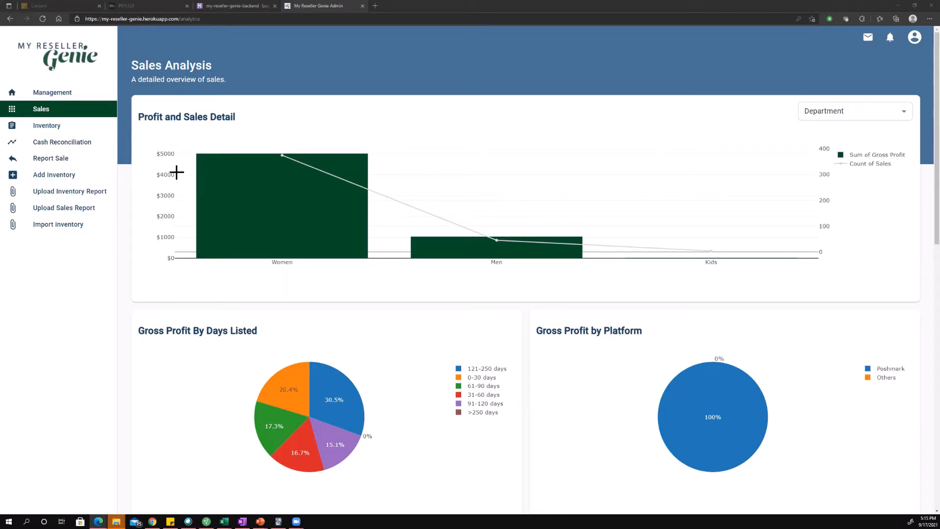
mouse_move(171, 164)
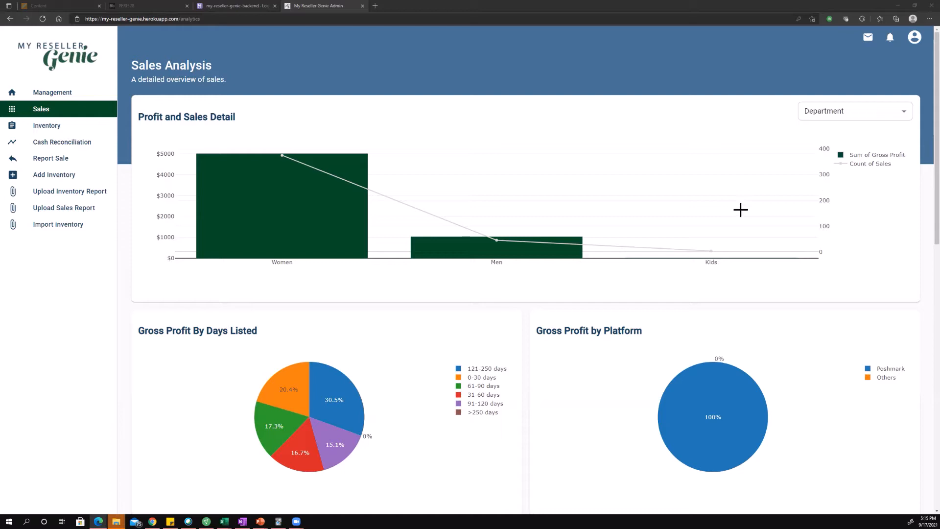
mouse_move(666, 209)
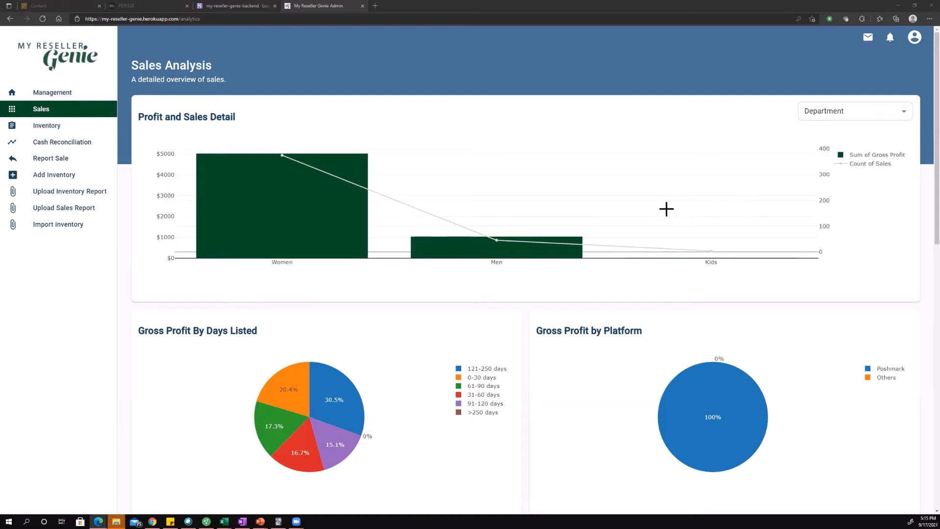
mouse_move(597, 246)
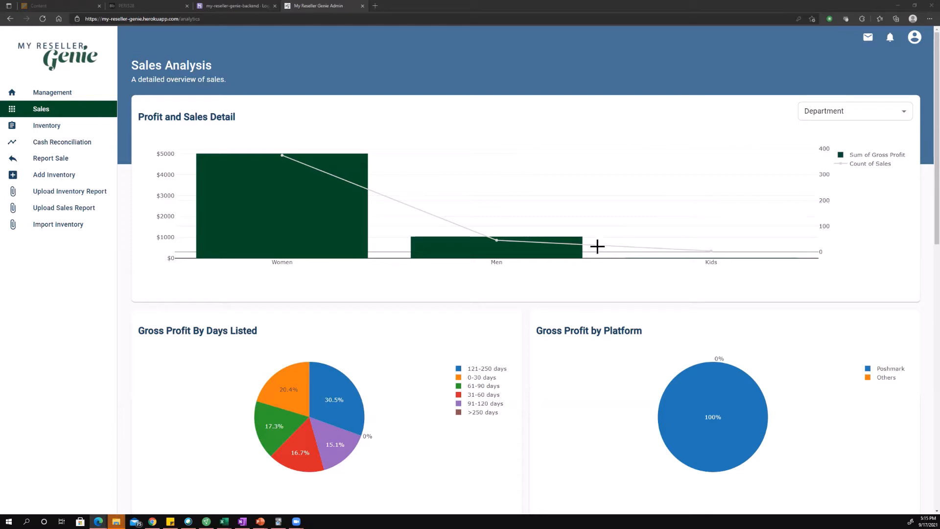
mouse_move(495, 246)
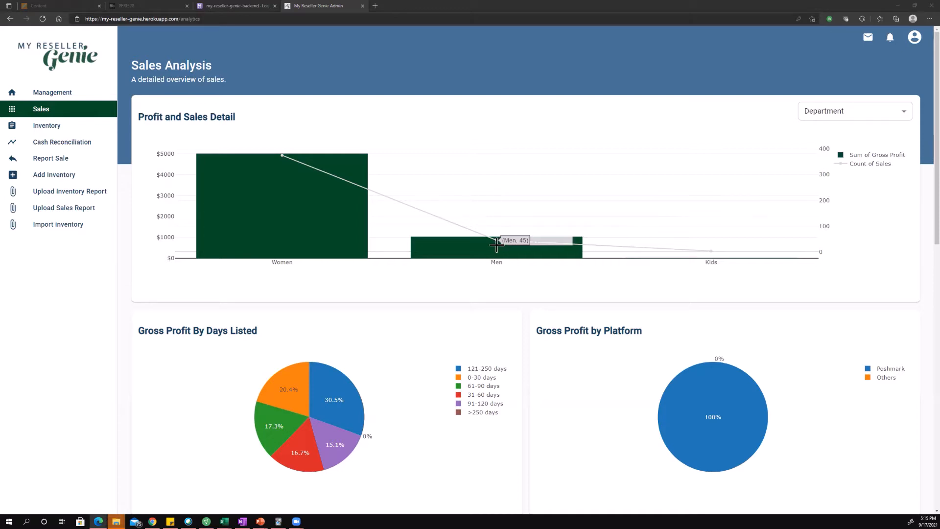
mouse_move(709, 252)
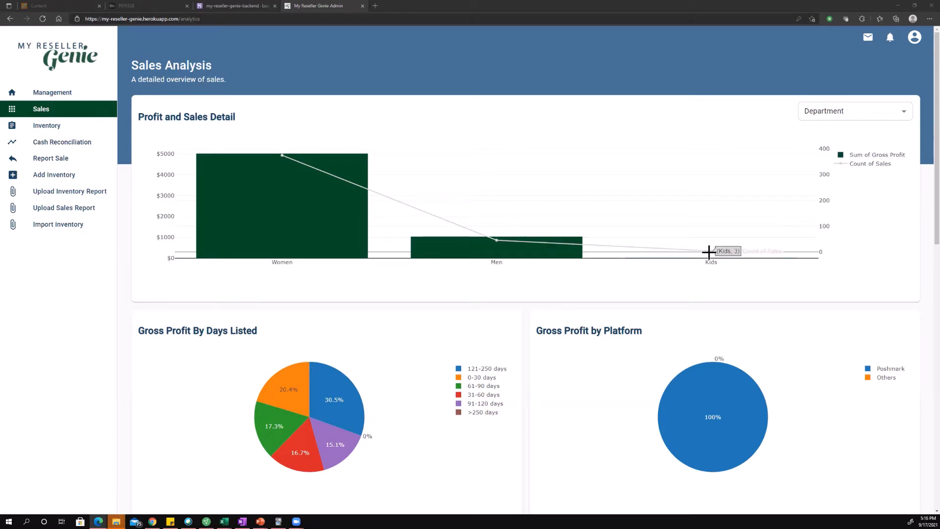
mouse_move(437, 301)
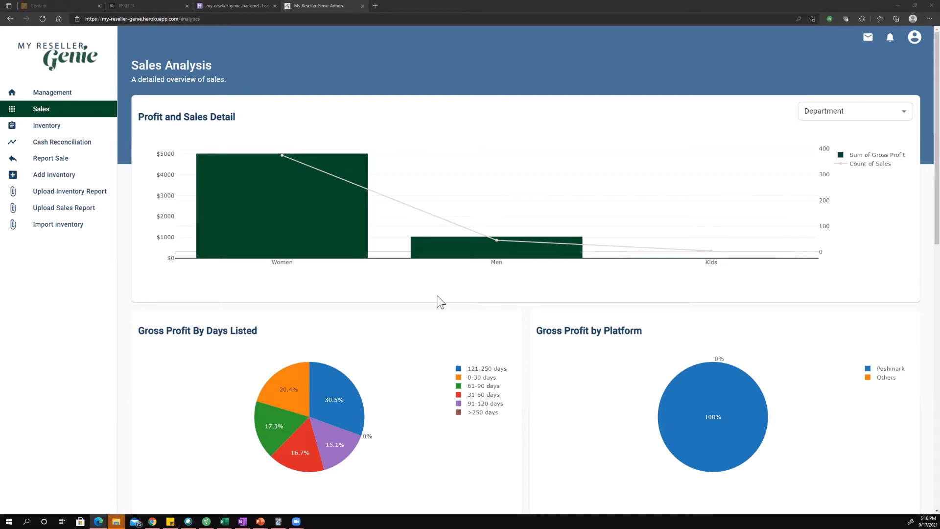
mouse_move(623, 265)
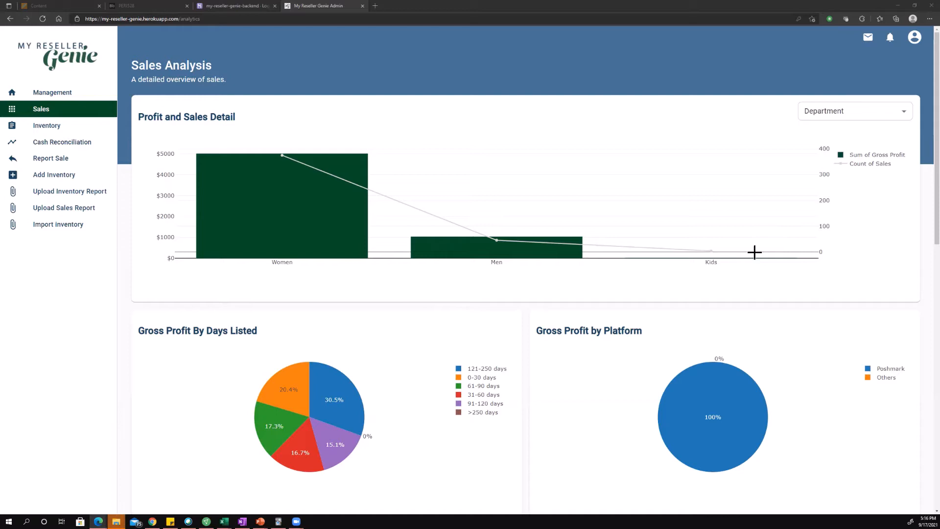
left_click(855, 111)
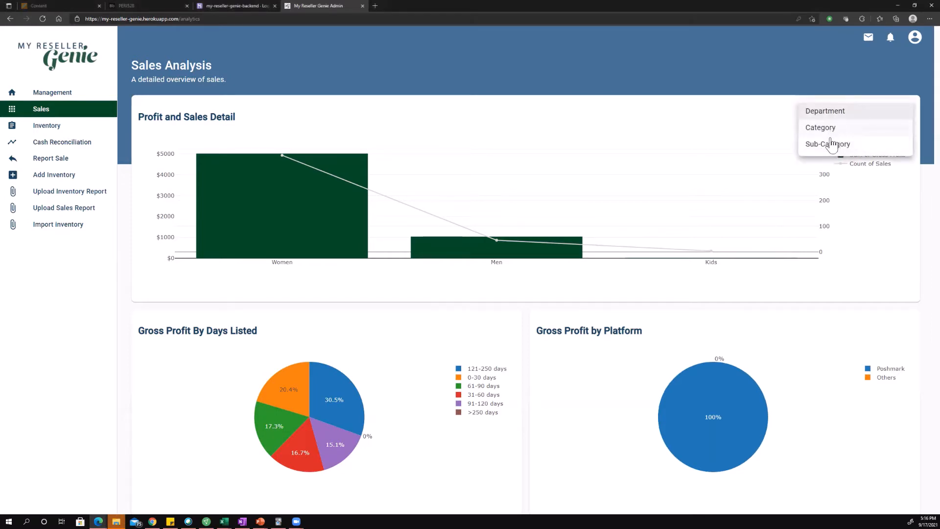
left_click(824, 111)
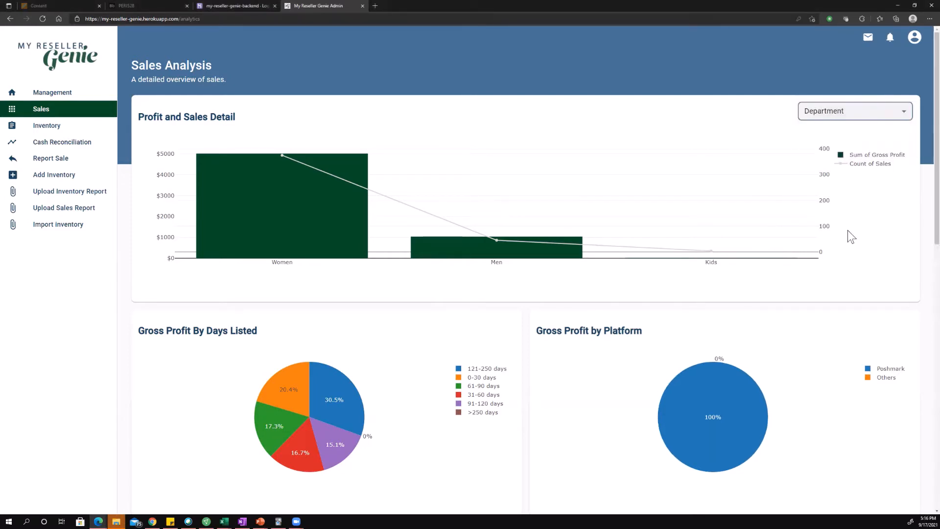
mouse_move(388, 231)
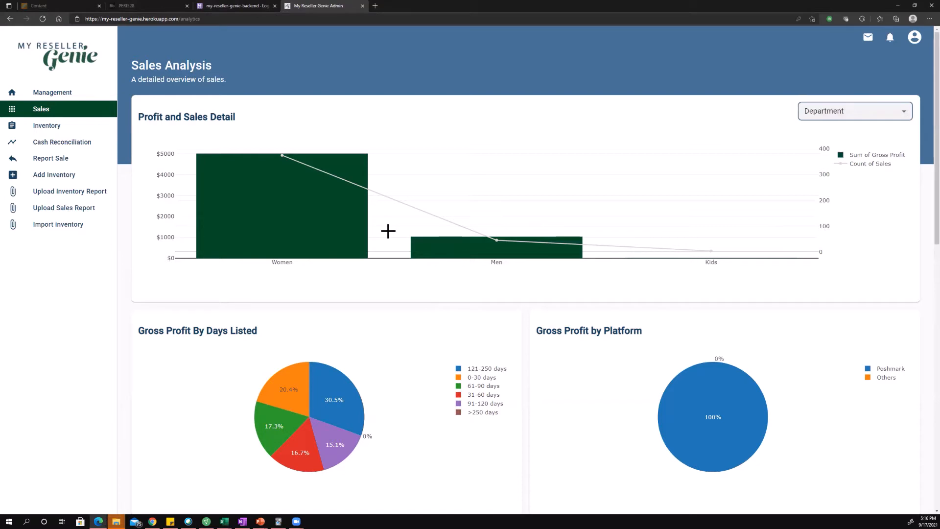
mouse_move(432, 279)
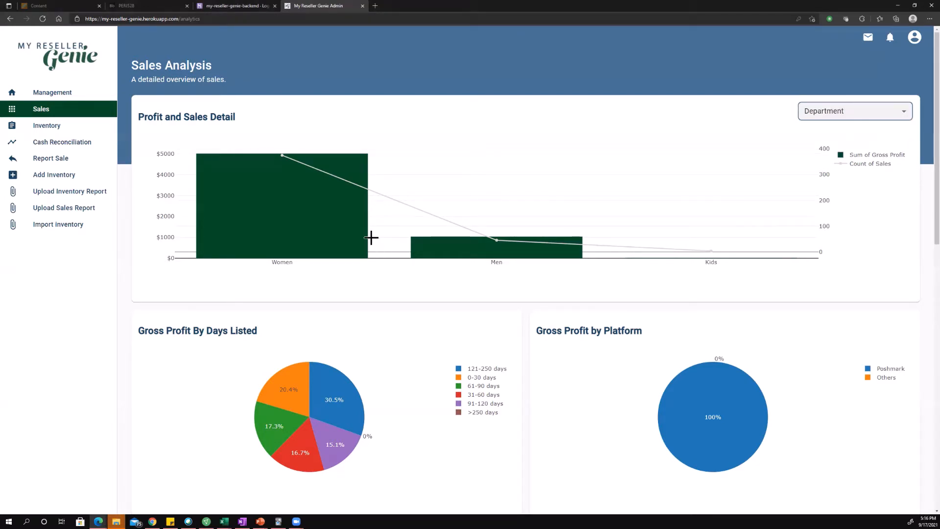
mouse_move(324, 202)
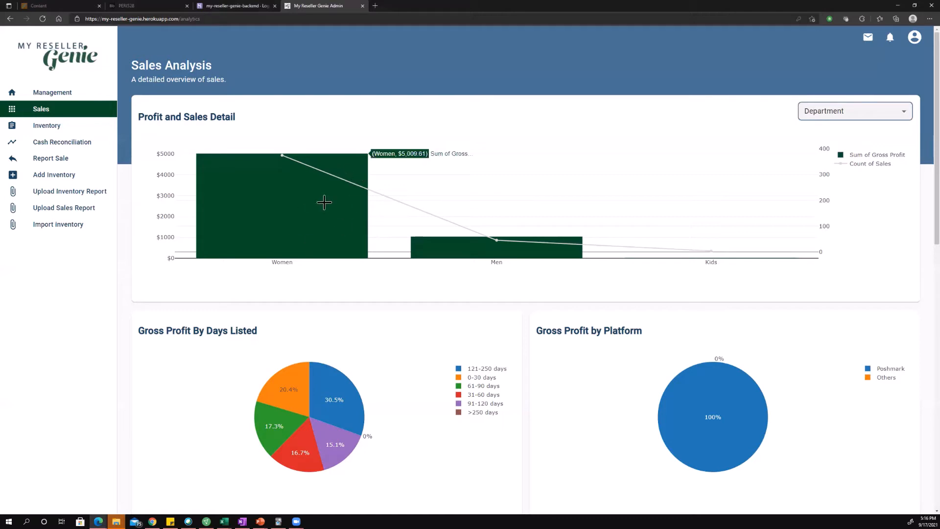
mouse_move(325, 237)
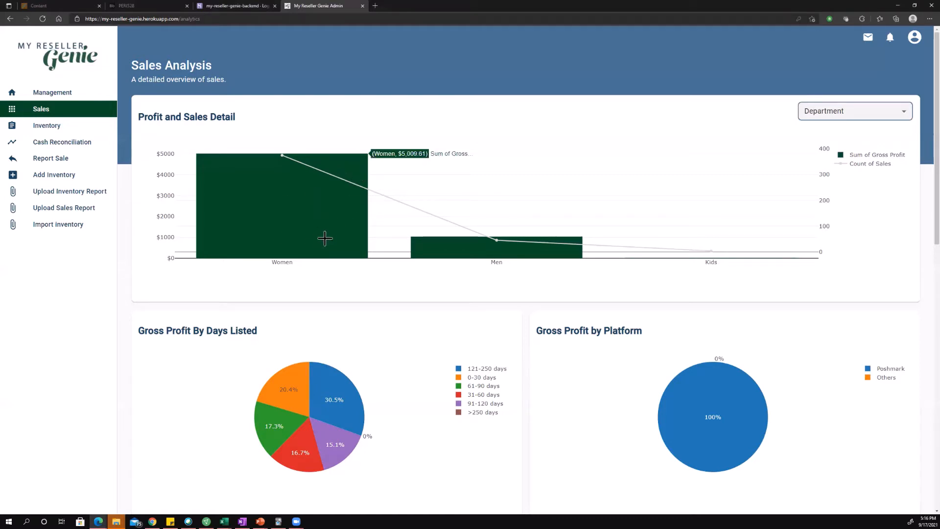
mouse_move(281, 155)
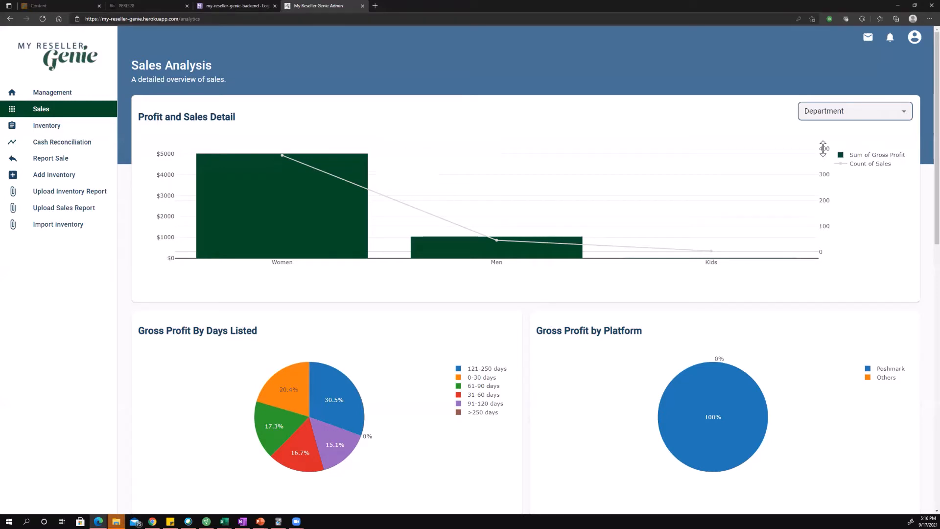
Group the Profit and Sales Detail chart by Category (Shoes, Tops, Jeans)
left_click(855, 111)
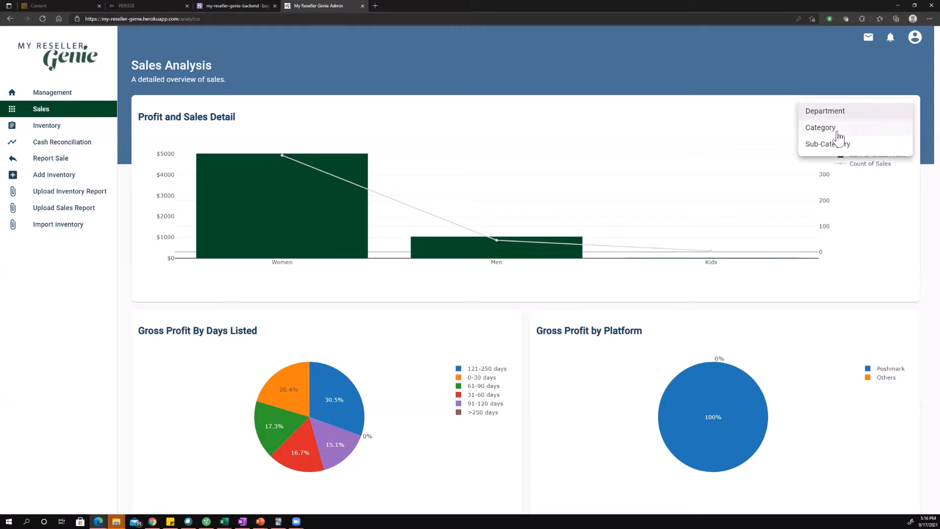
left_click(821, 127)
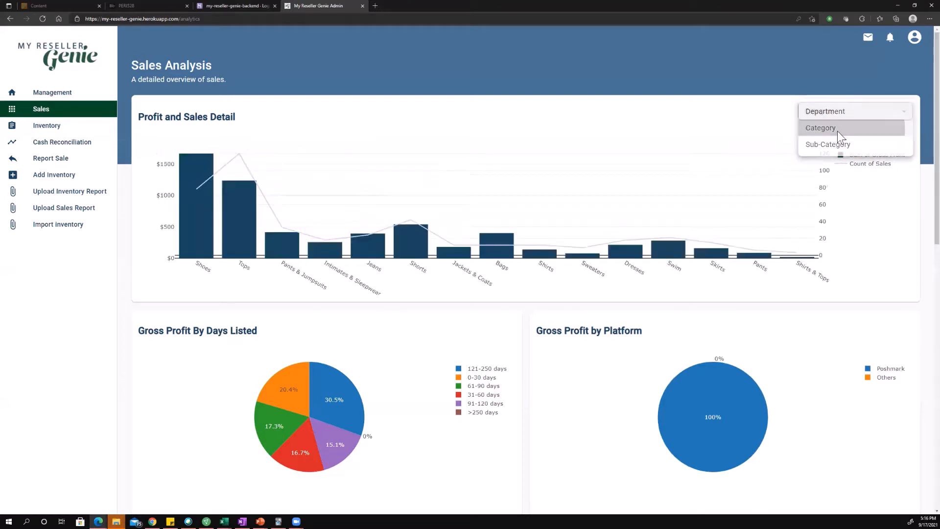
left_click(820, 128)
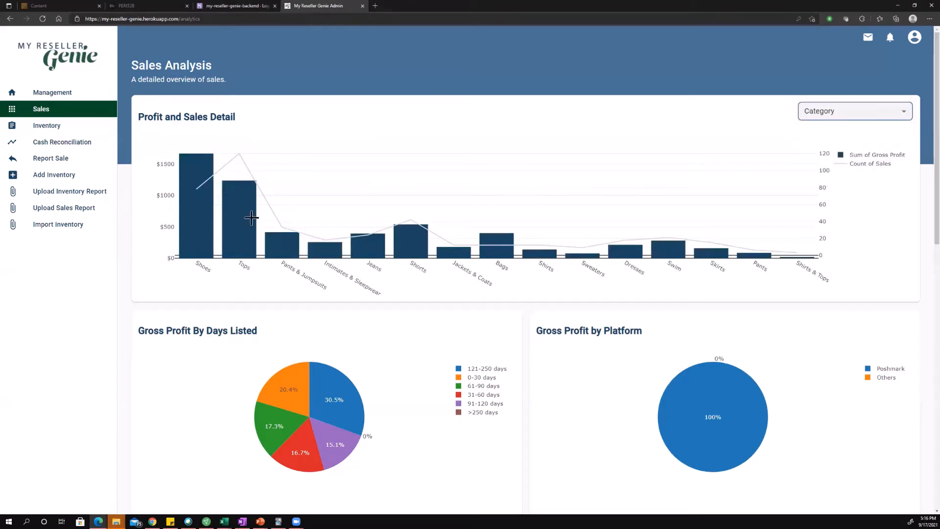
mouse_move(601, 227)
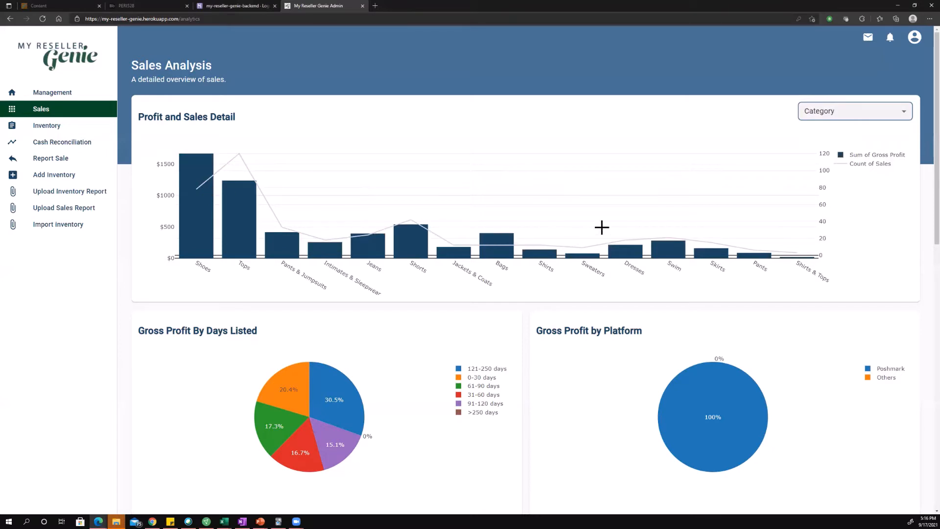
mouse_move(440, 253)
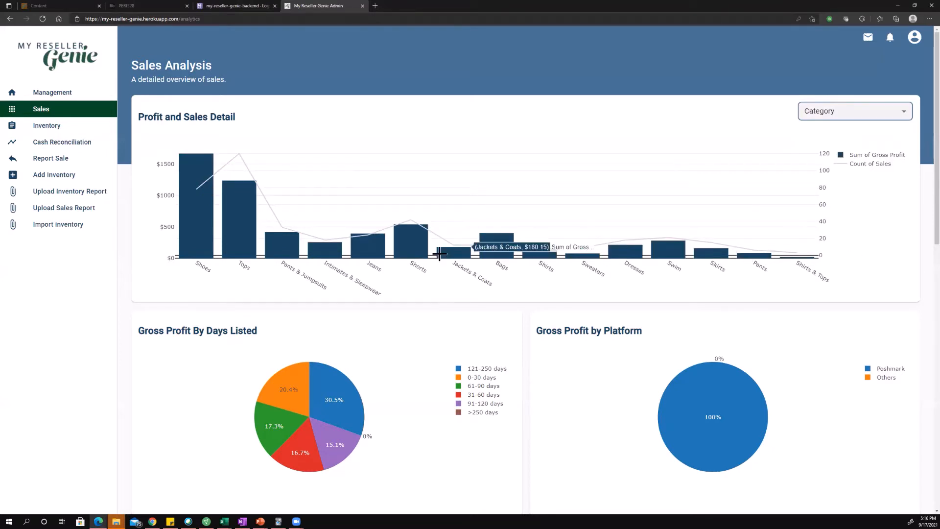
mouse_move(234, 248)
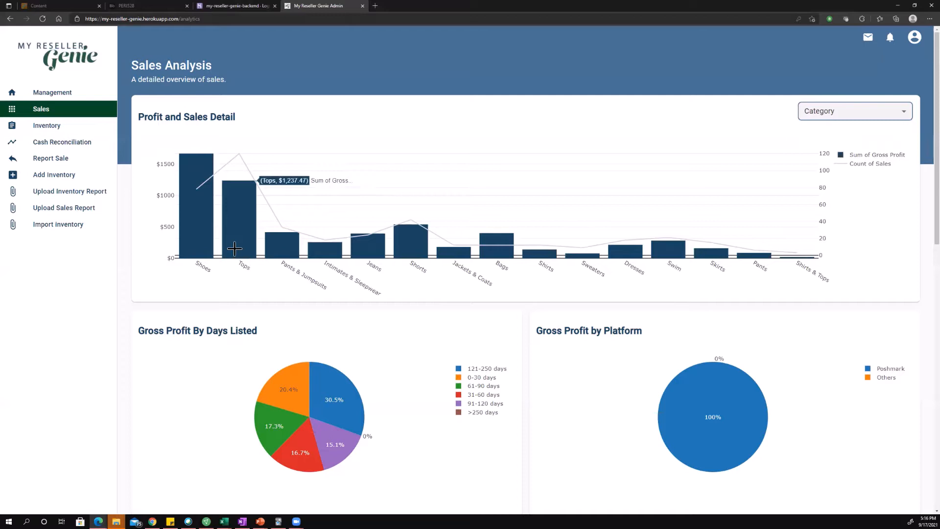
mouse_move(207, 236)
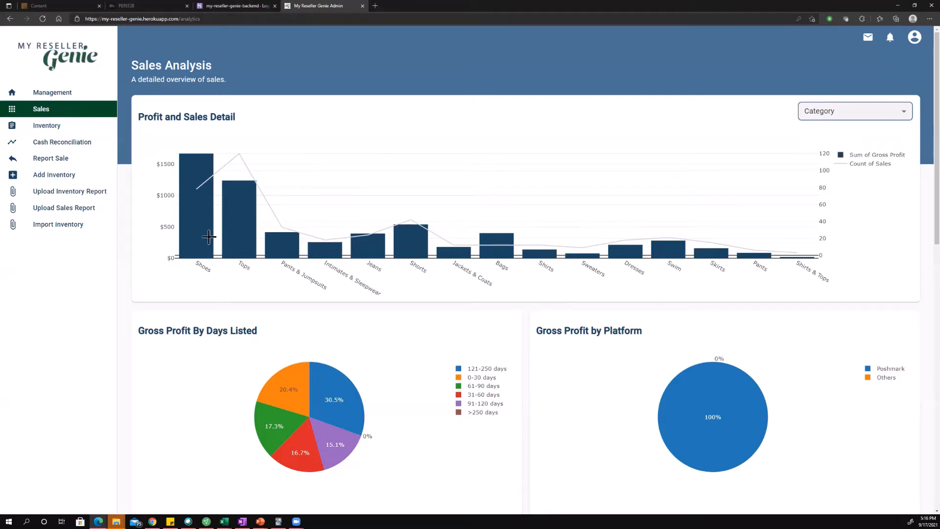
mouse_move(392, 311)
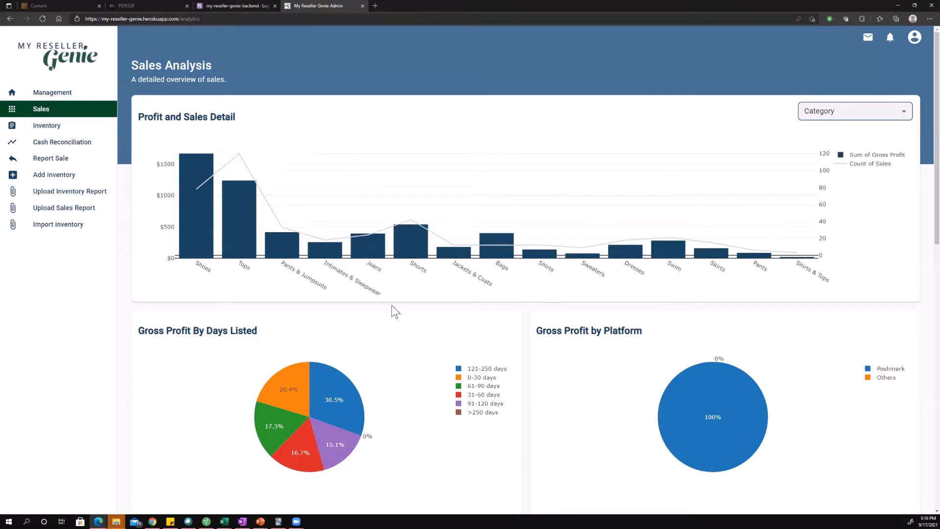
mouse_move(191, 207)
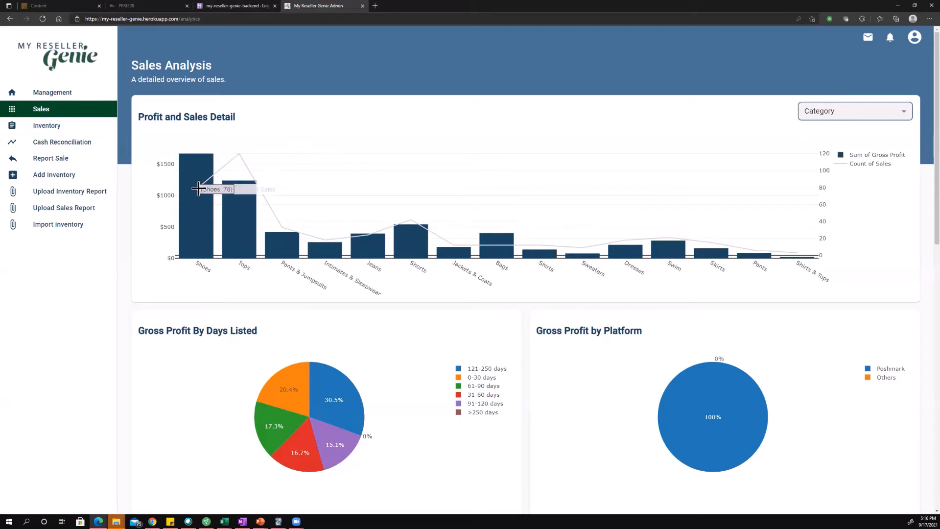
mouse_move(249, 205)
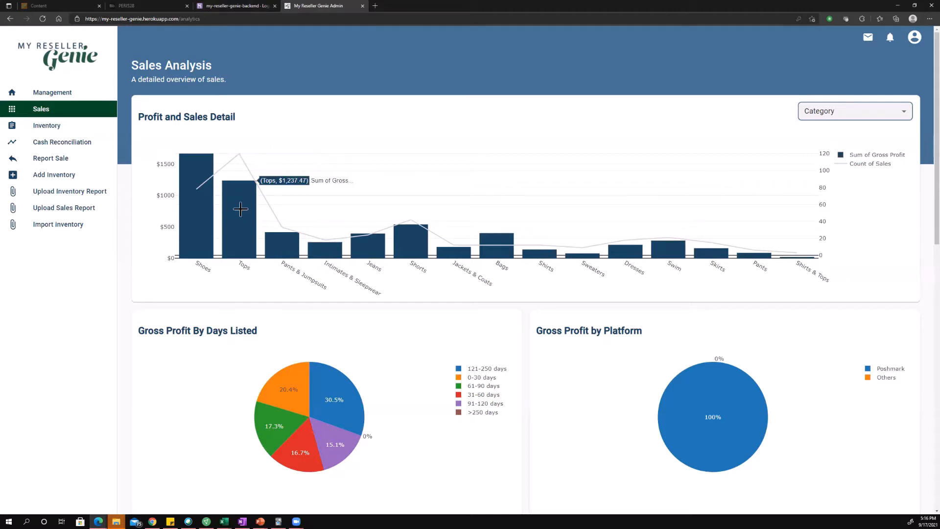
mouse_move(247, 226)
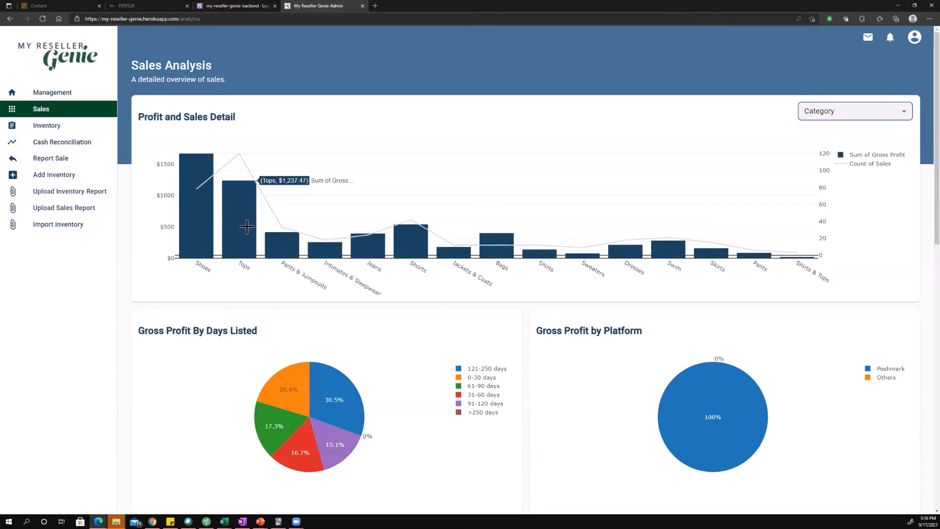
mouse_move(562, 200)
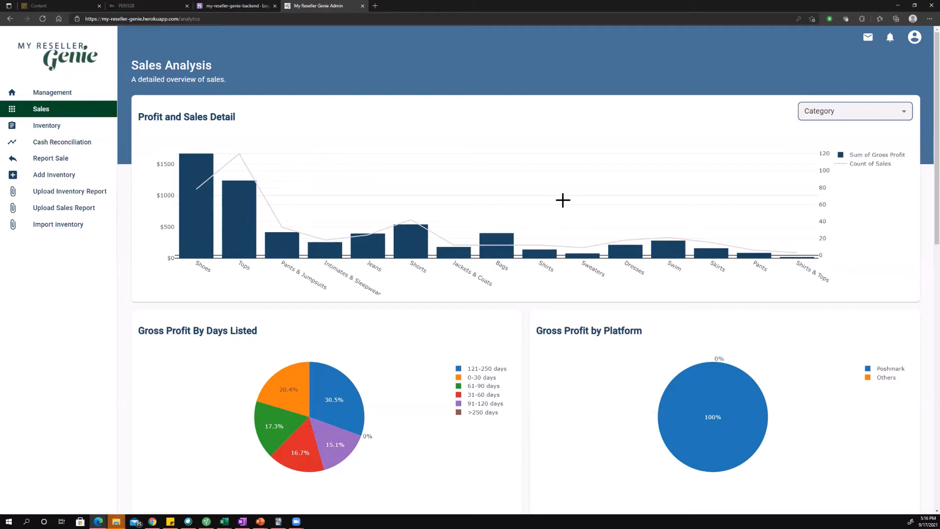
Group the Profit and Sales Detail chart by Sub-Category
left_click(855, 111)
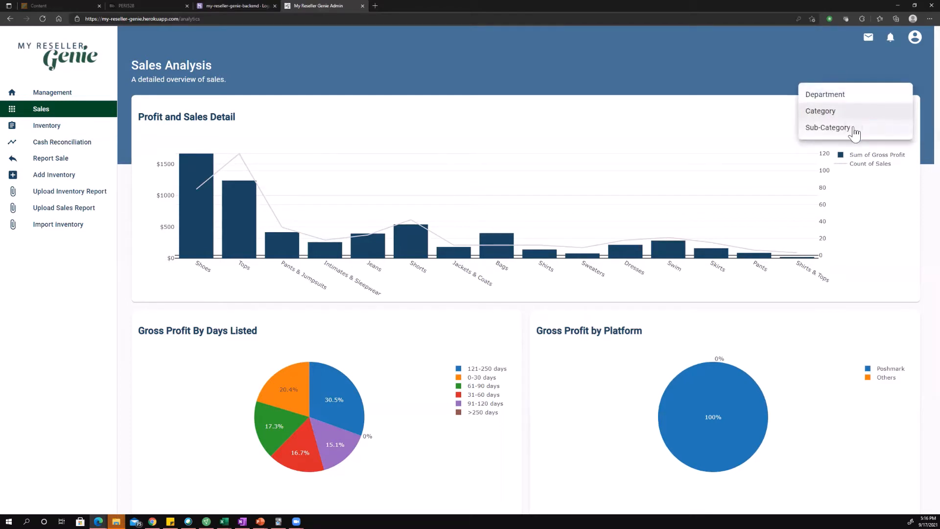
left_click(827, 128)
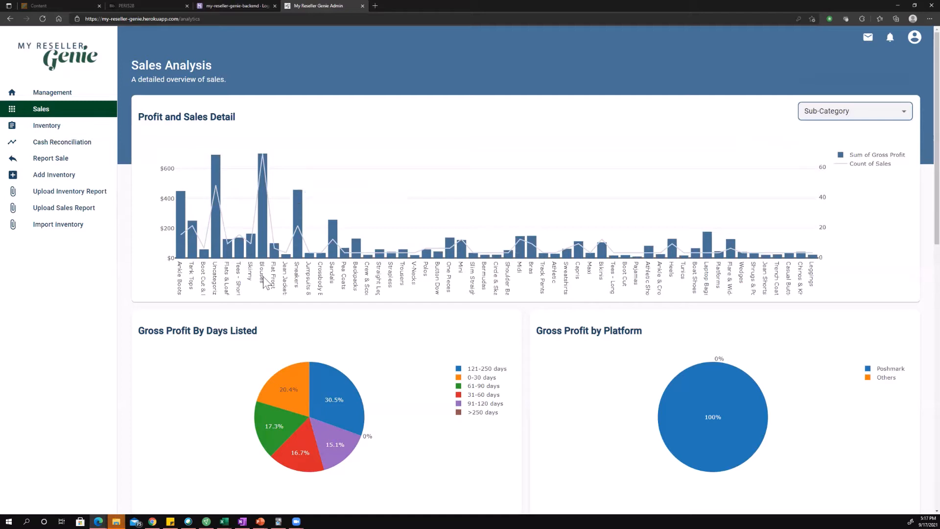
mouse_move(238, 275)
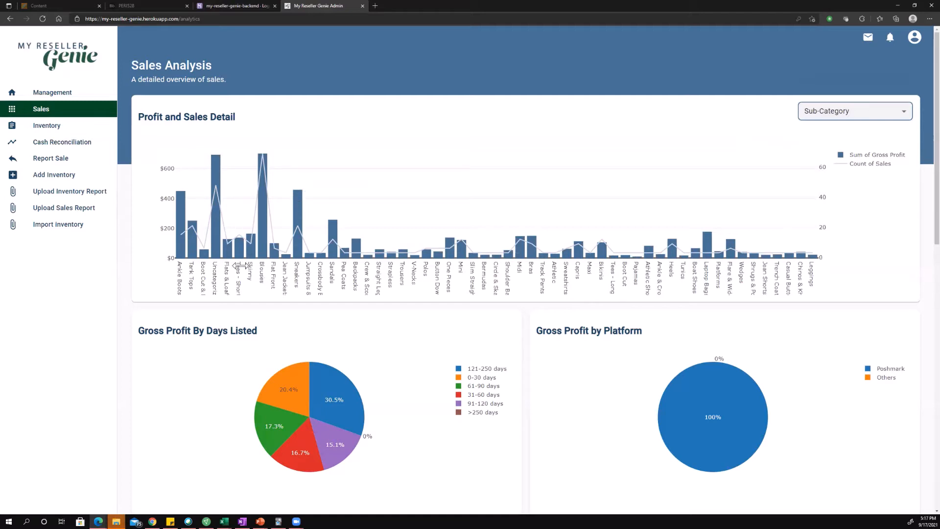
mouse_move(378, 294)
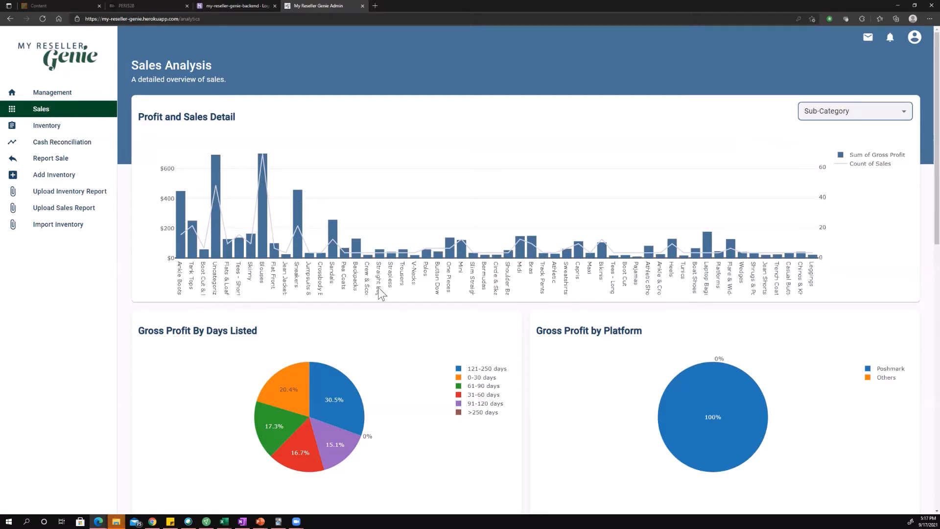
mouse_move(903, 140)
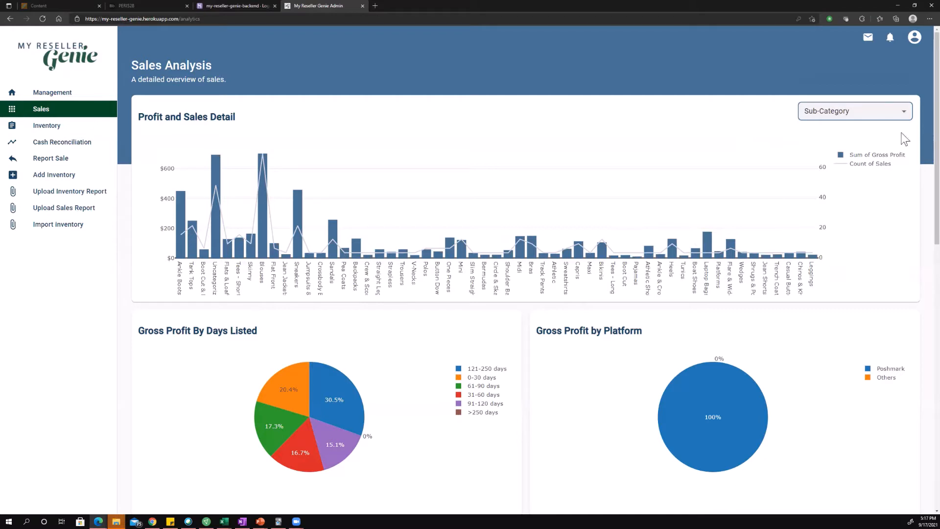
Switch the Profit and Sales Detail chart back to Department (Women, Men, Kids)
left_click(855, 111)
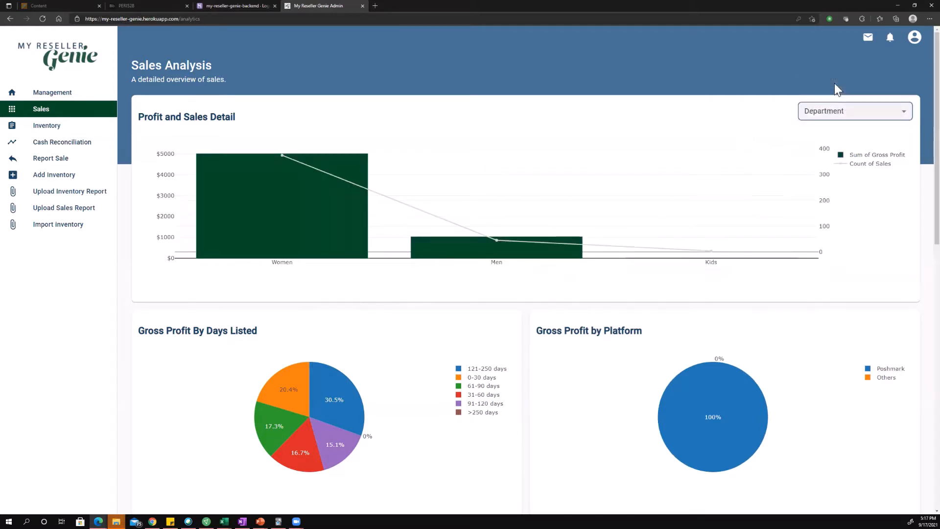
mouse_move(549, 263)
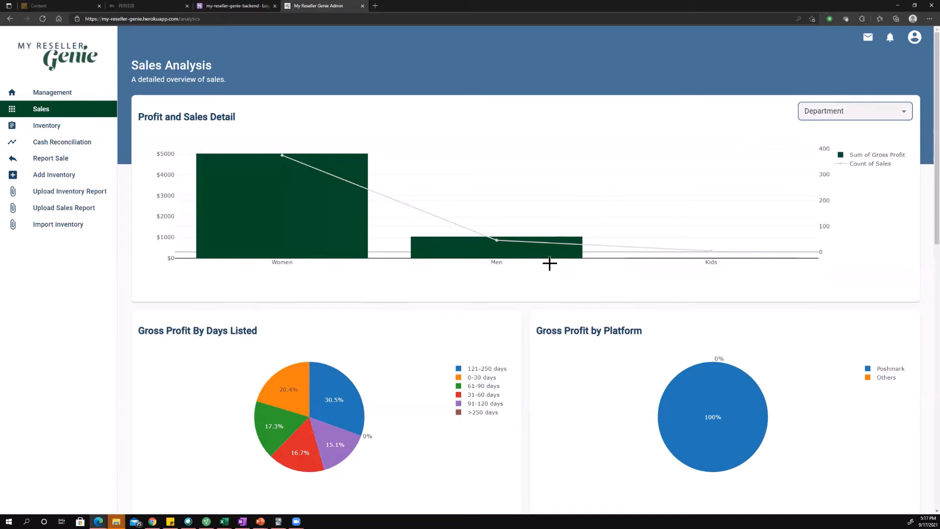
scroll("down", 3)
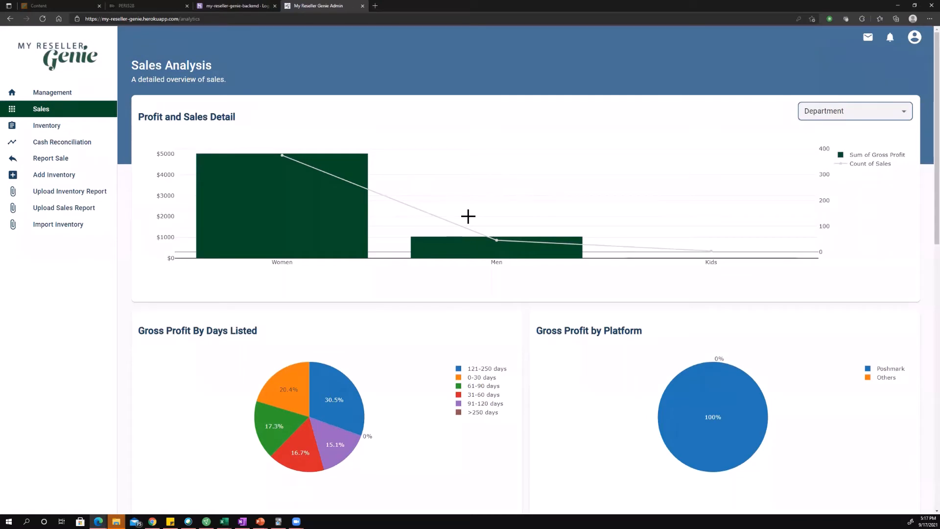
scroll("down", 3)
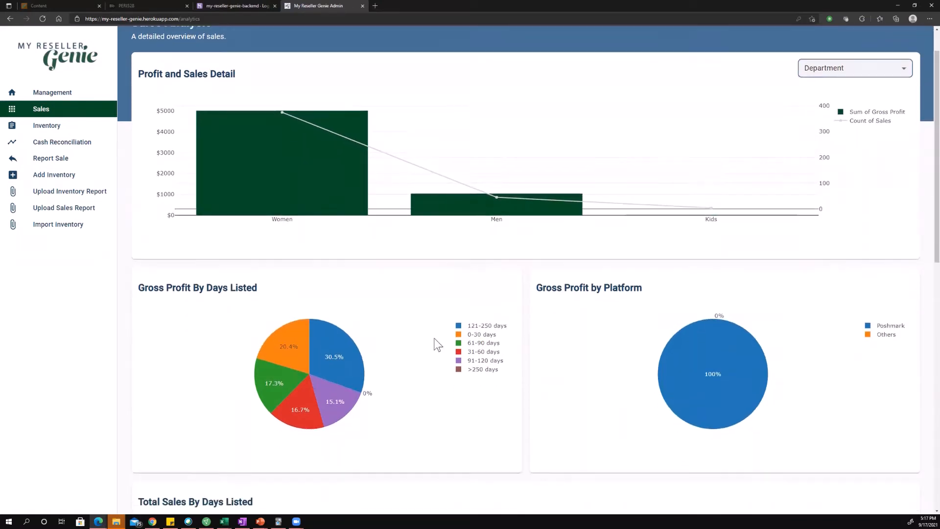
scroll("down", 3)
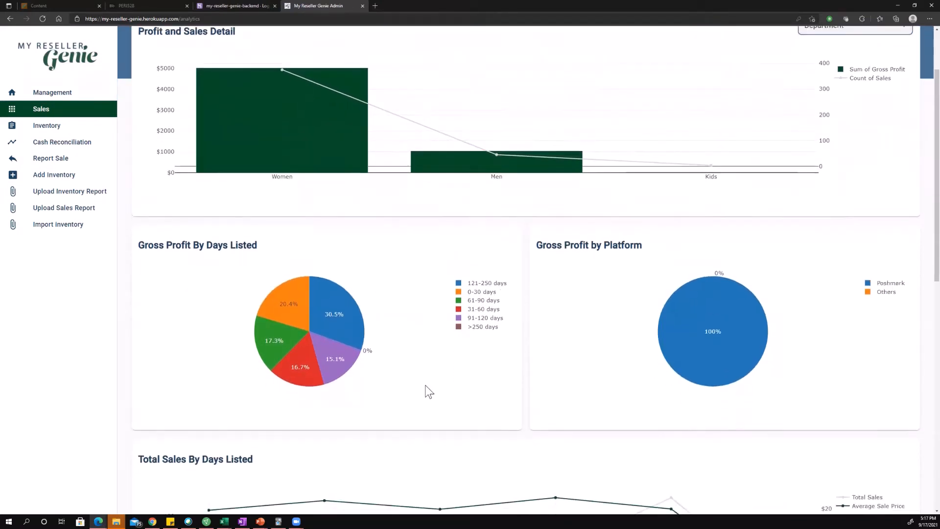
scroll("down", 3)
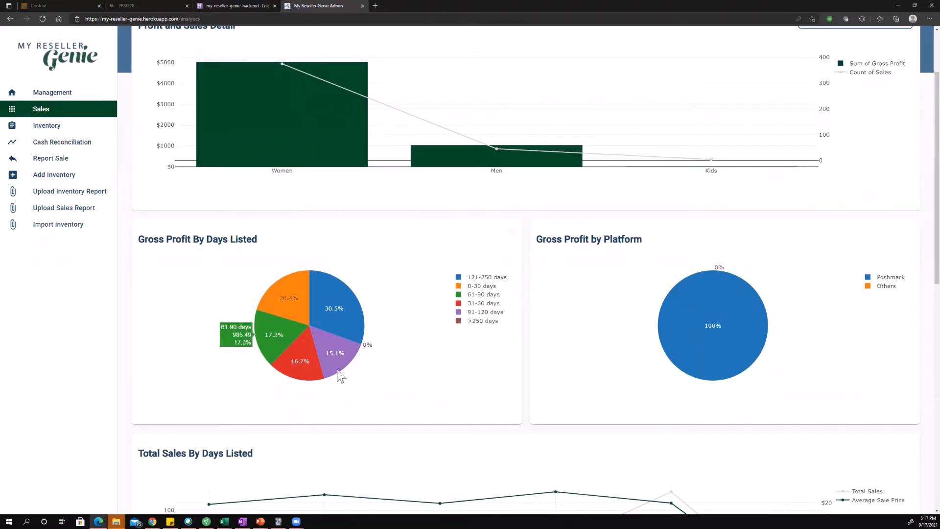
mouse_move(411, 335)
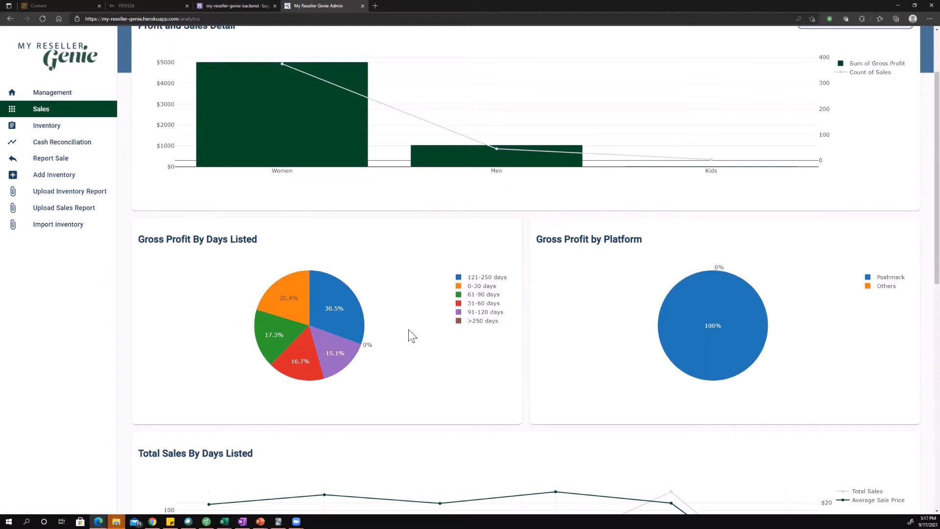
mouse_move(476, 283)
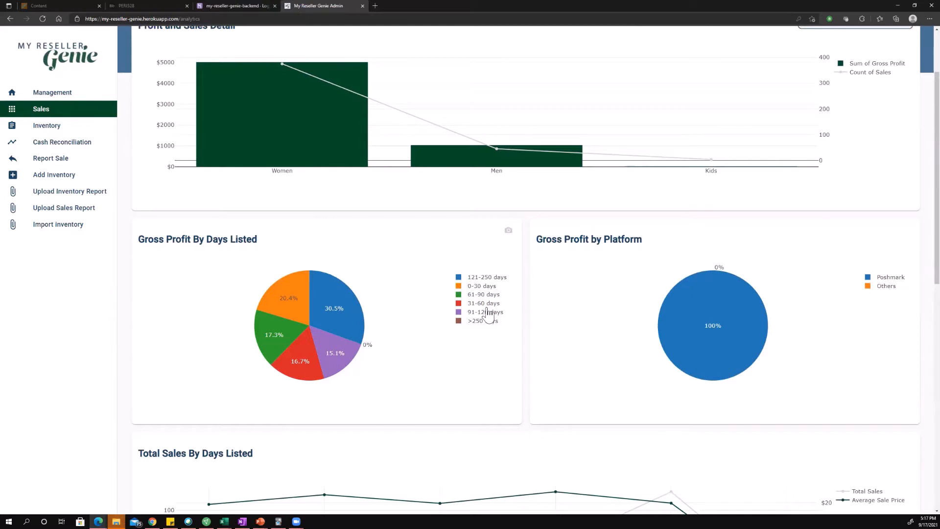
mouse_move(472, 286)
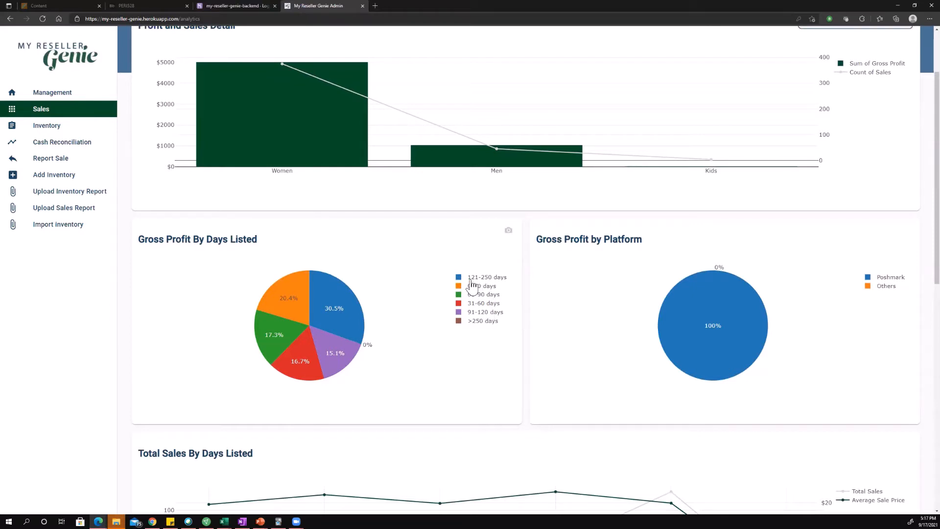
mouse_move(498, 317)
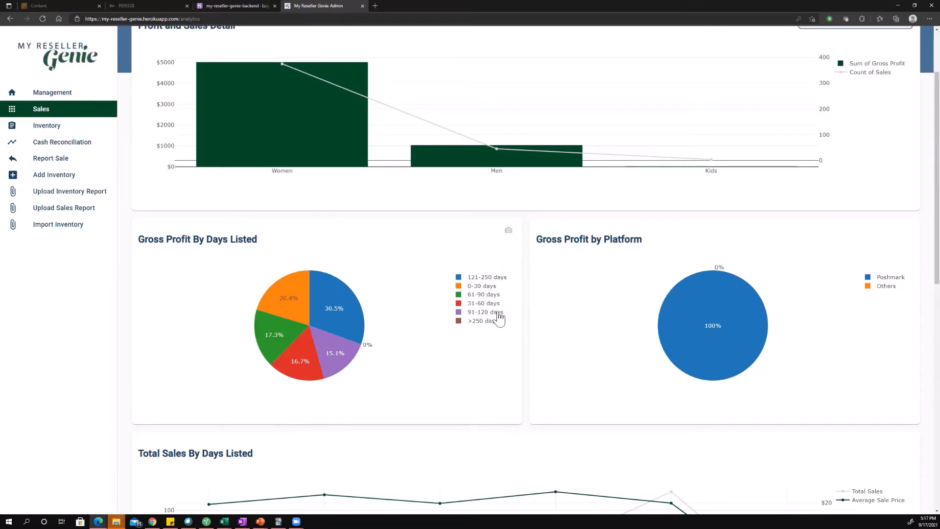
mouse_move(378, 300)
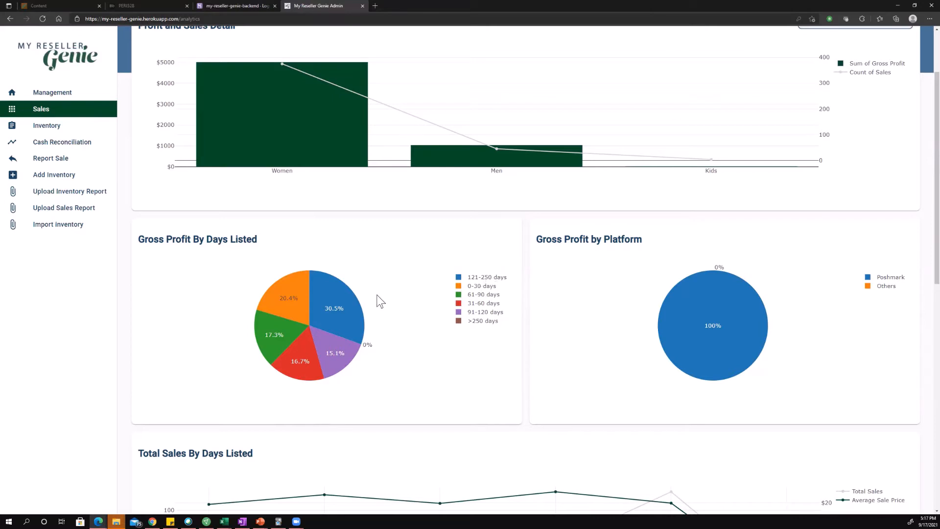
mouse_move(377, 311)
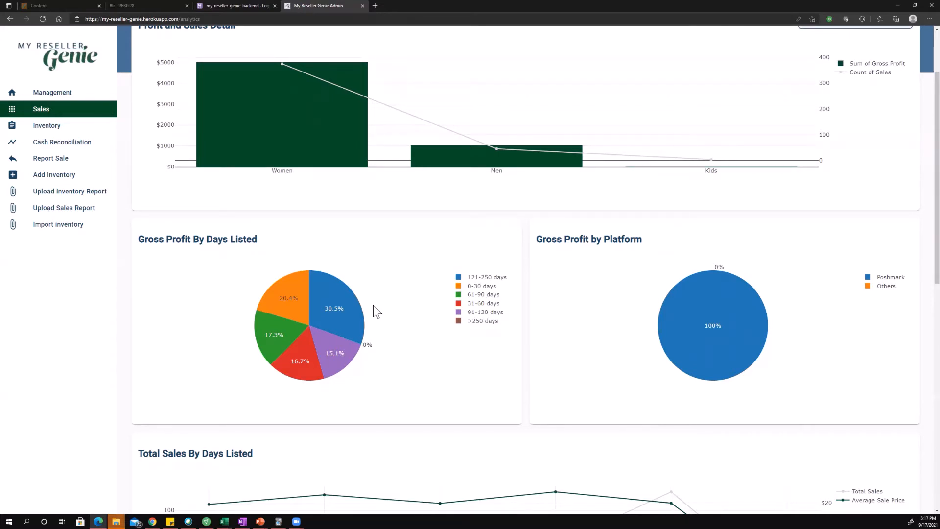
mouse_move(337, 312)
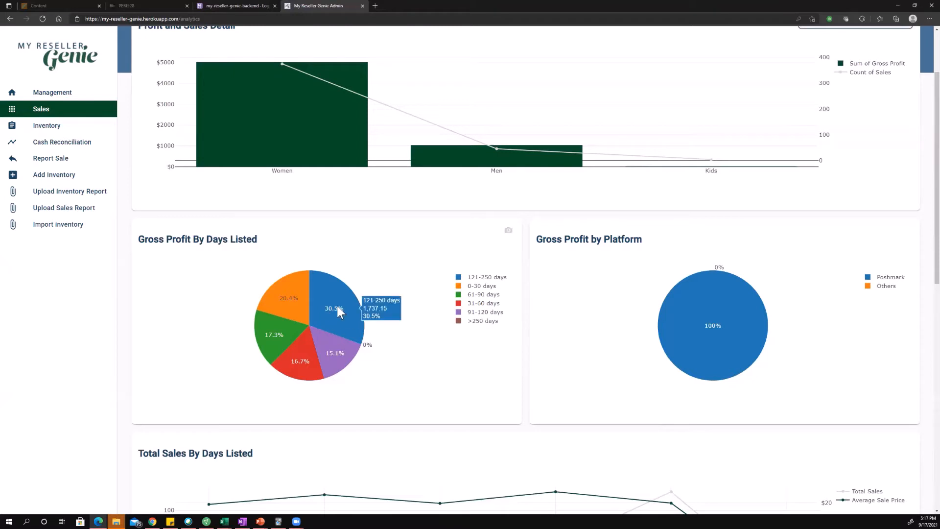
mouse_move(341, 327)
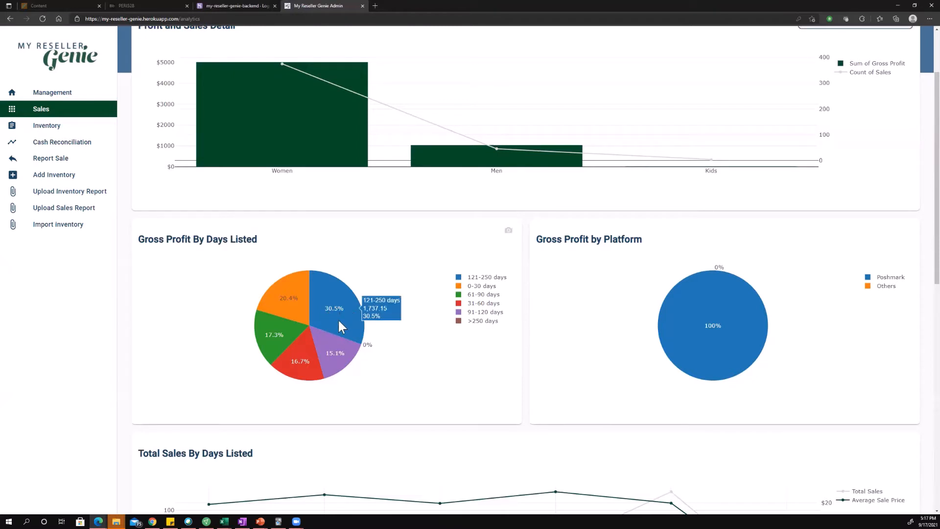
mouse_move(347, 323)
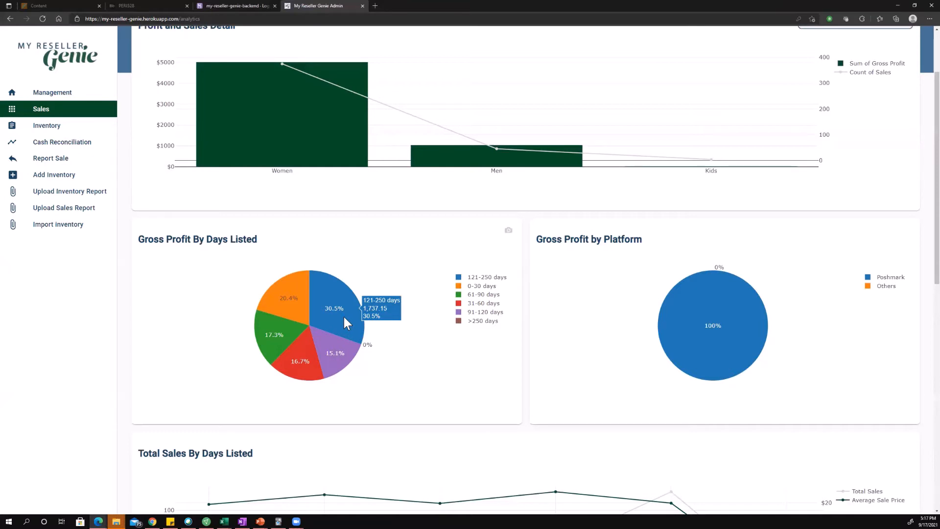
mouse_move(289, 311)
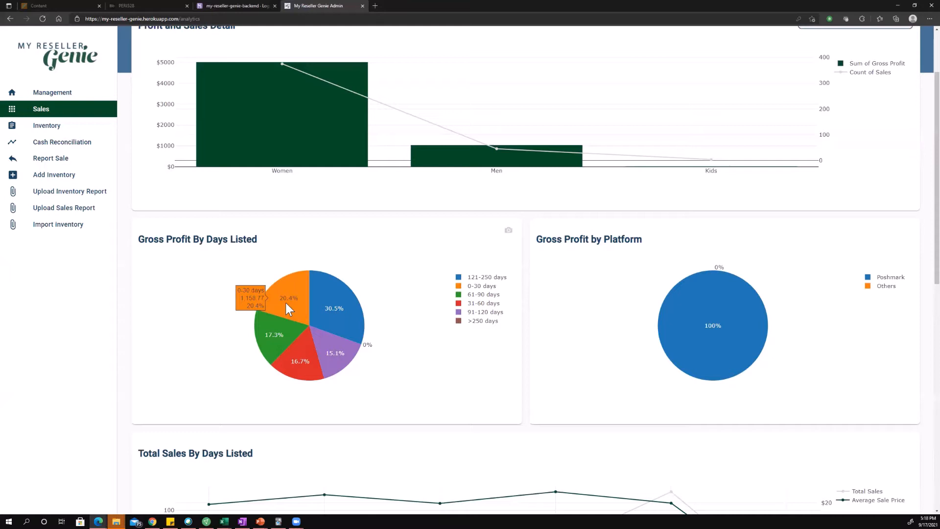
mouse_move(291, 334)
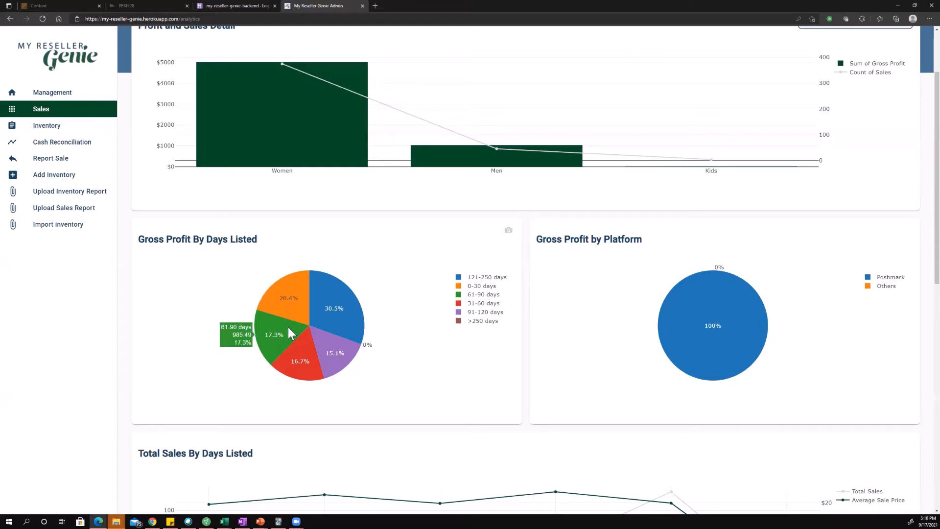
mouse_move(419, 356)
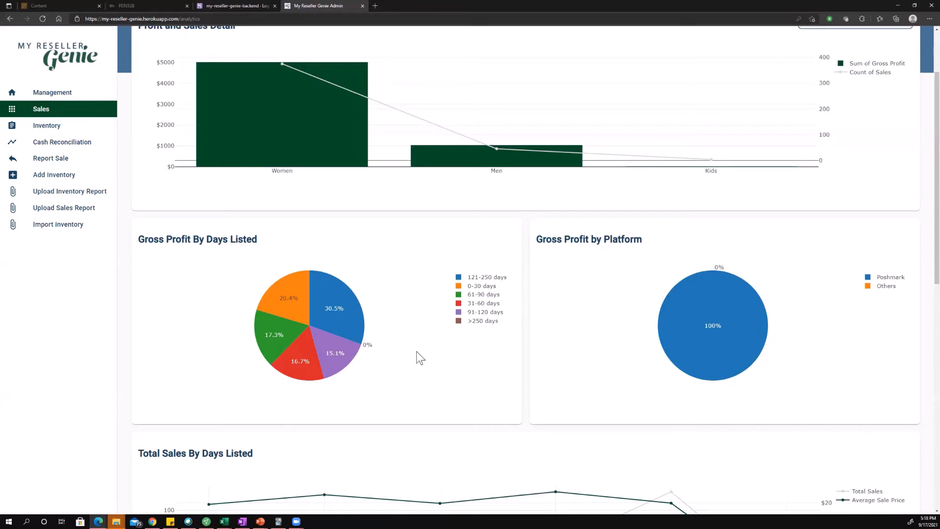
mouse_move(288, 291)
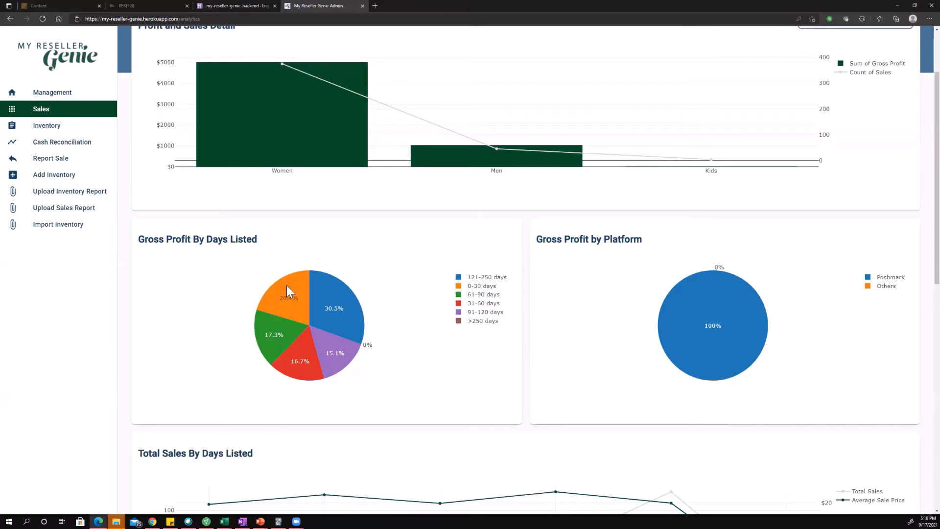
mouse_move(289, 289)
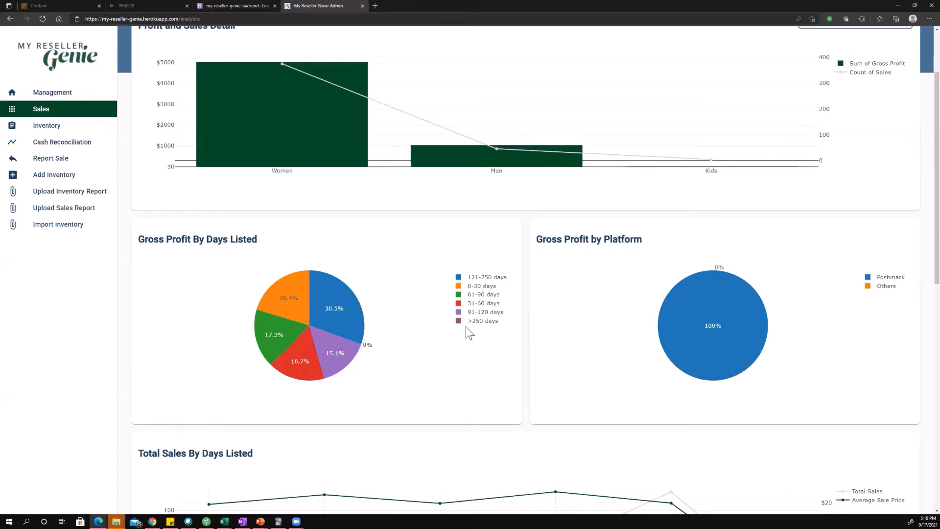
mouse_move(402, 361)
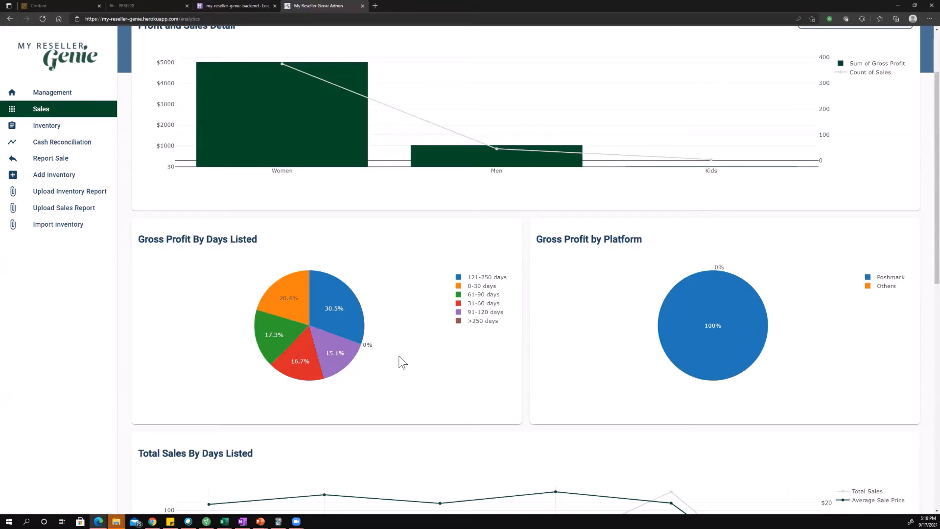
mouse_move(395, 362)
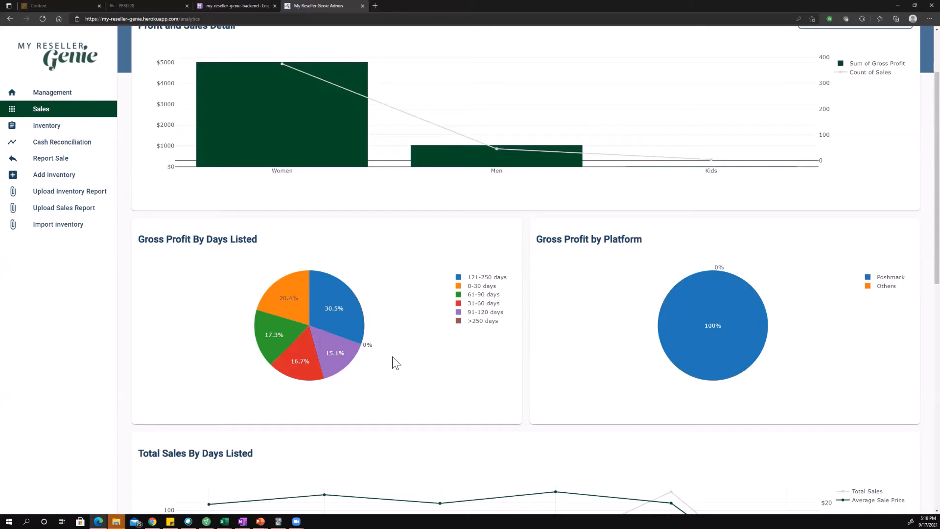
mouse_move(594, 355)
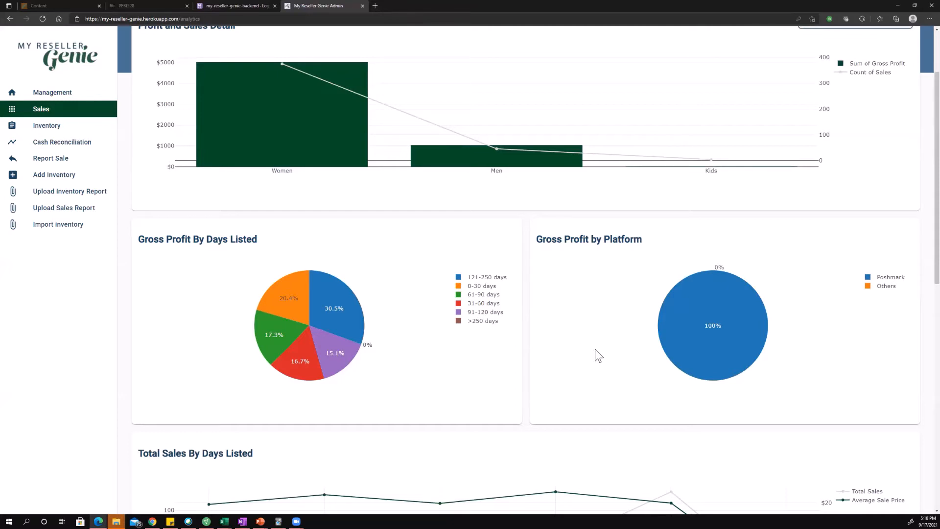
mouse_move(667, 298)
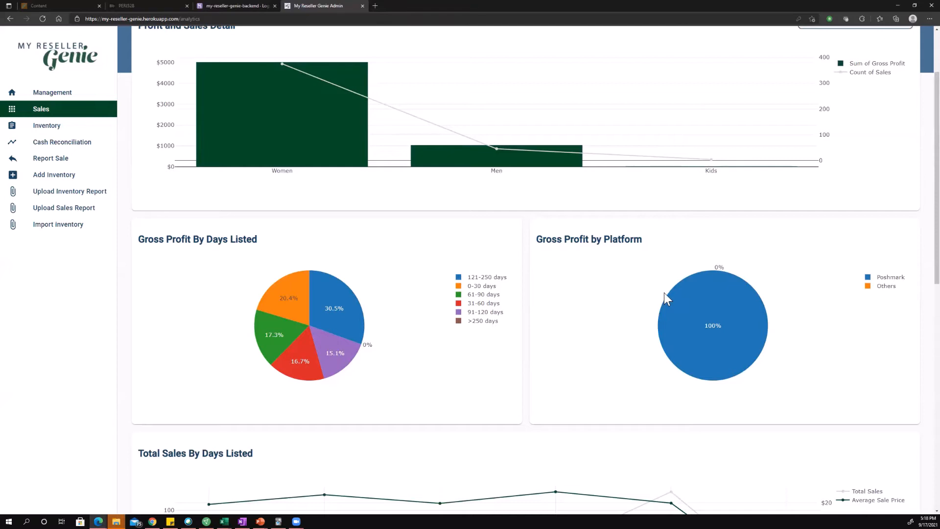
mouse_move(670, 271)
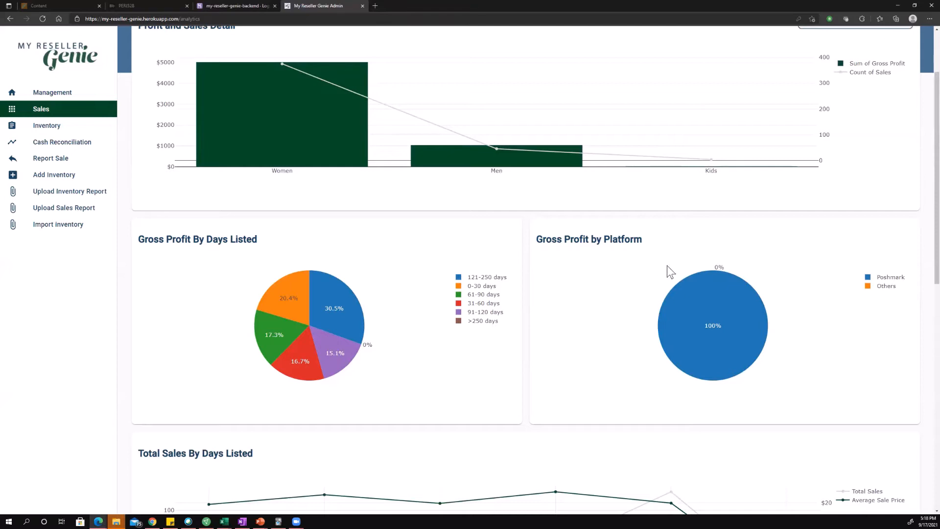
mouse_move(726, 299)
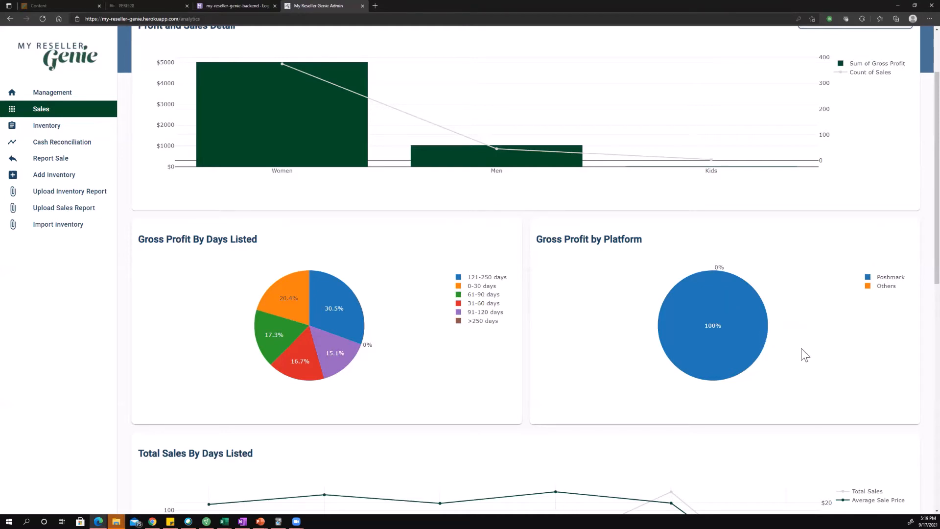
mouse_move(709, 309)
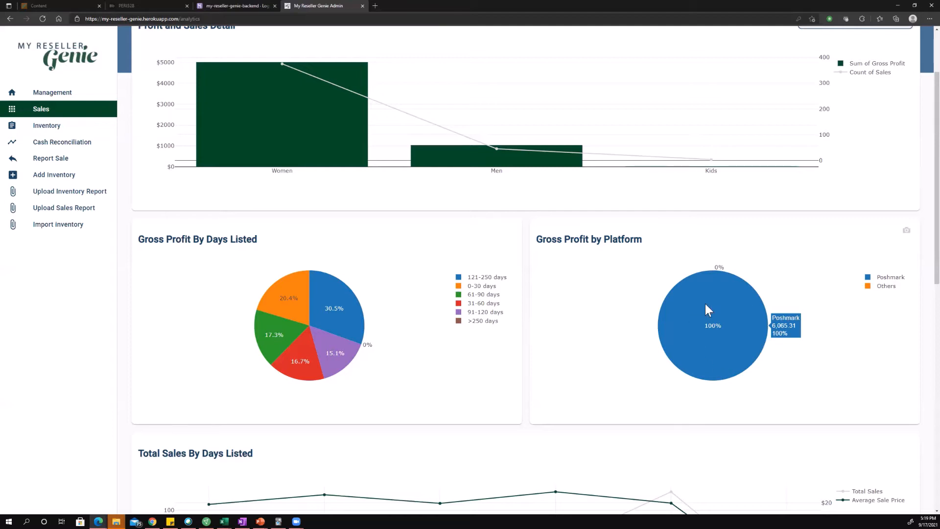
Scroll down from the Gross Profit by Platform chart to Total Sales By Days Listed
scroll("down", 3)
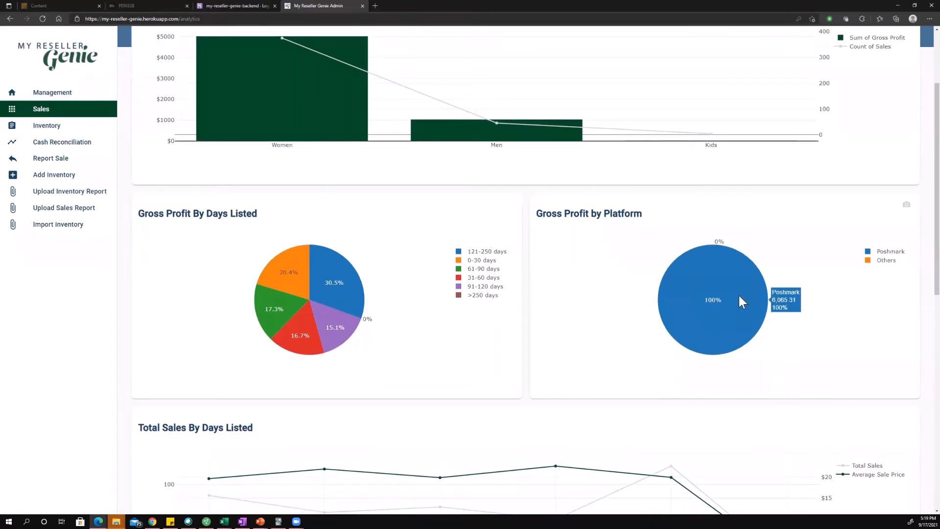
mouse_move(744, 295)
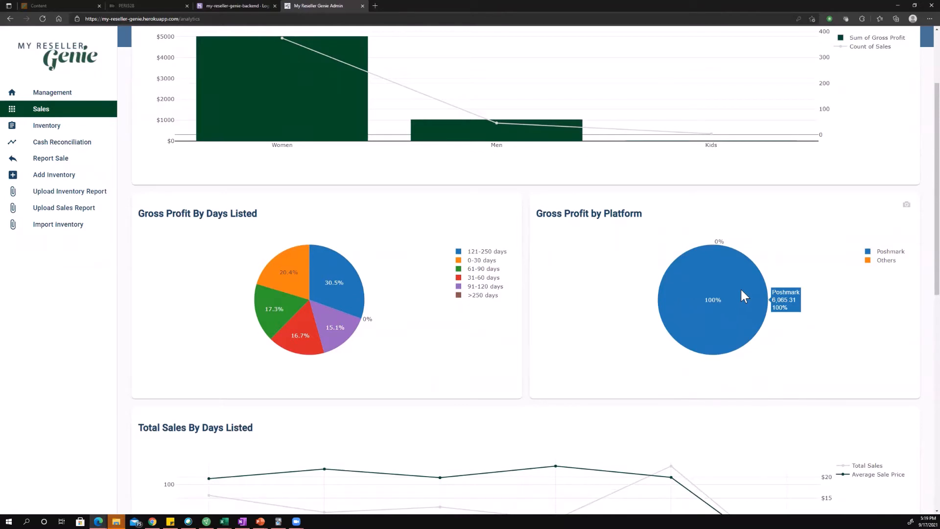
mouse_move(460, 393)
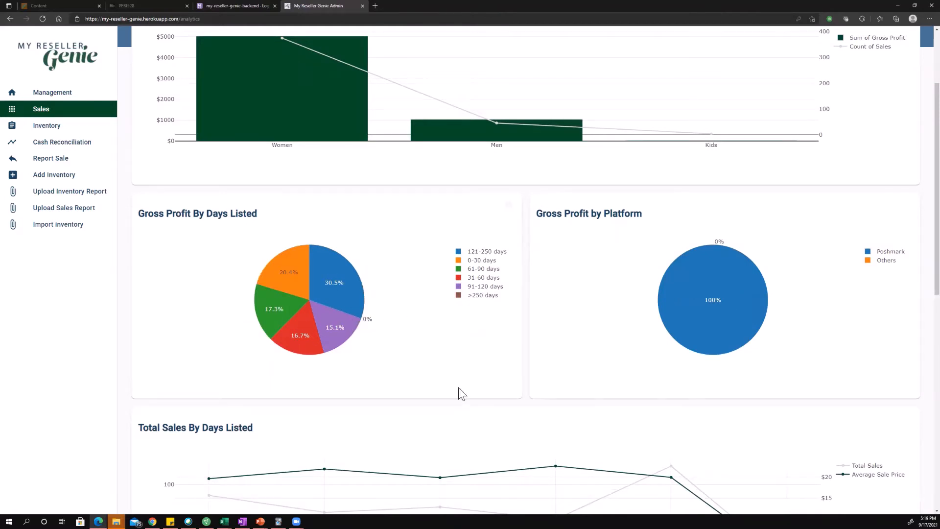
scroll("down", 3)
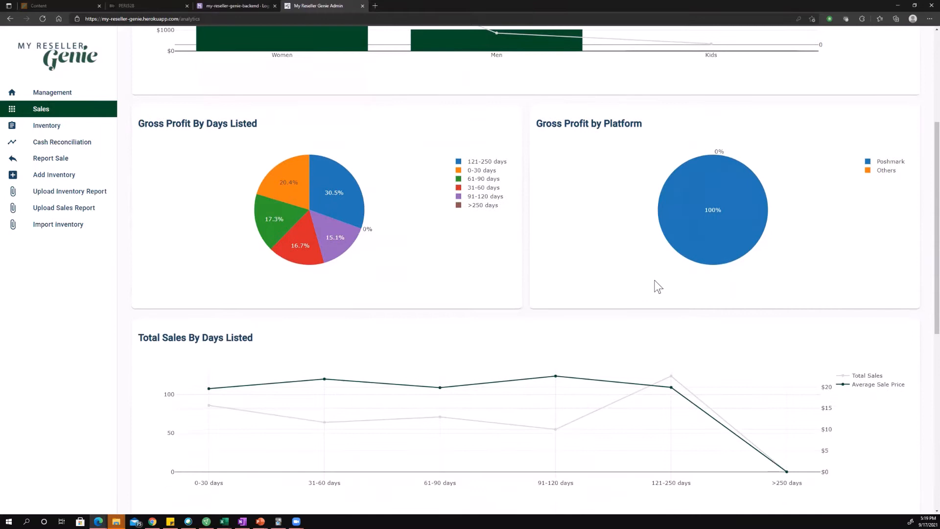
scroll("down", 3)
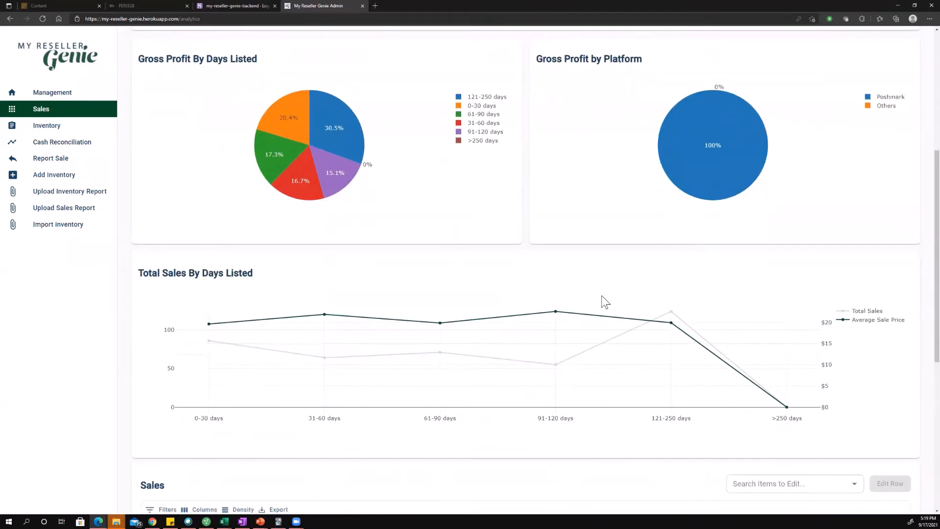
scroll("down", 3)
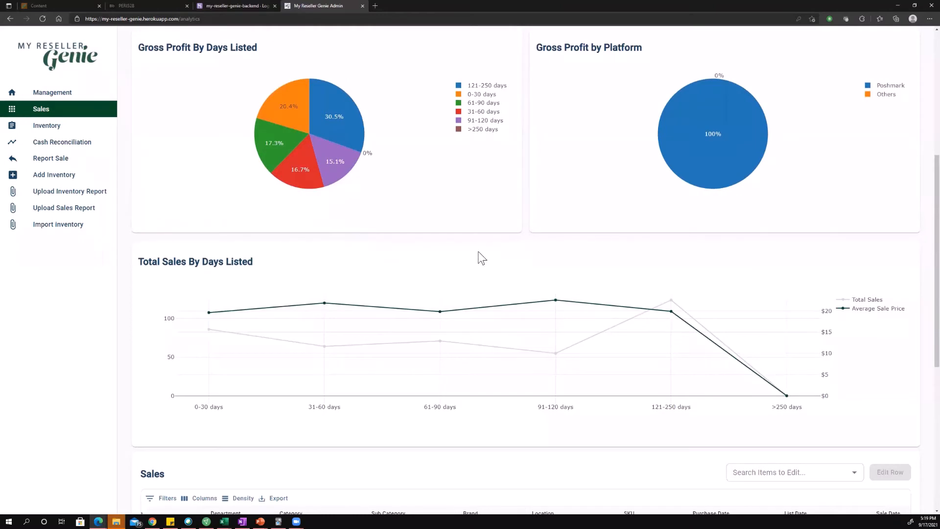
scroll("down", 3)
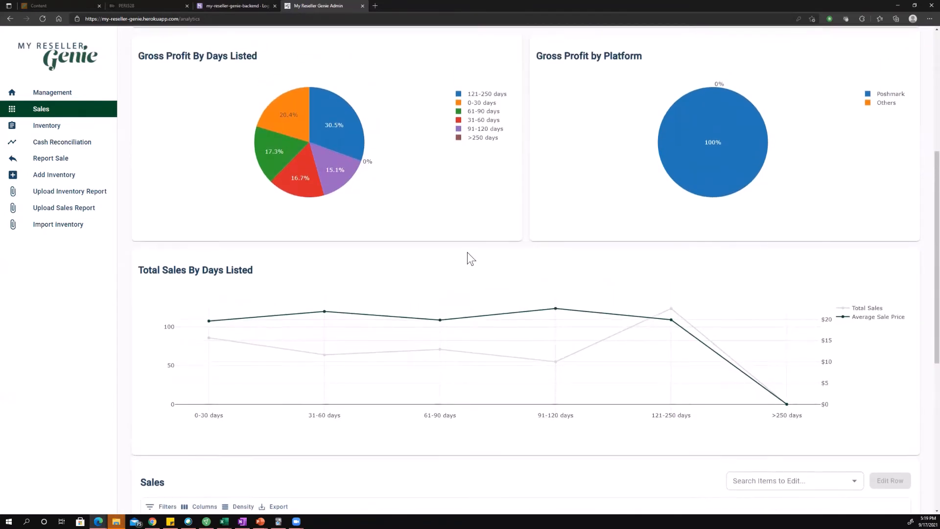
scroll("down", 3)
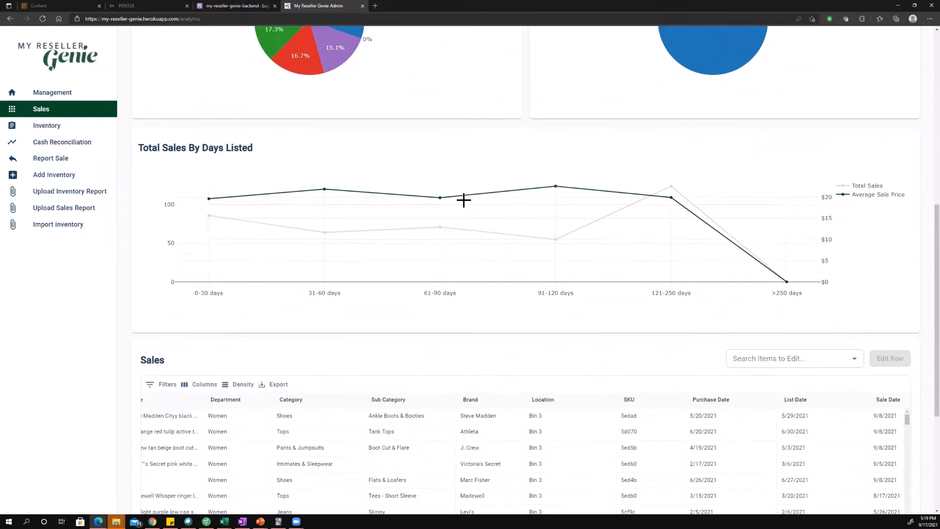
mouse_move(664, 311)
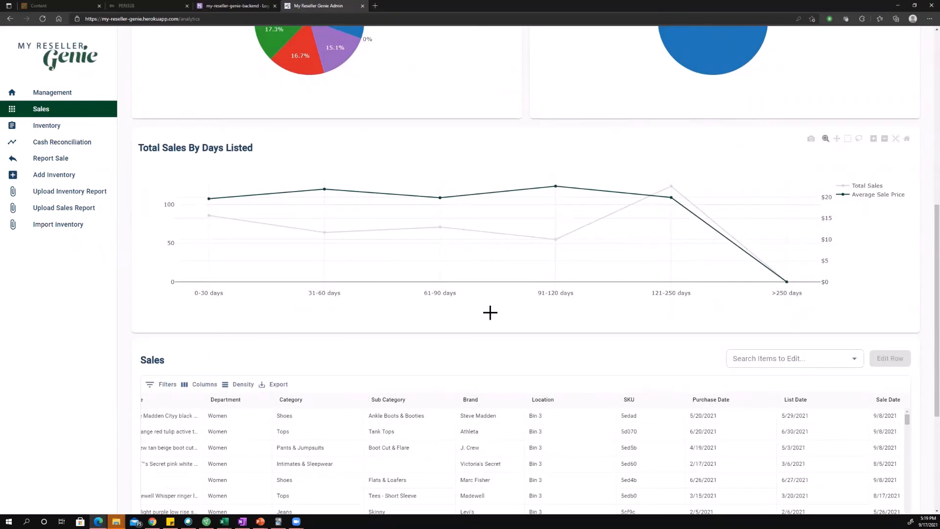
mouse_move(659, 309)
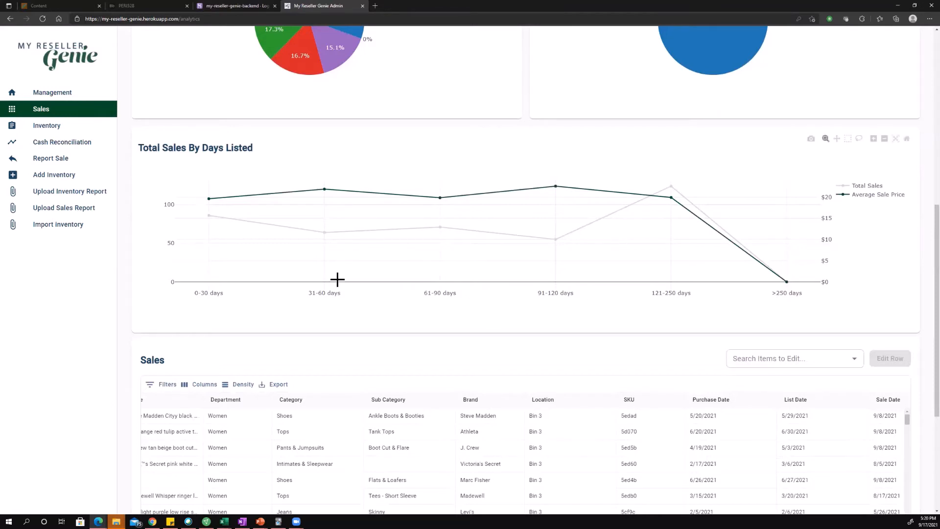
mouse_move(253, 295)
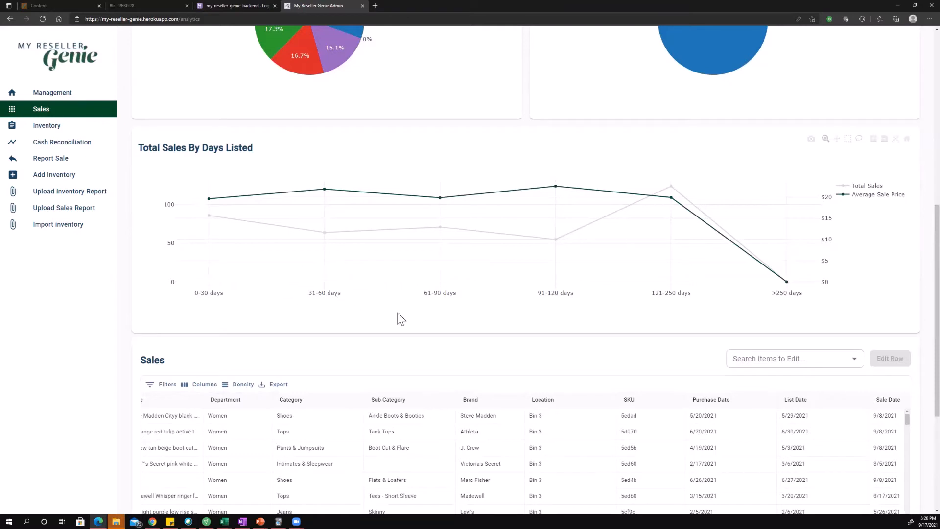
mouse_move(415, 318)
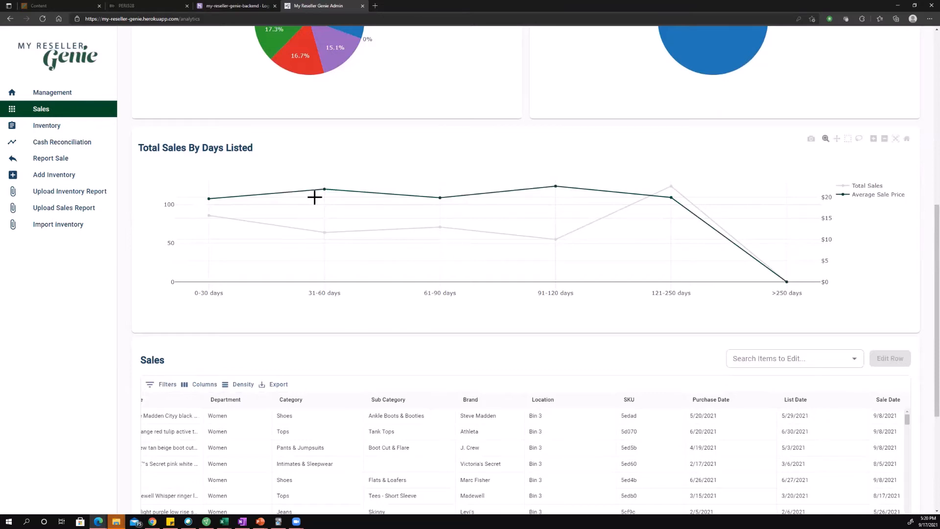
mouse_move(311, 190)
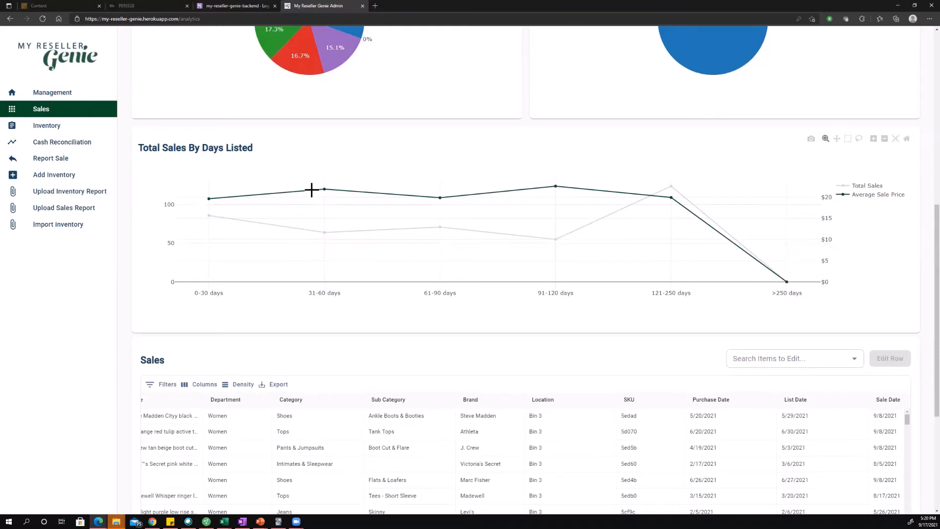
mouse_move(308, 231)
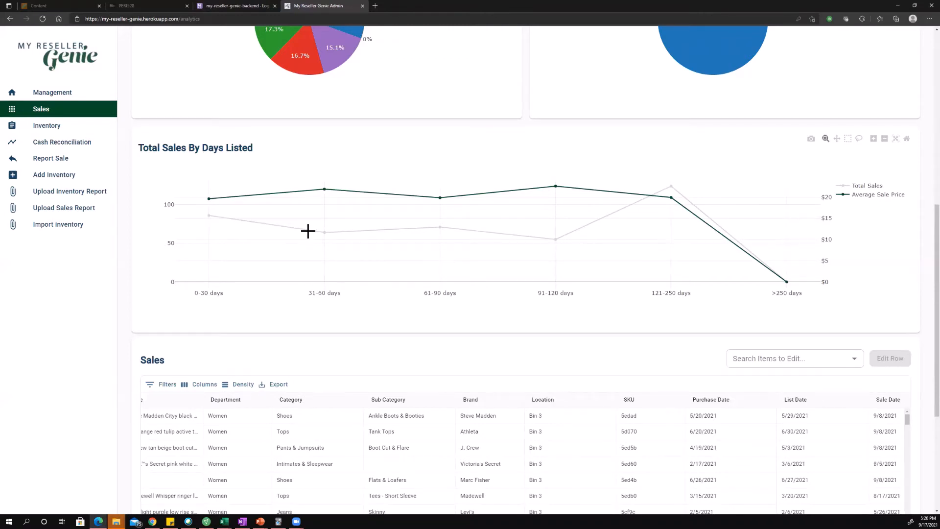
mouse_move(575, 189)
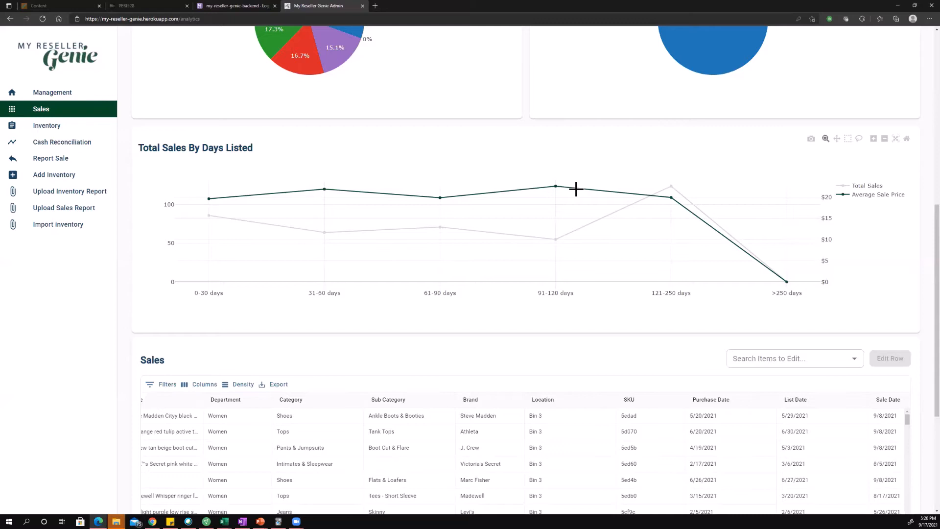
mouse_move(857, 239)
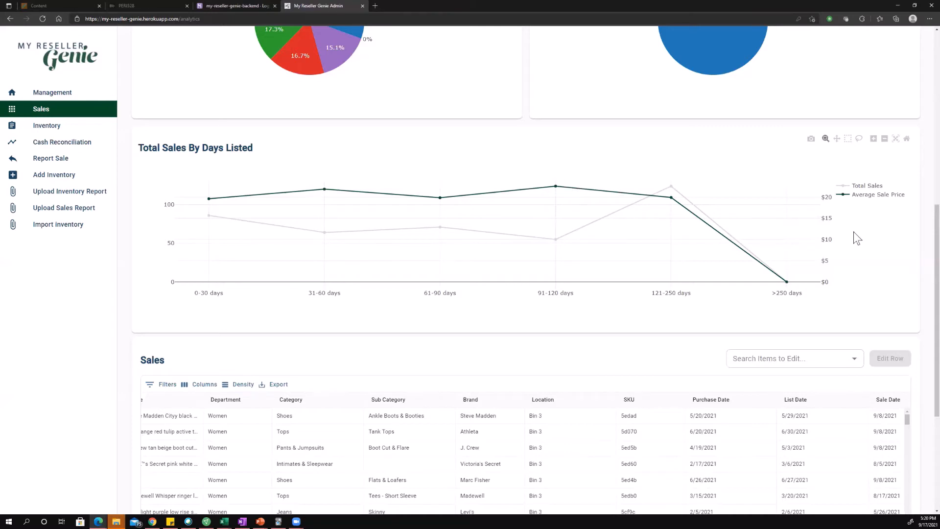
mouse_move(833, 203)
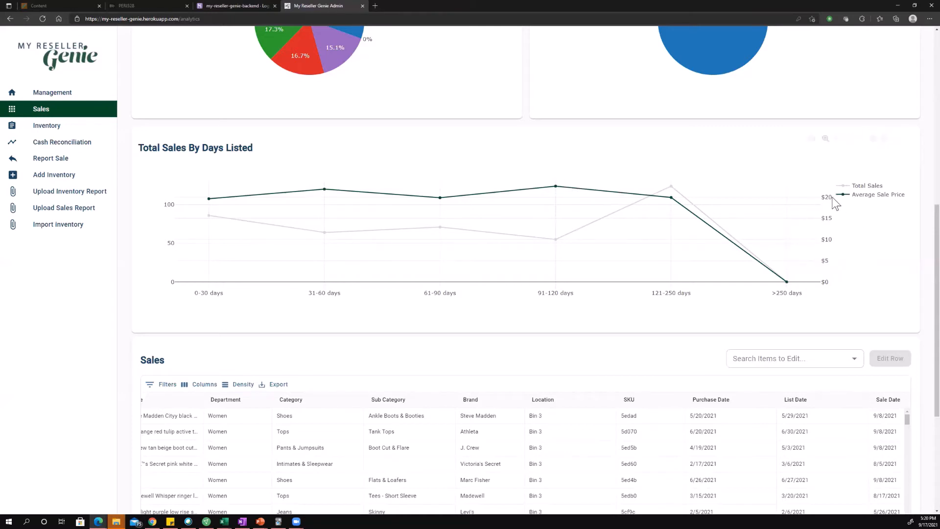
mouse_move(479, 172)
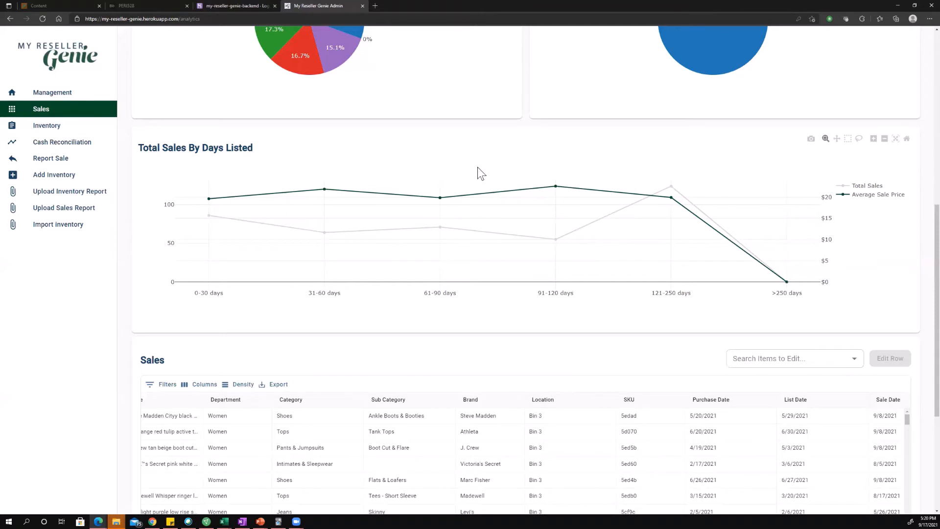
mouse_move(316, 224)
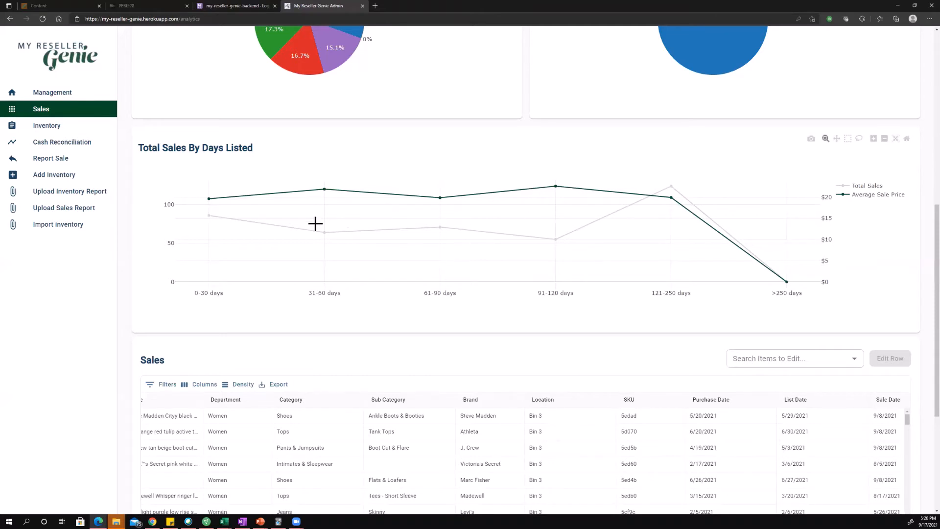
mouse_move(274, 205)
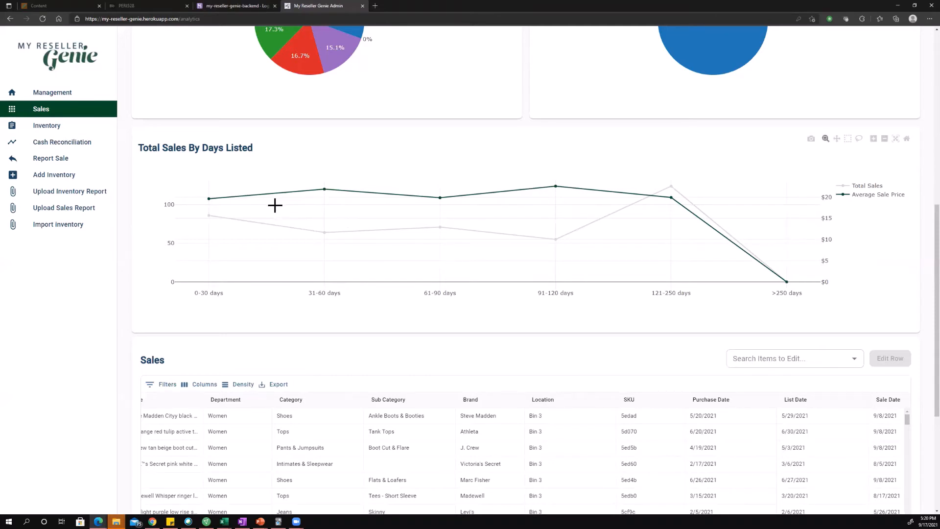
mouse_move(550, 188)
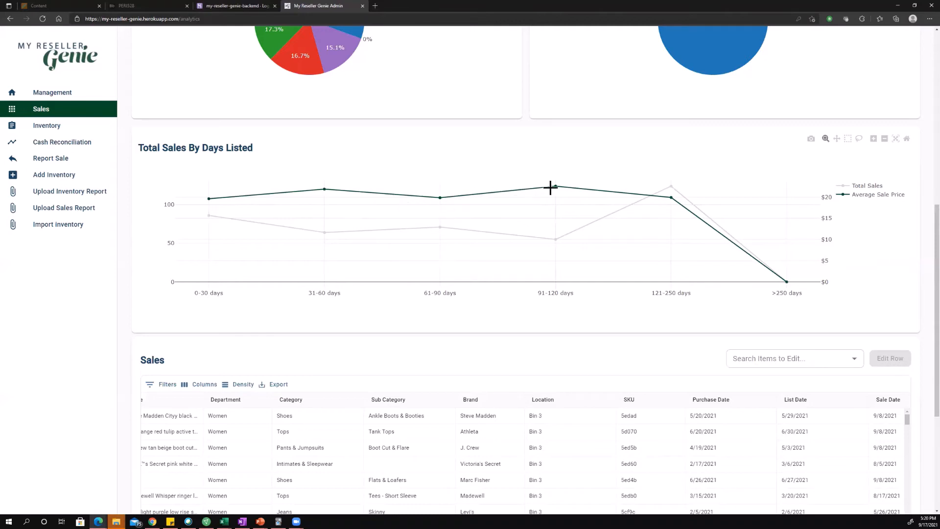
mouse_move(671, 199)
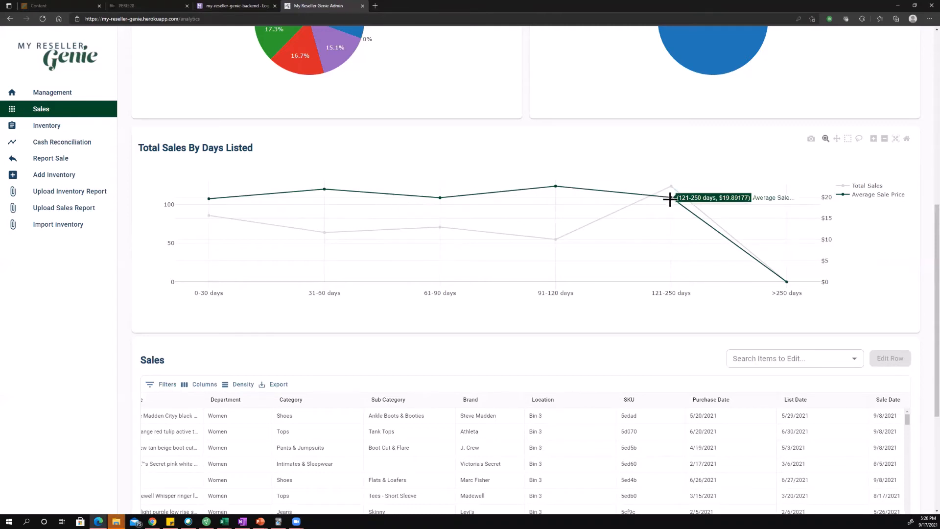
mouse_move(666, 251)
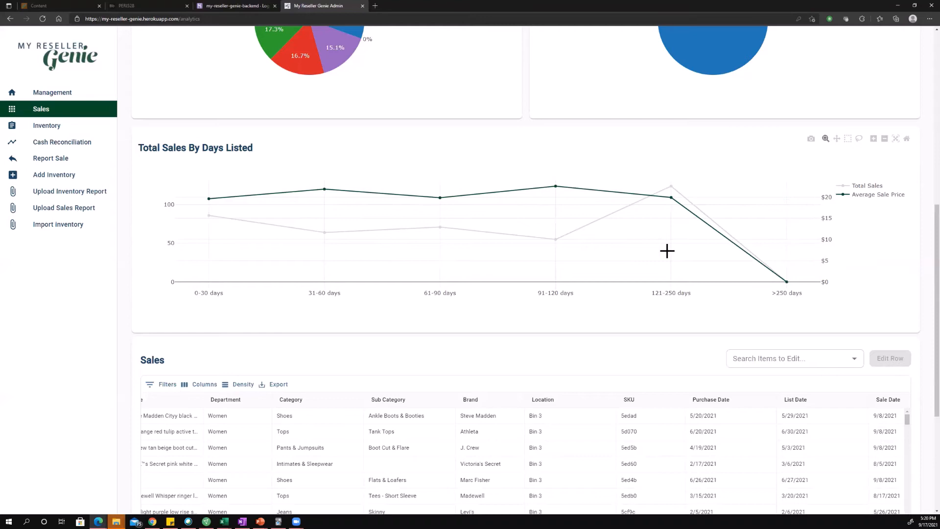
mouse_move(773, 275)
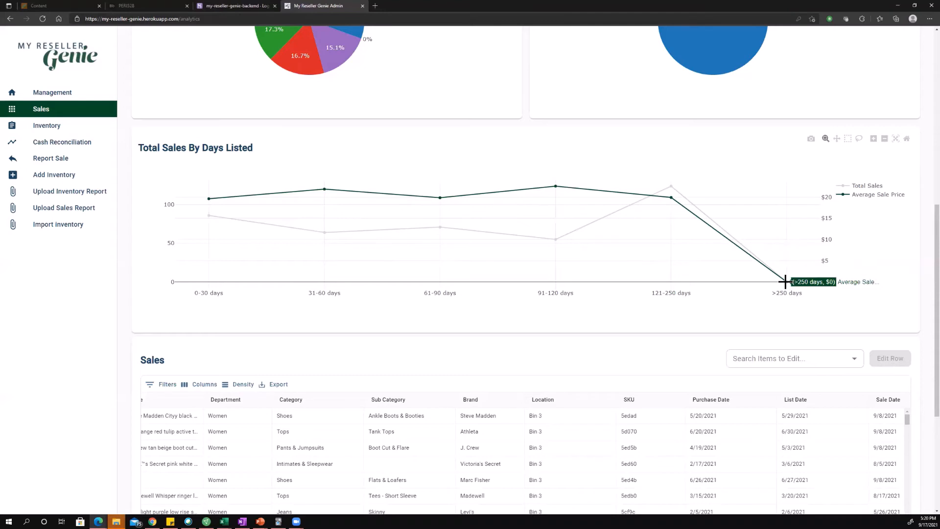
mouse_move(526, 217)
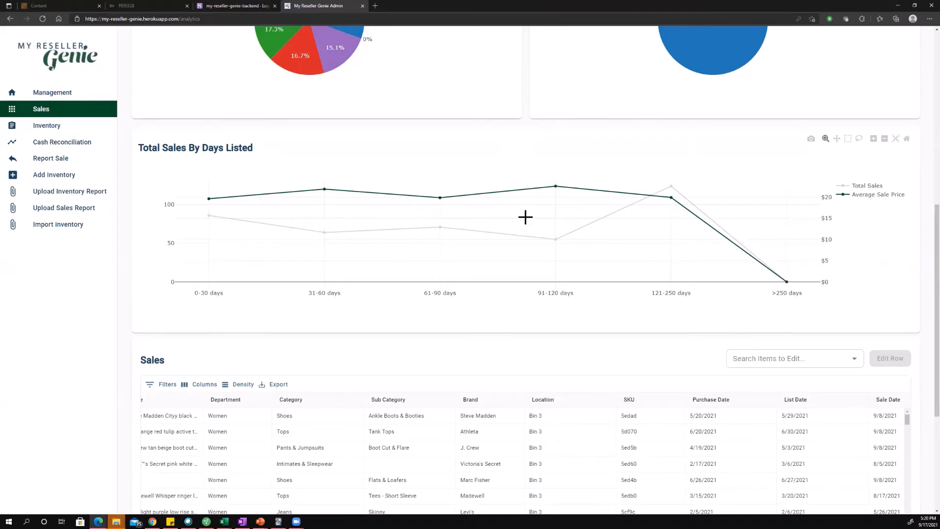
mouse_move(504, 210)
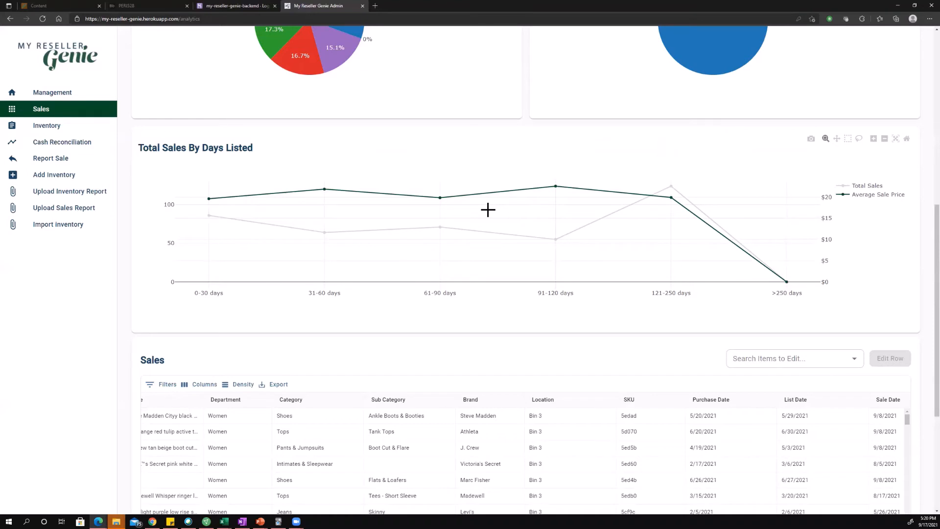
mouse_move(440, 204)
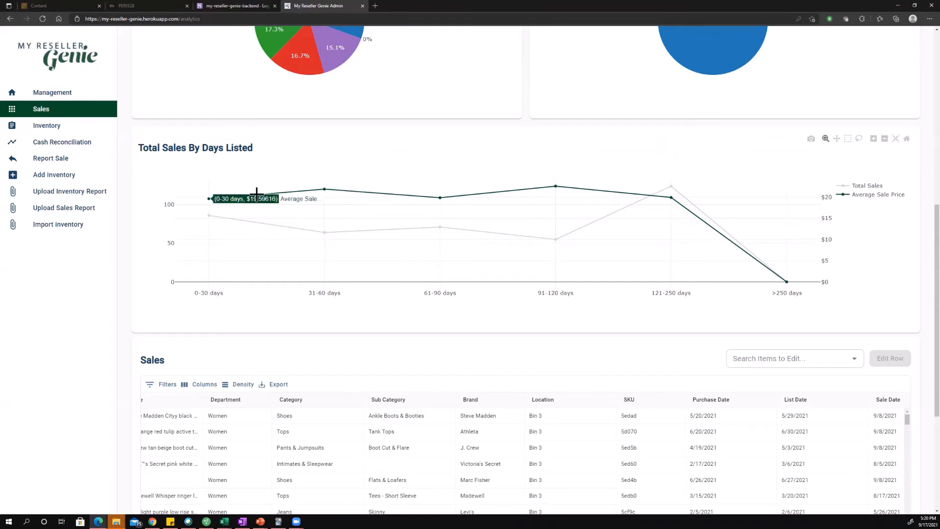
mouse_move(440, 201)
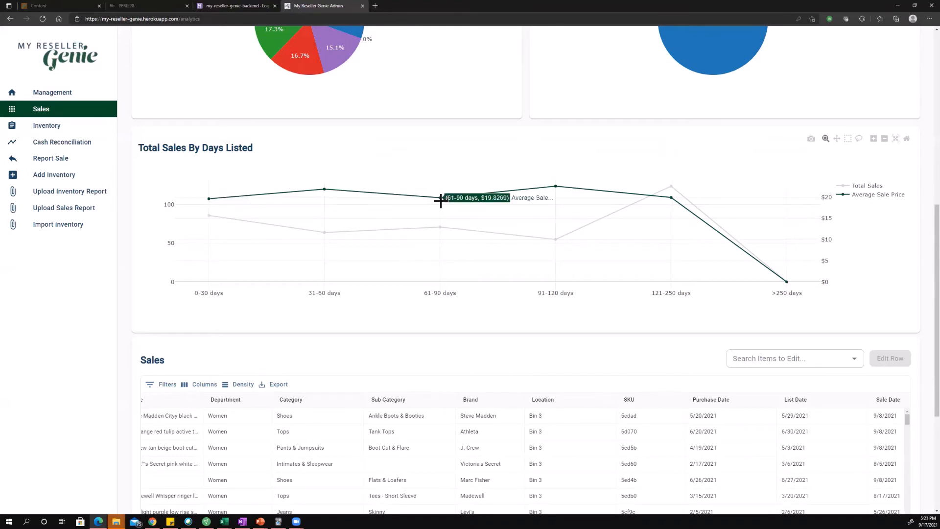
mouse_move(554, 190)
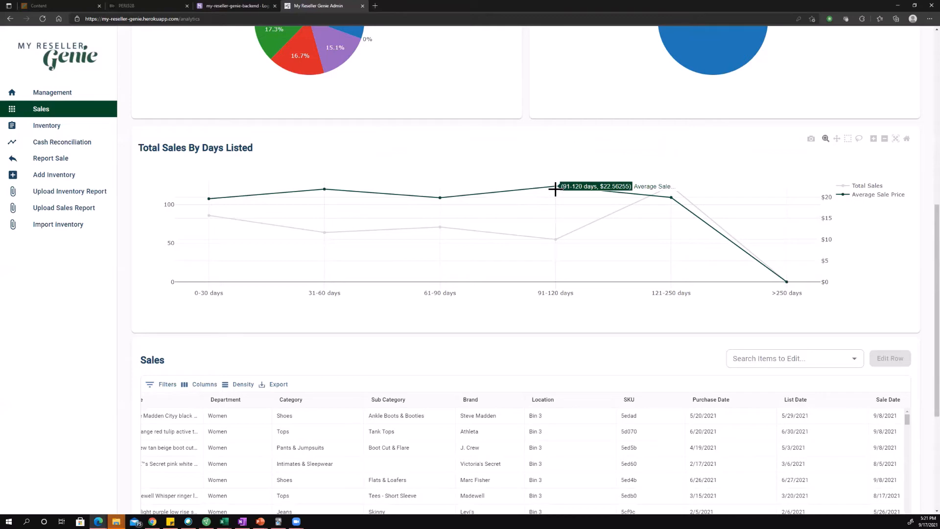
mouse_move(207, 201)
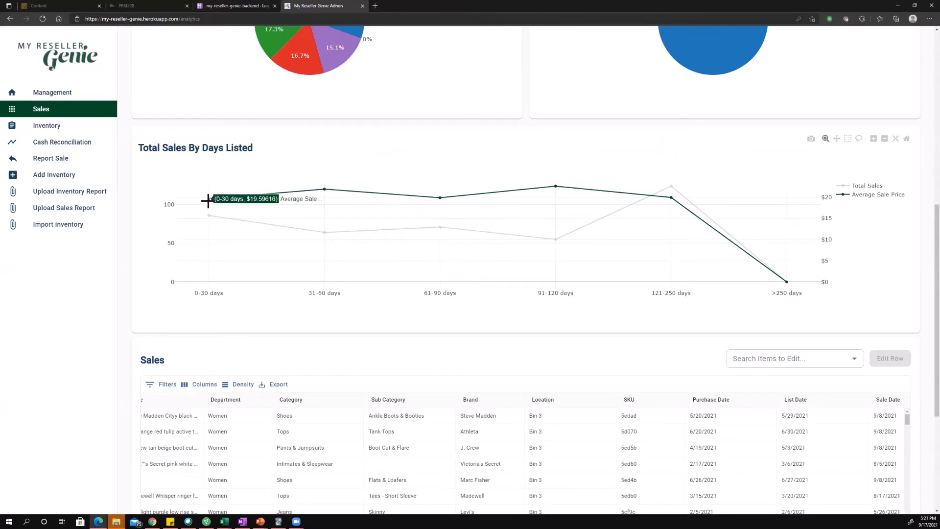
mouse_move(545, 206)
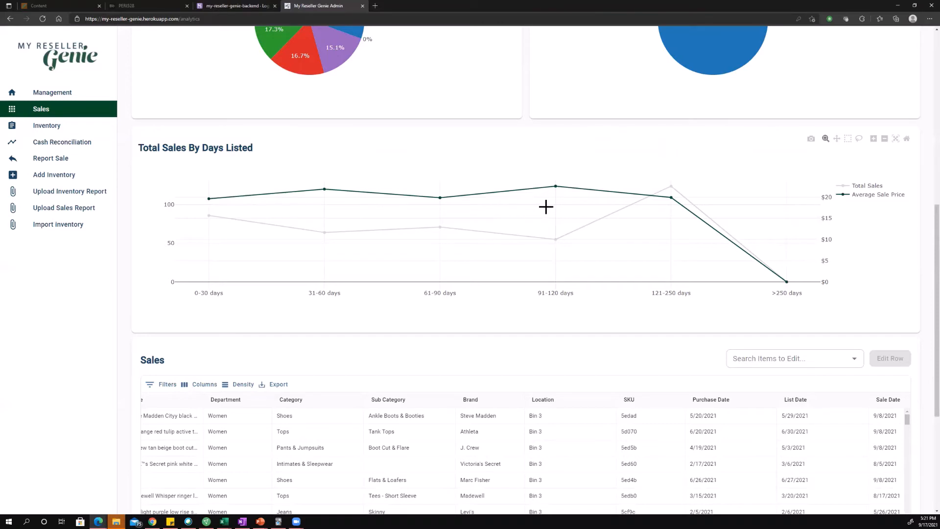
mouse_move(555, 188)
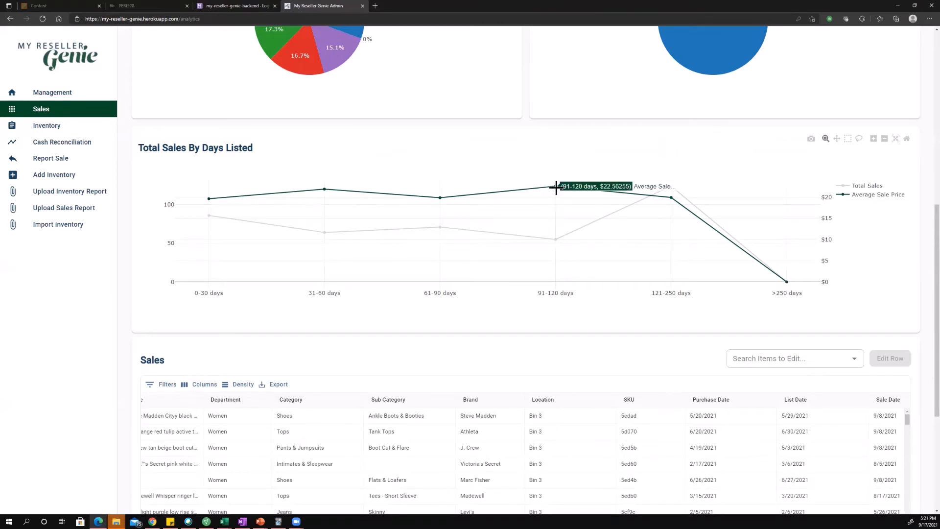
mouse_move(549, 219)
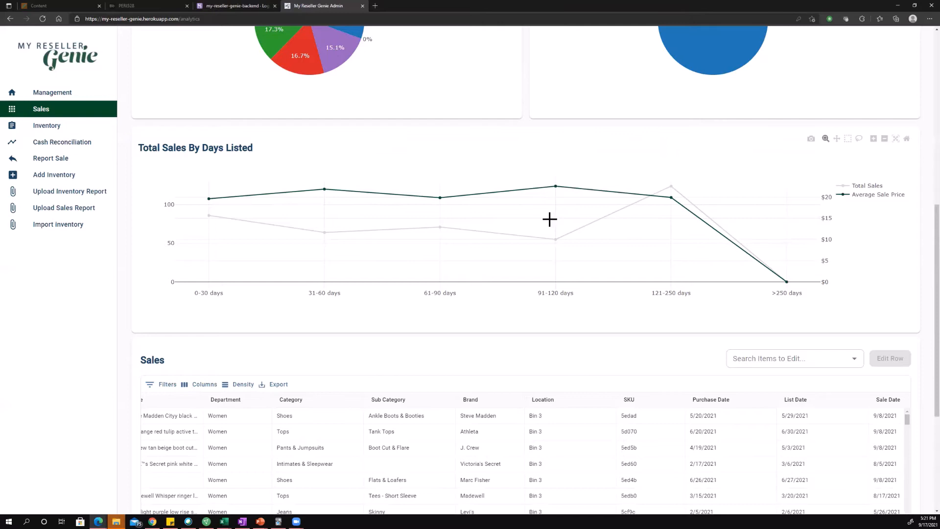
mouse_move(558, 201)
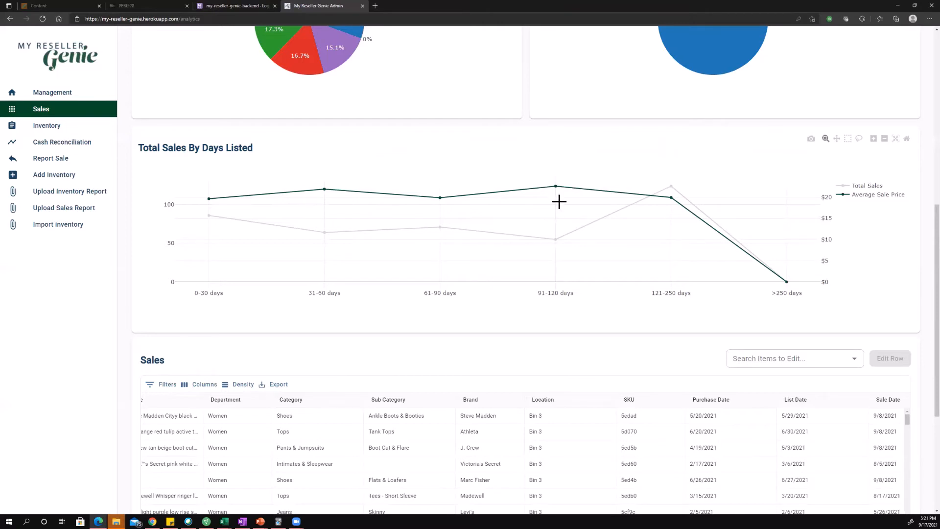
mouse_move(553, 198)
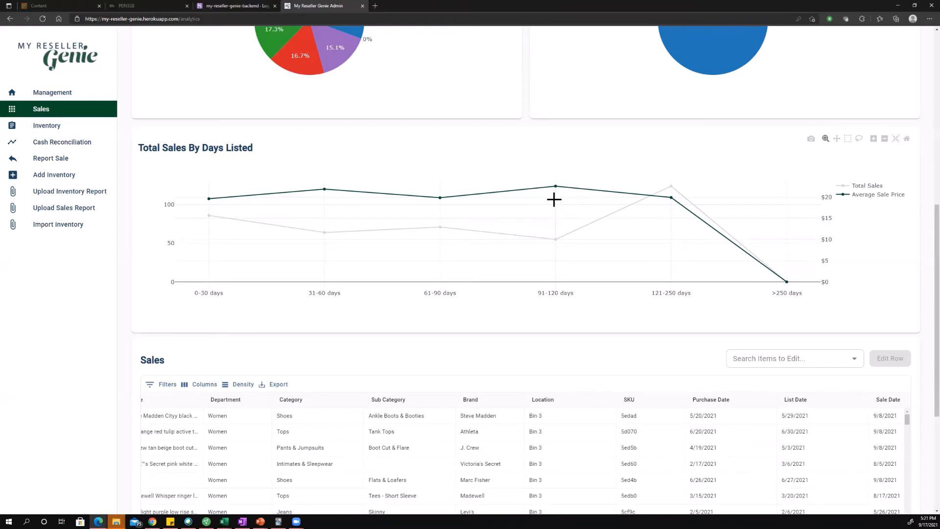
mouse_move(554, 186)
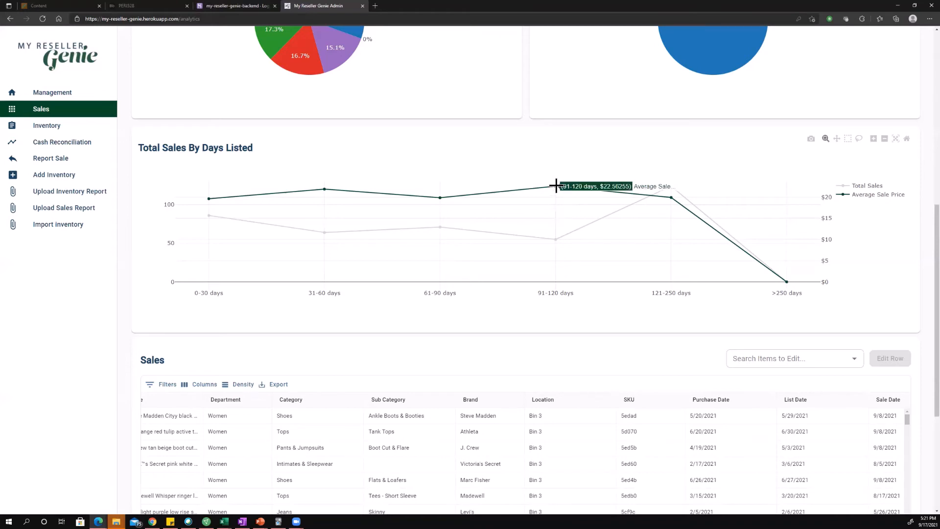
mouse_move(570, 170)
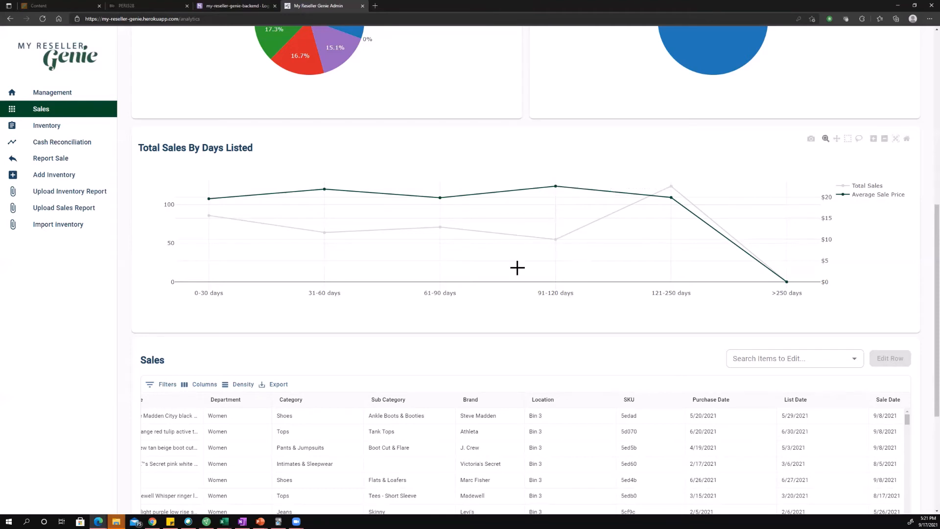
mouse_move(629, 268)
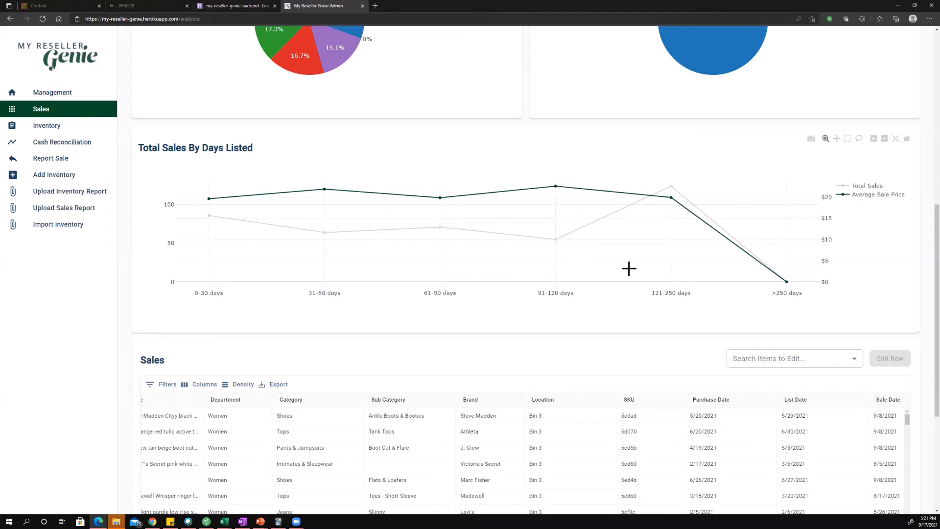
mouse_move(558, 241)
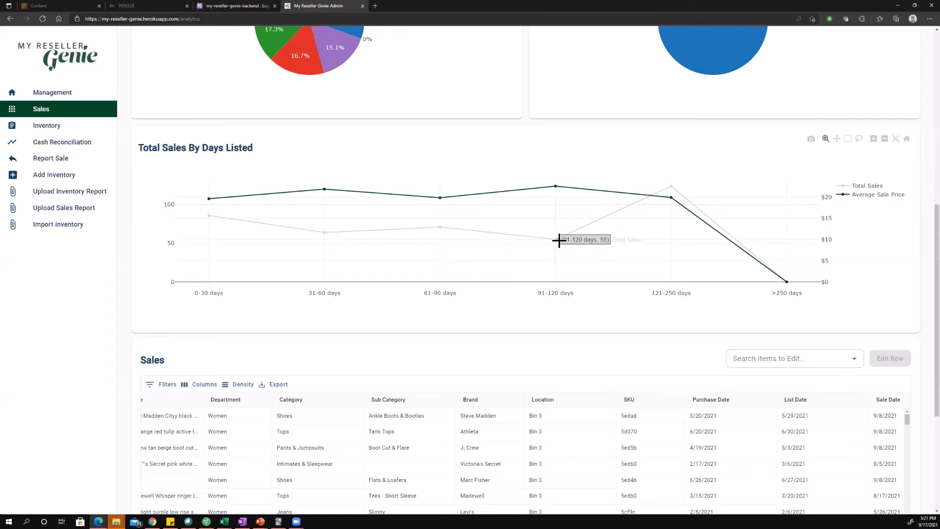
mouse_move(303, 244)
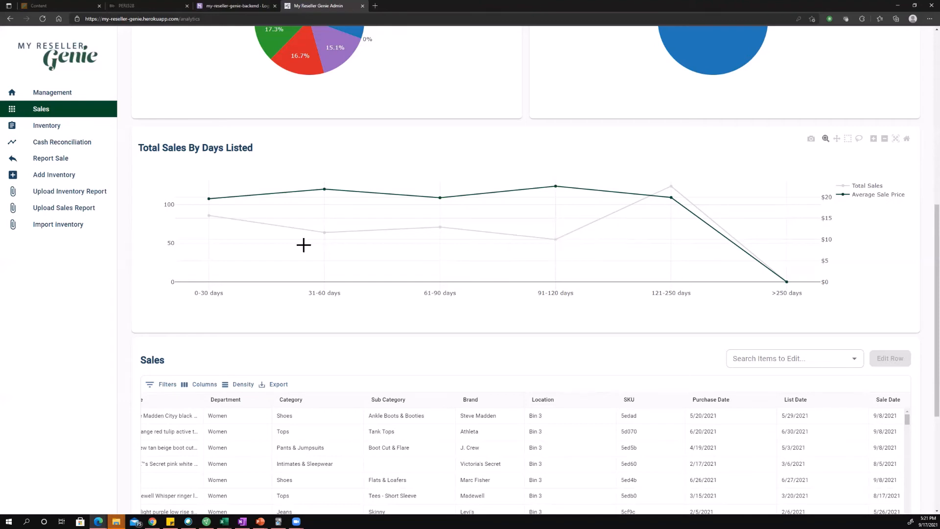
mouse_move(354, 255)
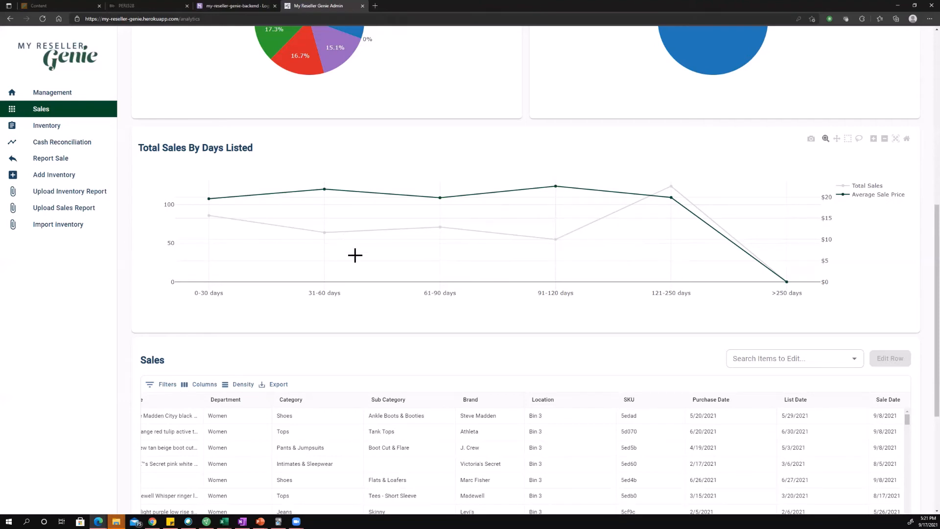
mouse_move(222, 222)
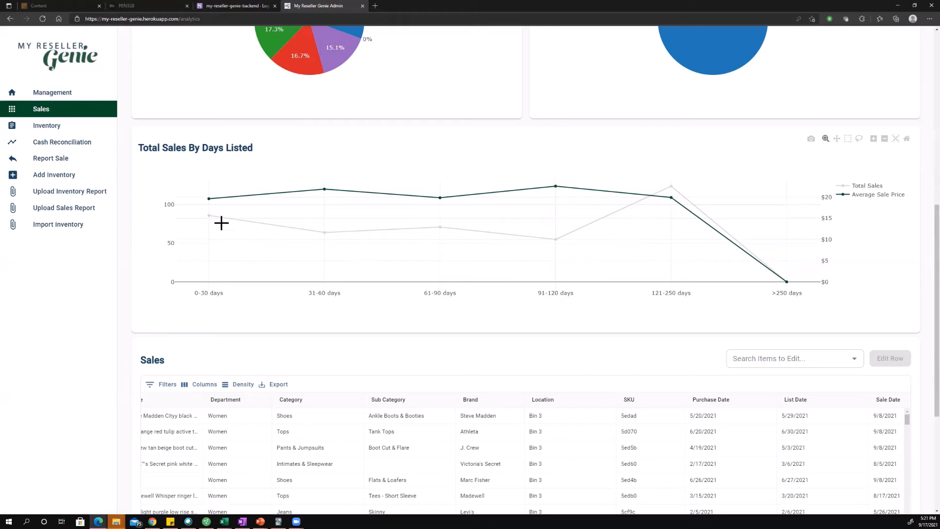
mouse_move(337, 254)
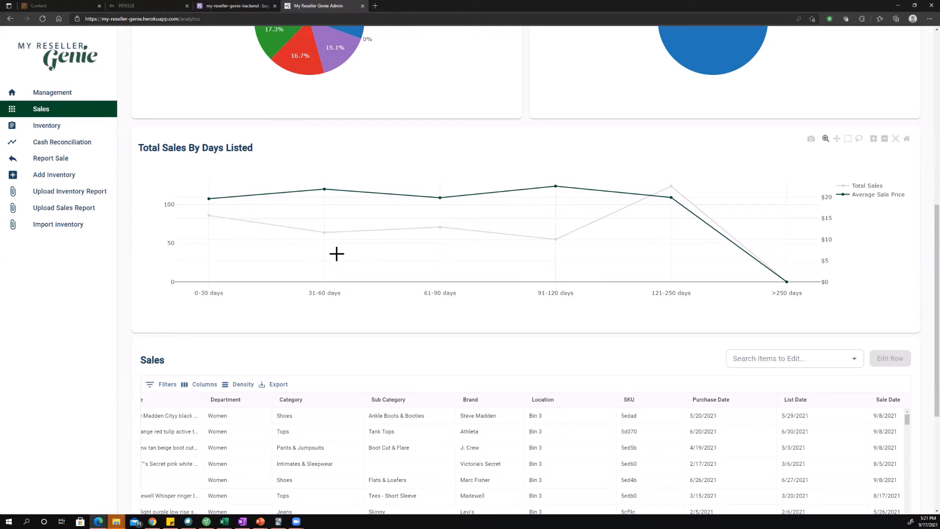
mouse_move(505, 254)
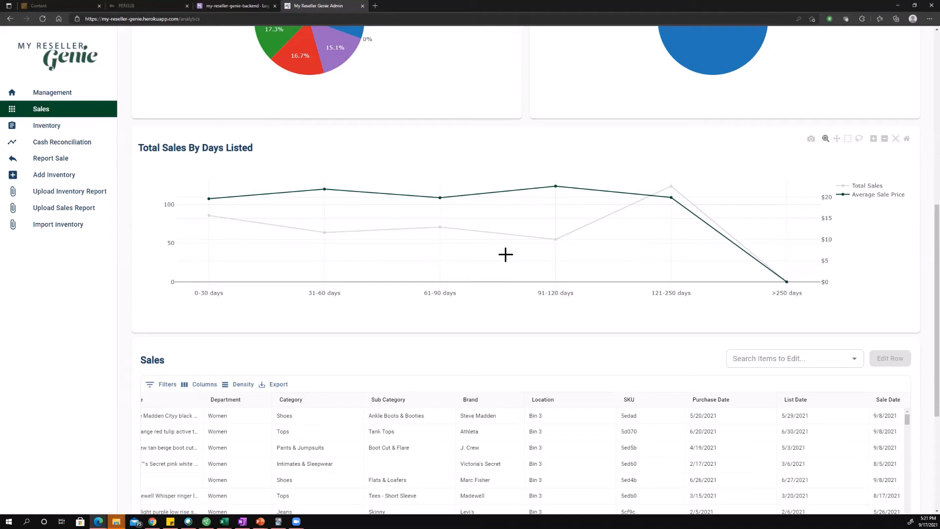
mouse_move(603, 273)
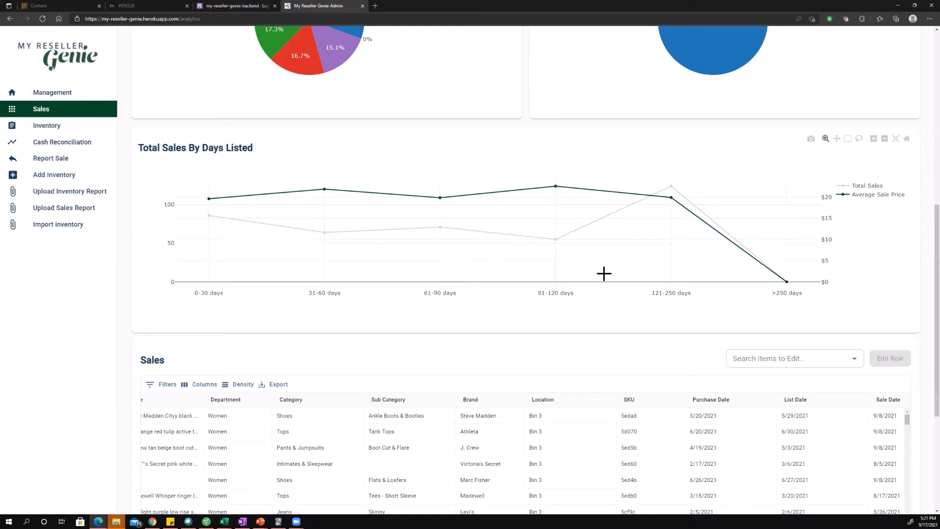
mouse_move(577, 248)
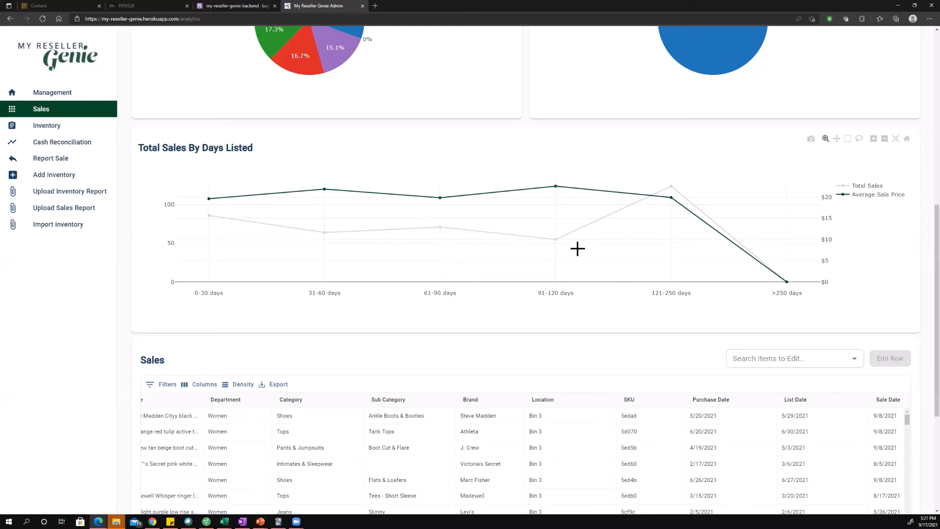
mouse_move(573, 284)
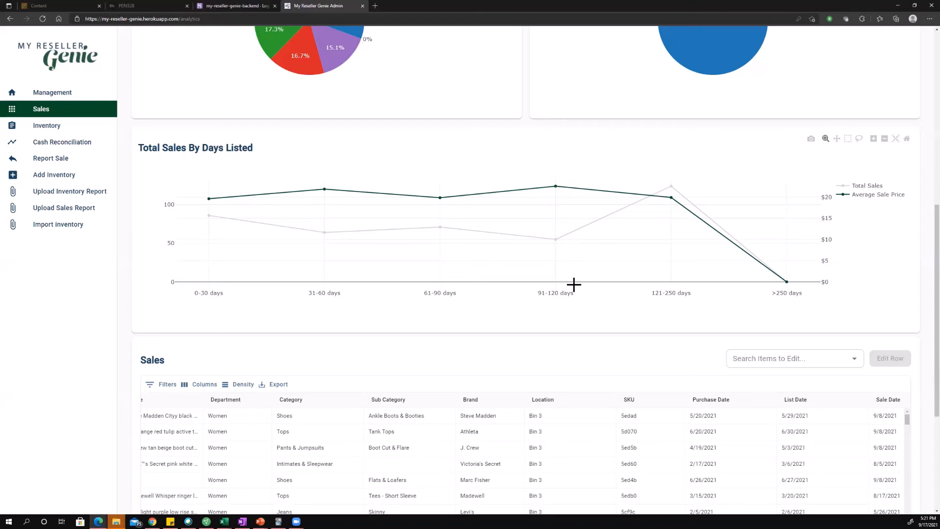
mouse_move(580, 277)
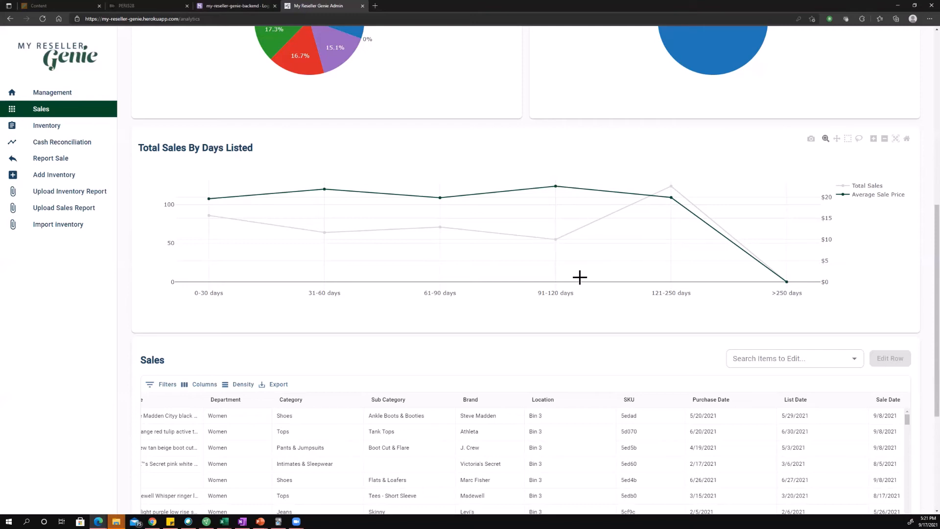
scroll("down", 3)
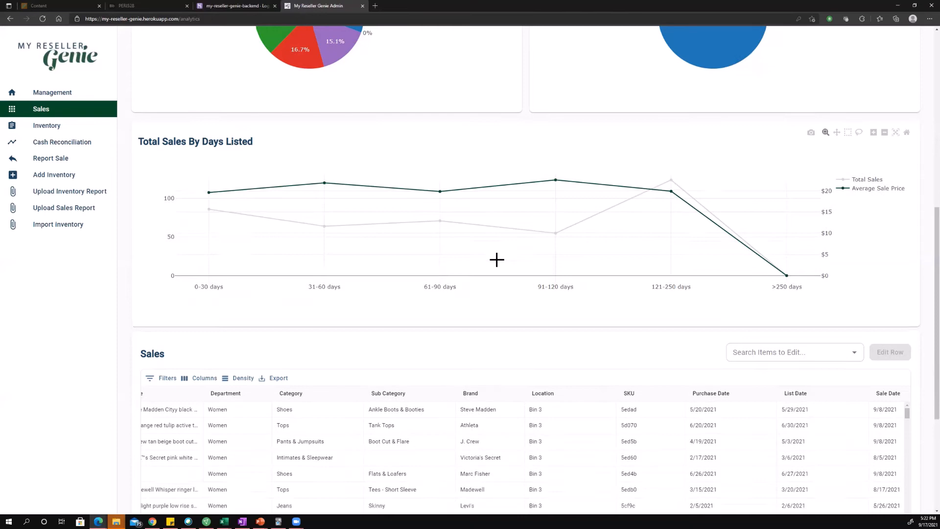
scroll("down", 3)
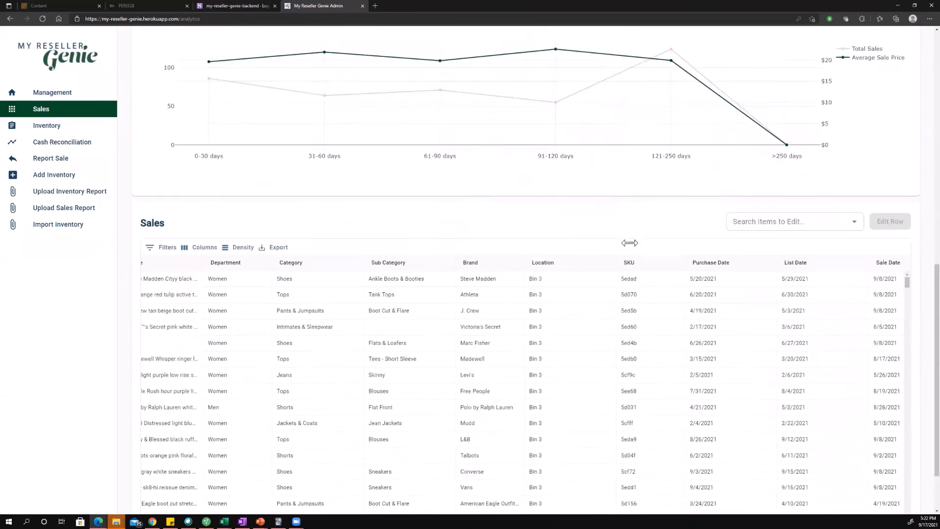
scroll("down", 3)
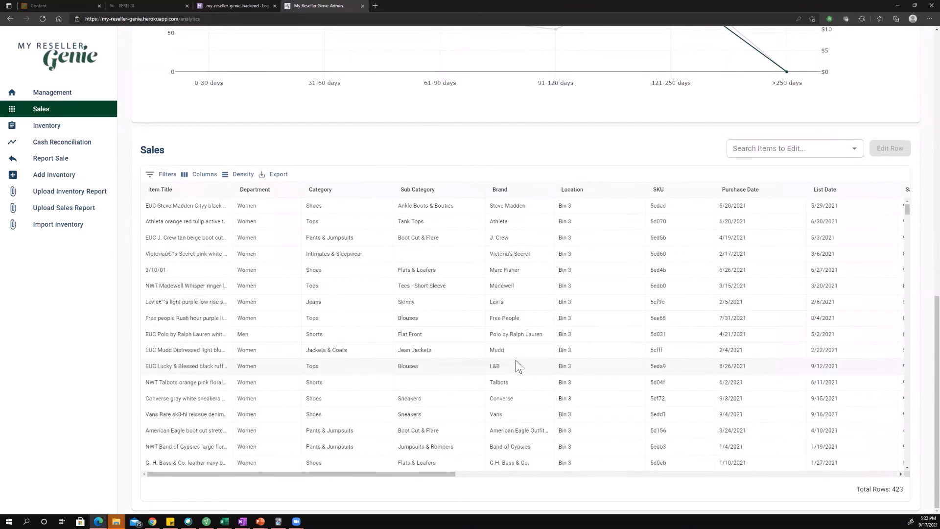
scroll("right", 3)
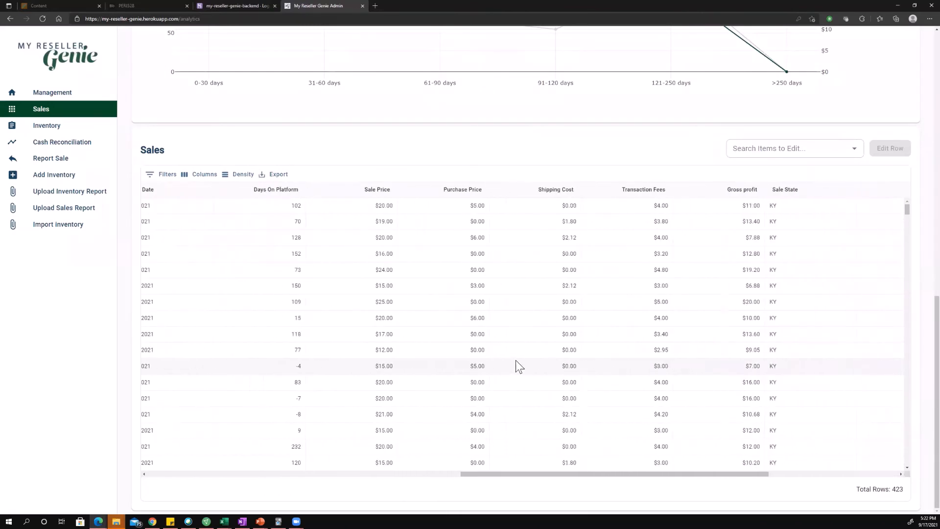
scroll("right", 3)
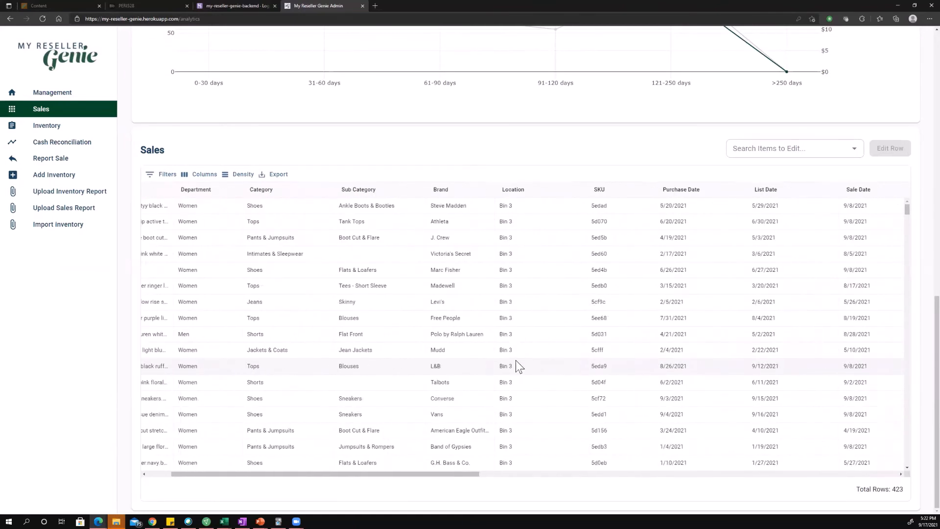
scroll("left", 3)
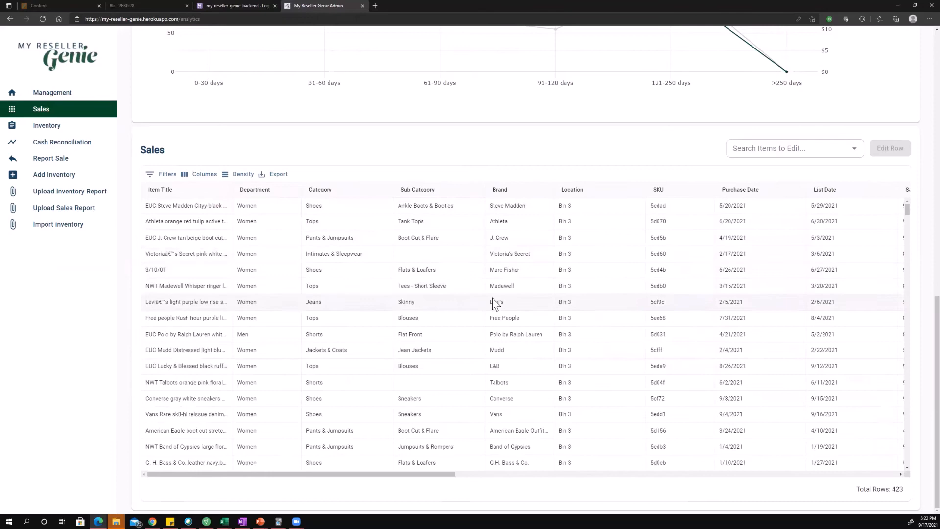
scroll("right", 3)
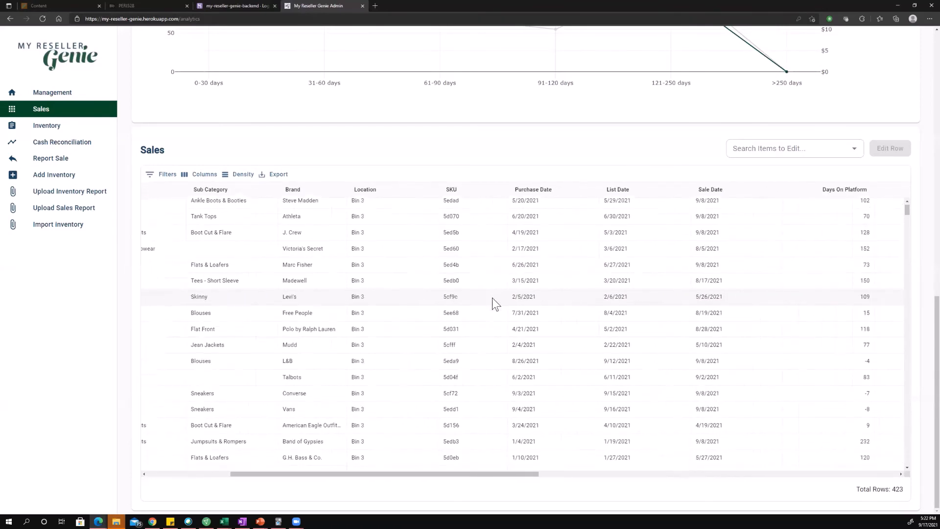
scroll("right", 3)
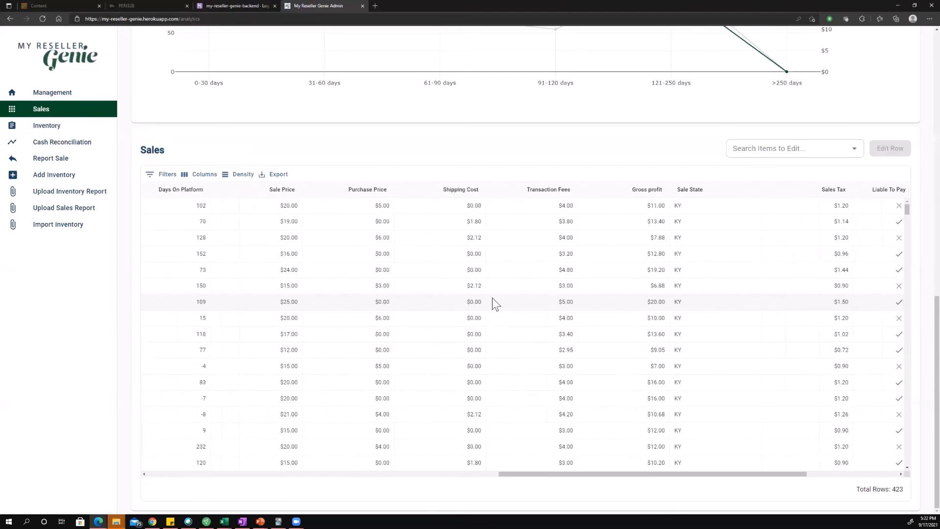
scroll("right", 3)
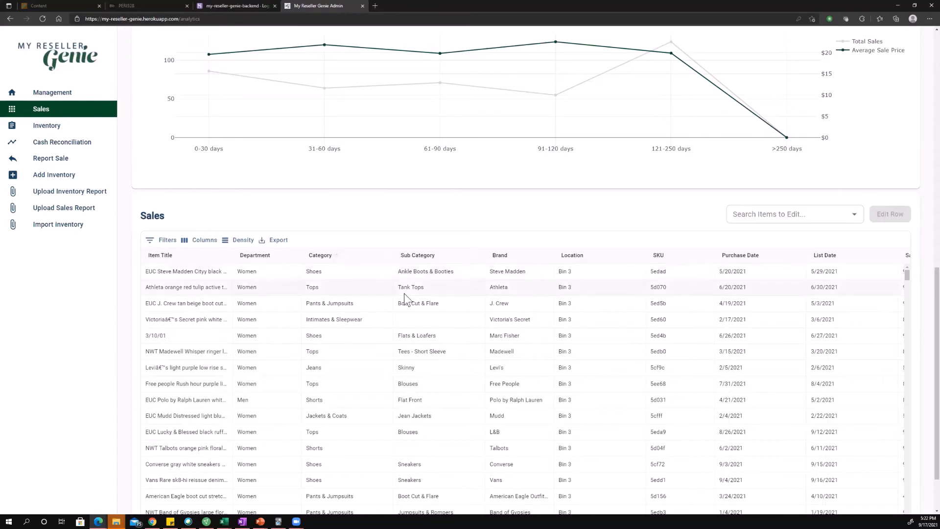
Filter the Sales table on Department equals Men
left_click(166, 240)
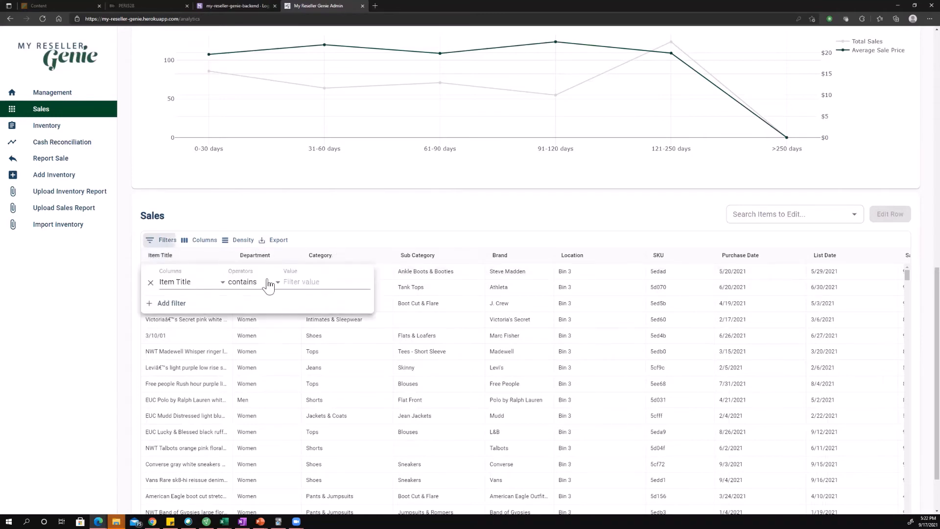
left_click(183, 282)
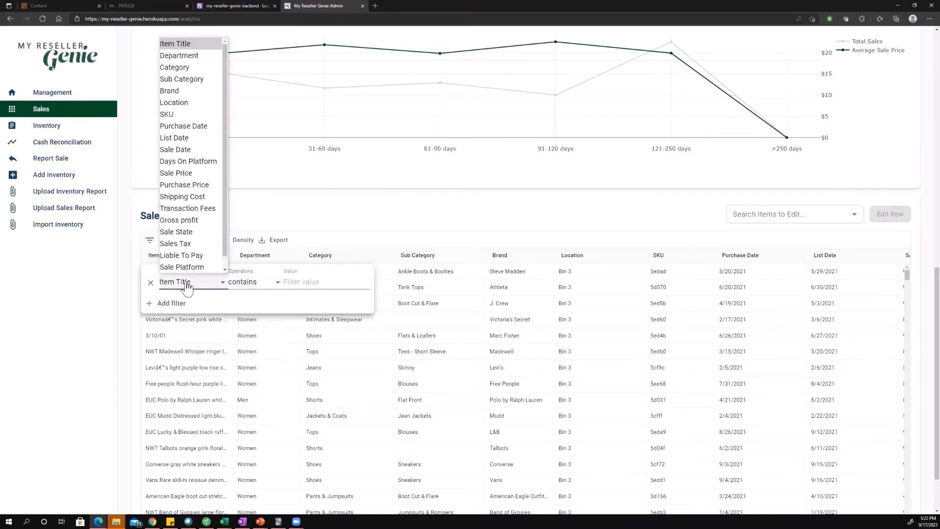
mouse_move(199, 154)
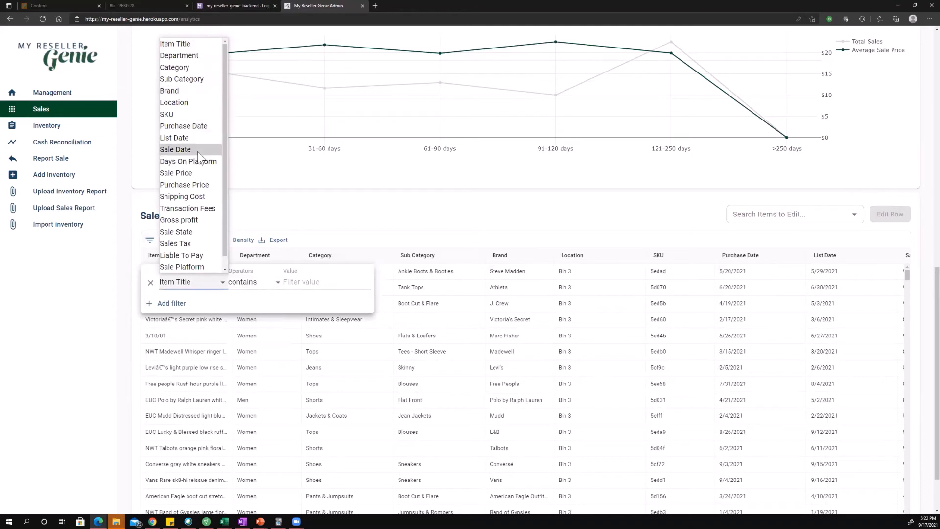
scroll("down", 3)
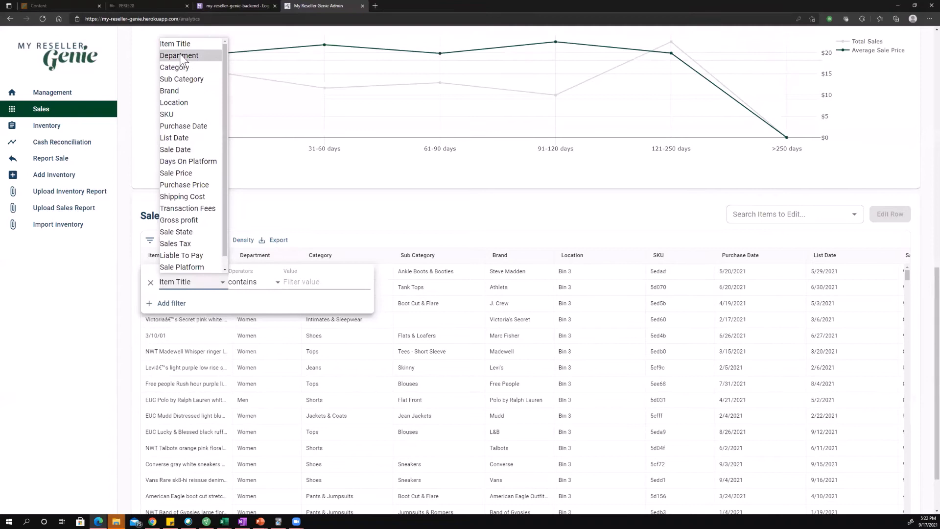
left_click(179, 56)
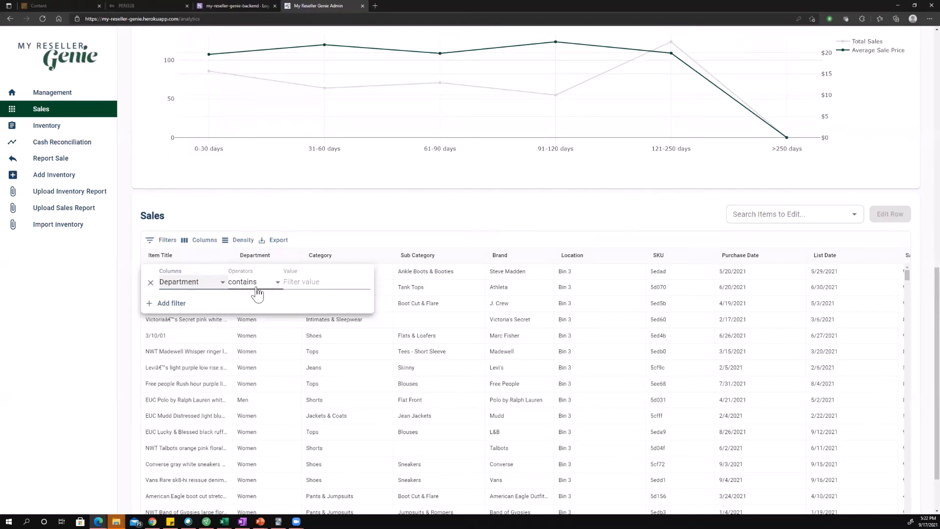
left_click(252, 282)
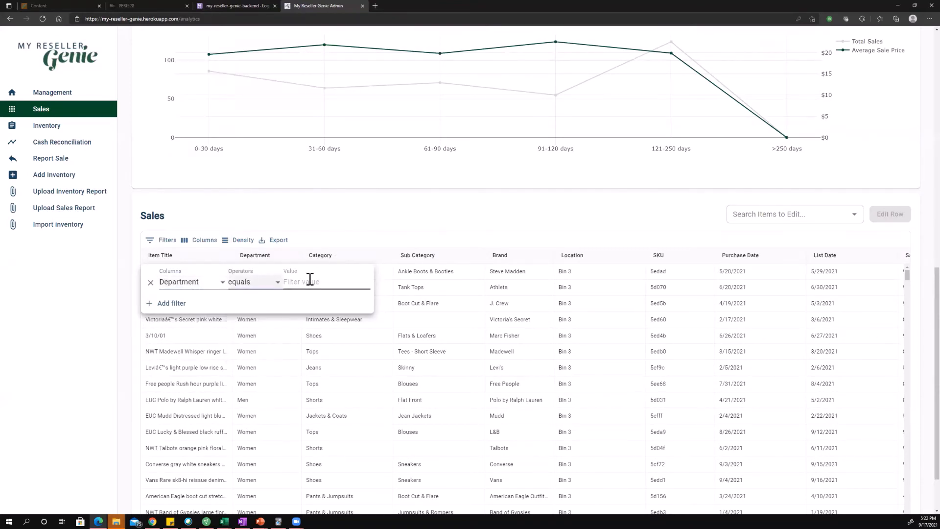
type("Men")
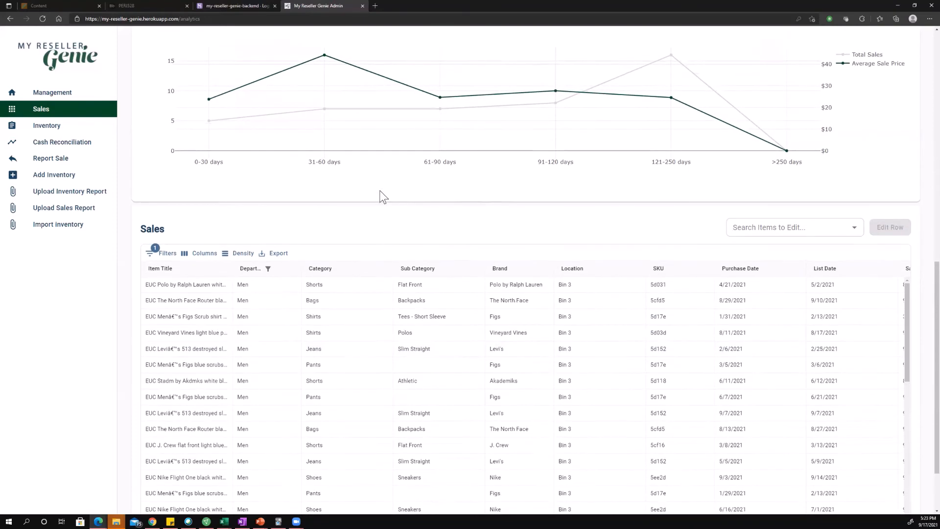
Scroll to view the Profit and Sales Detail chart showing only Men, about $1,035
scroll("up", 3)
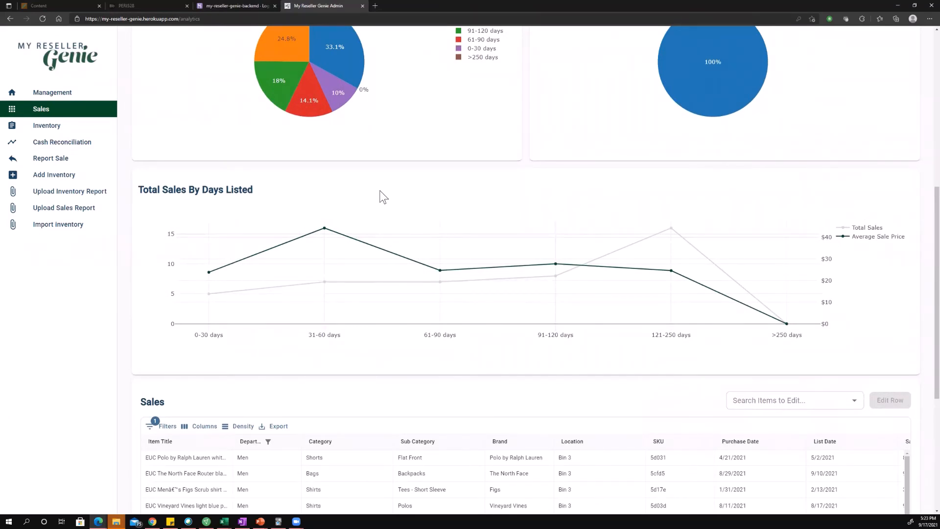
scroll("down", 3)
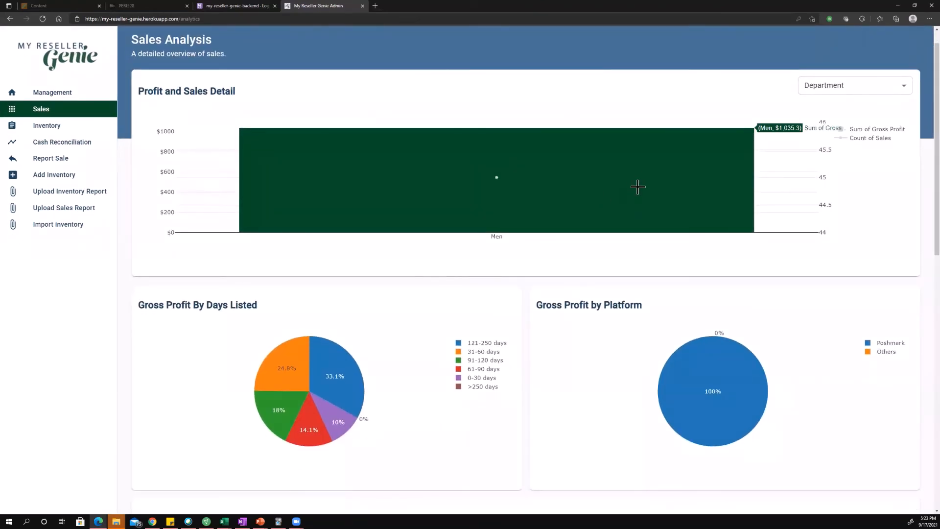
mouse_move(667, 119)
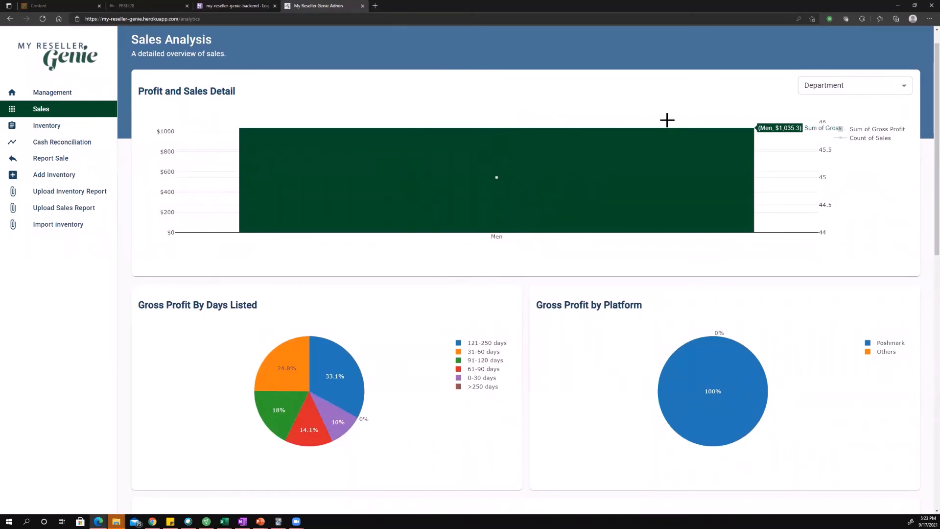
Group the Profit and Sales Detail chart by Category for the Men sales
left_click(855, 85)
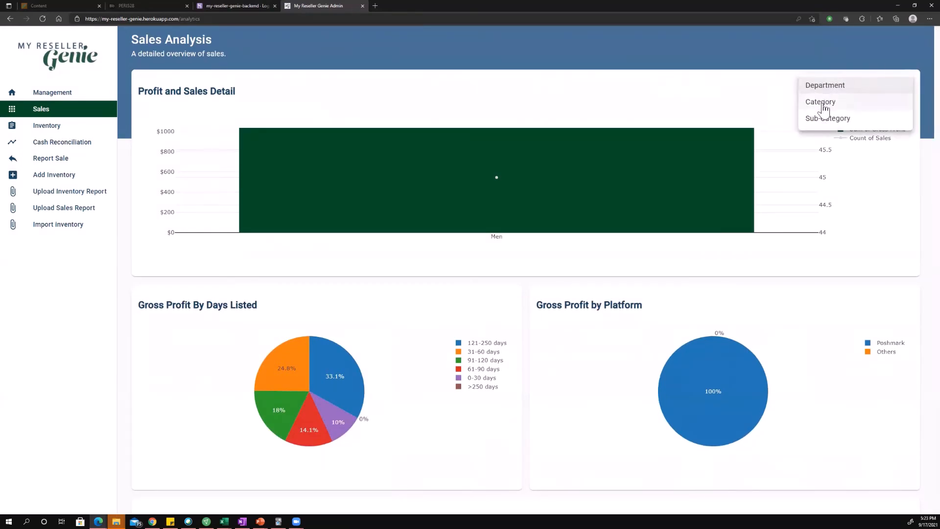
left_click(820, 102)
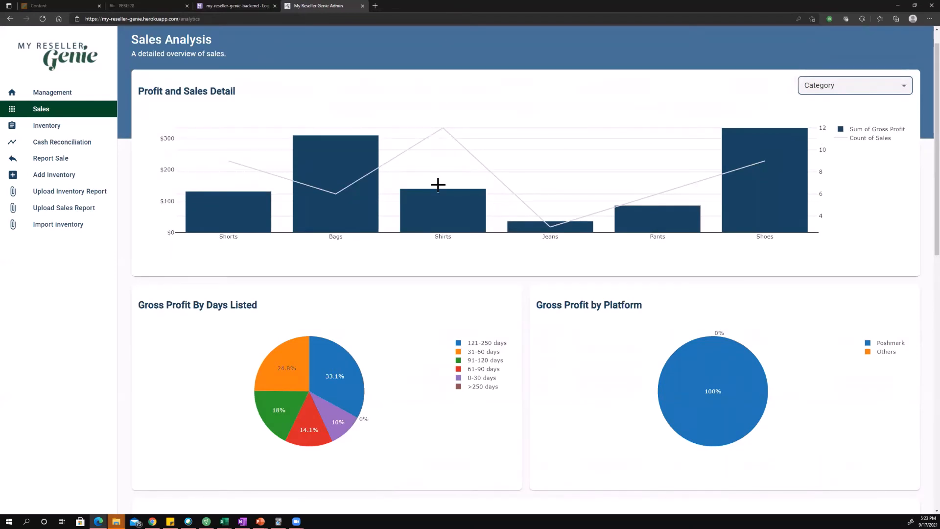
mouse_move(792, 150)
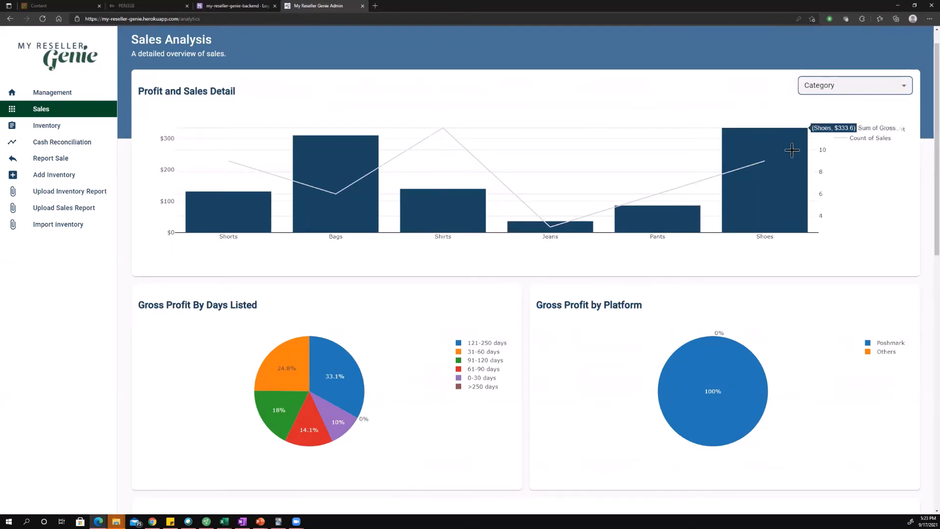
mouse_move(492, 272)
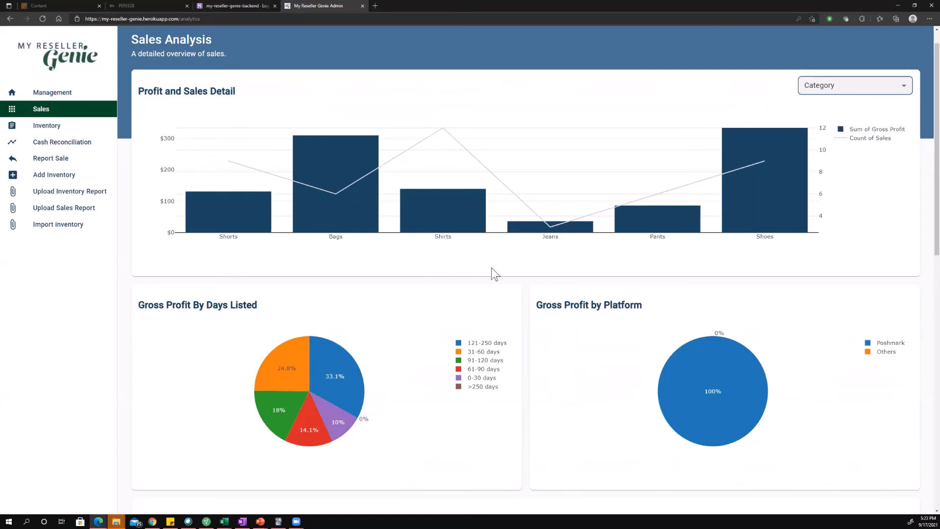
mouse_move(442, 130)
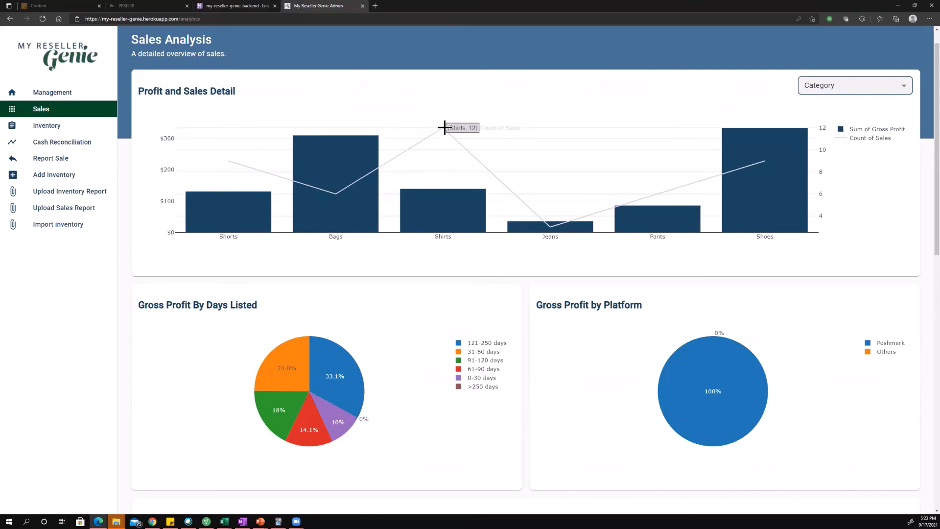
mouse_move(834, 136)
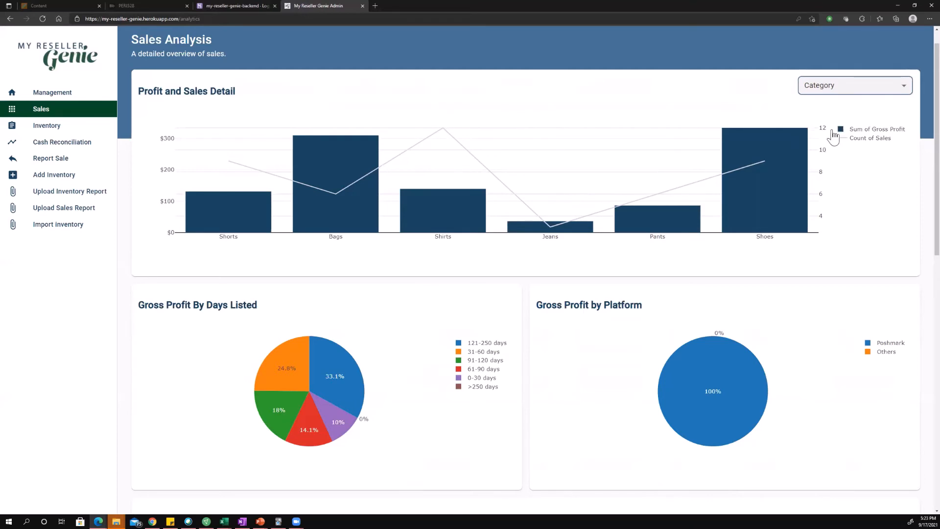
mouse_move(798, 159)
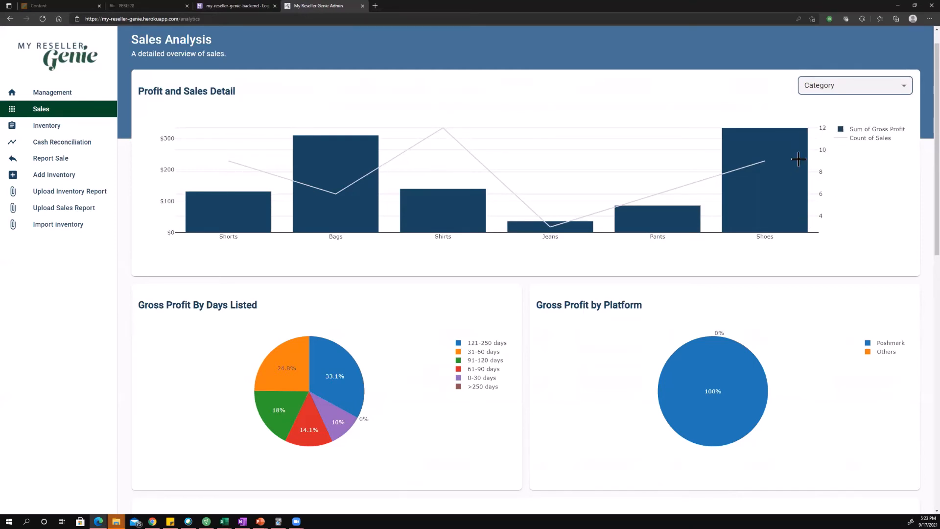
mouse_move(745, 163)
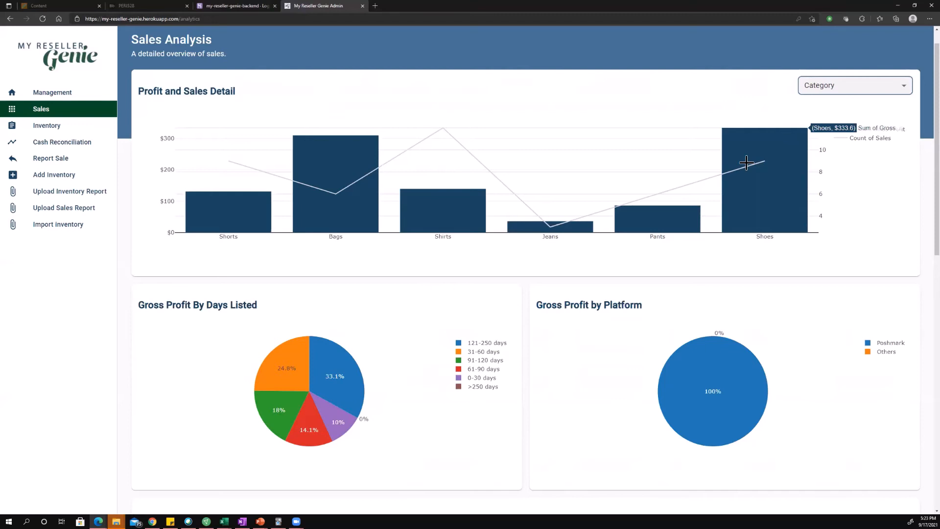
left_click(854, 85)
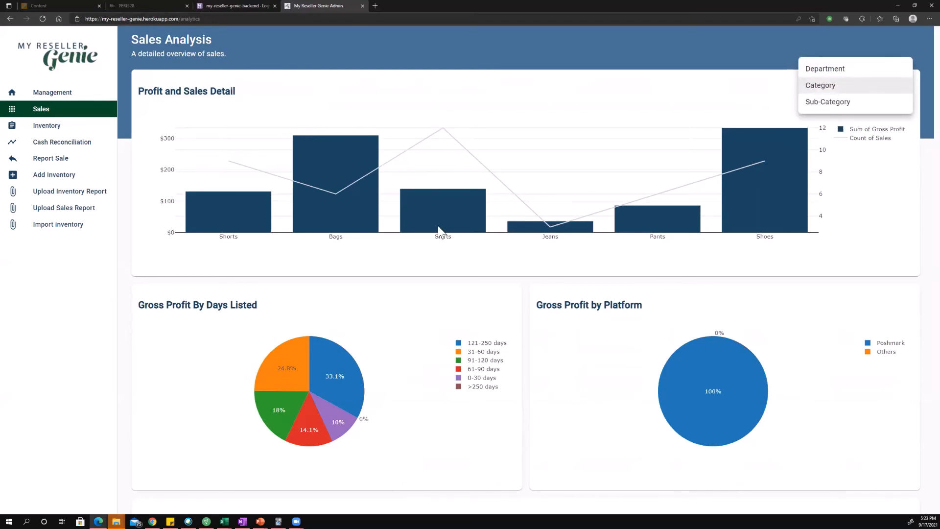
mouse_move(626, 160)
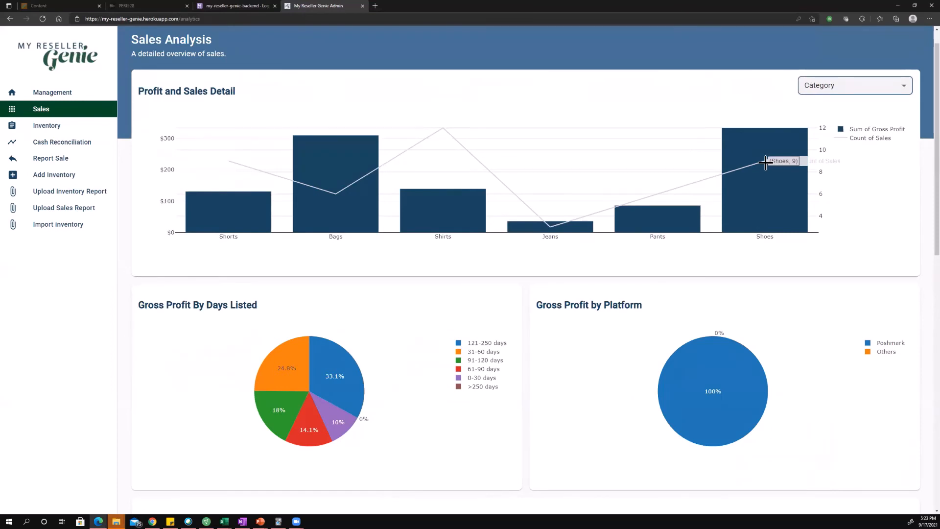
mouse_move(752, 143)
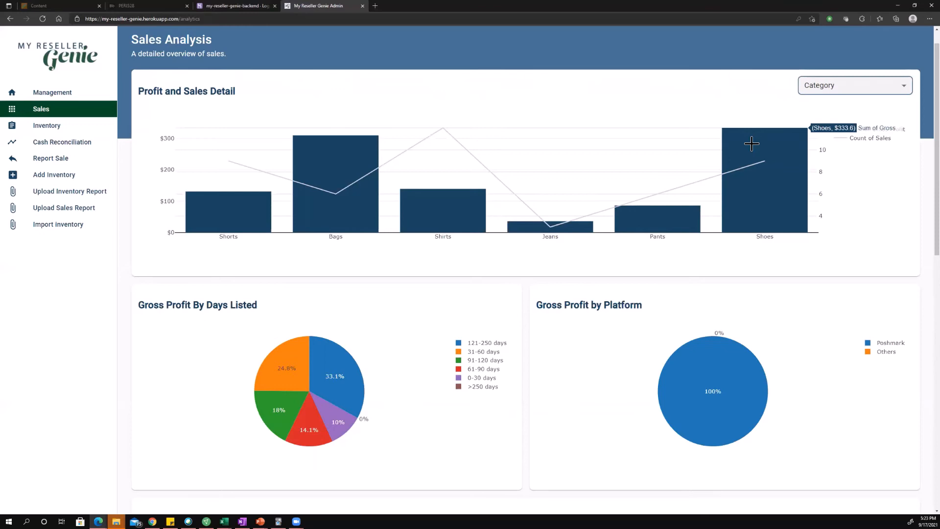
mouse_move(462, 216)
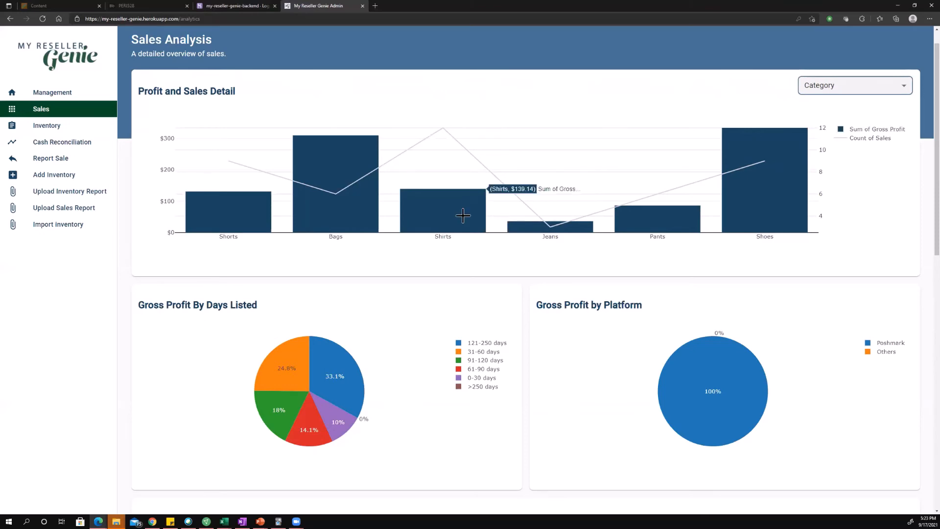
mouse_move(875, 209)
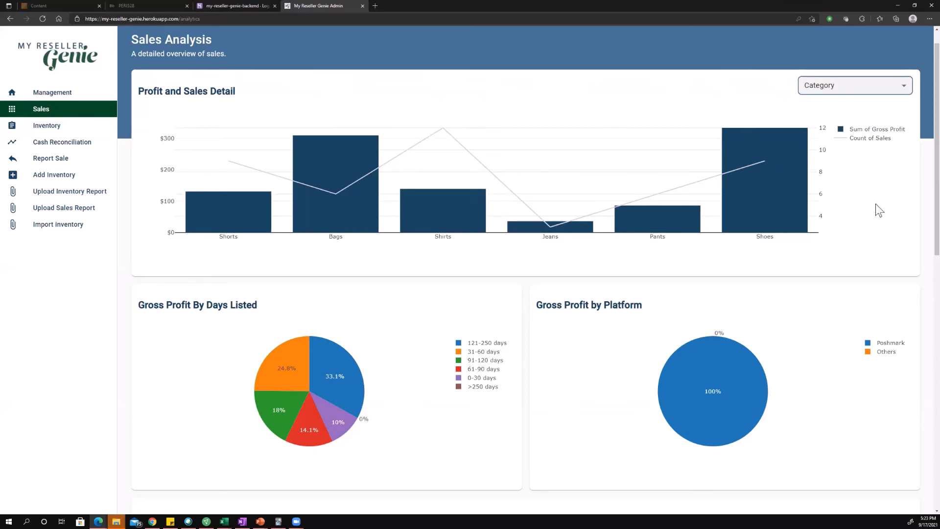
Scroll past the pie charts down to the filtered Sales table, 45 of 423 rows
scroll("down", 3)
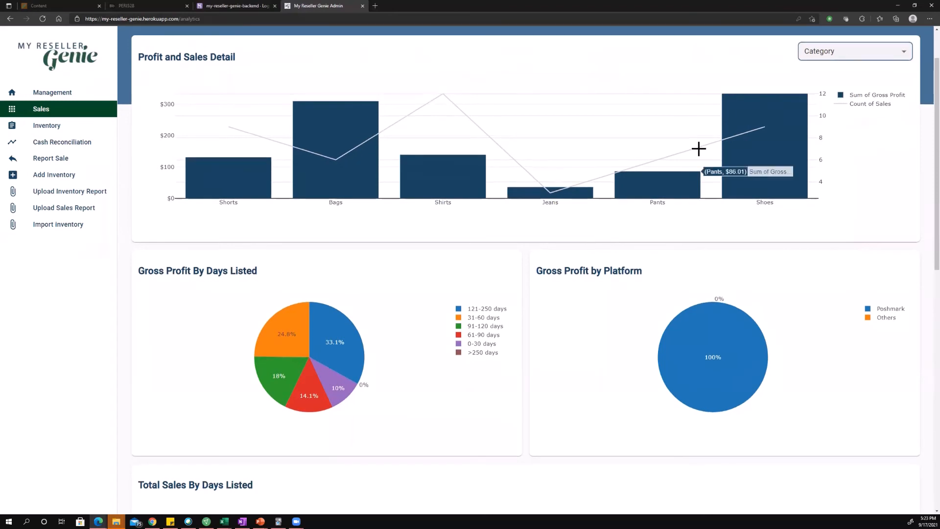
mouse_move(602, 228)
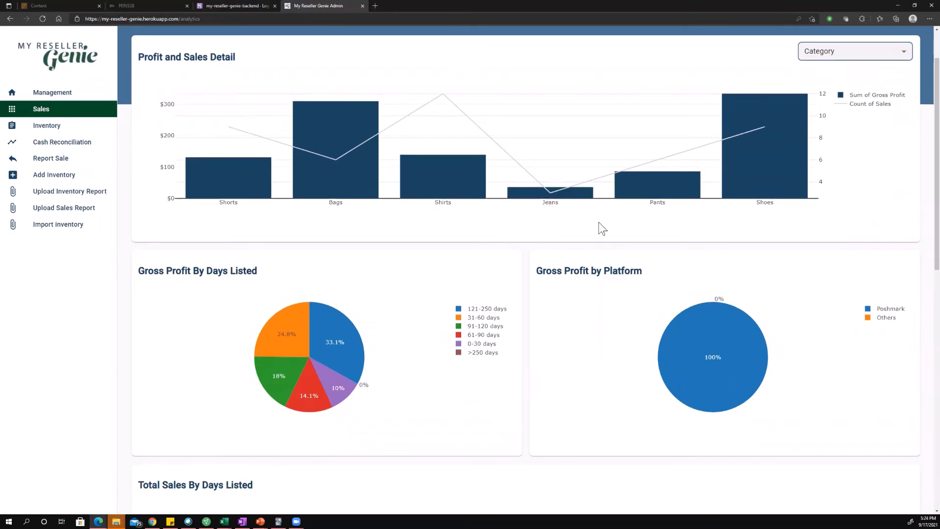
mouse_move(636, 252)
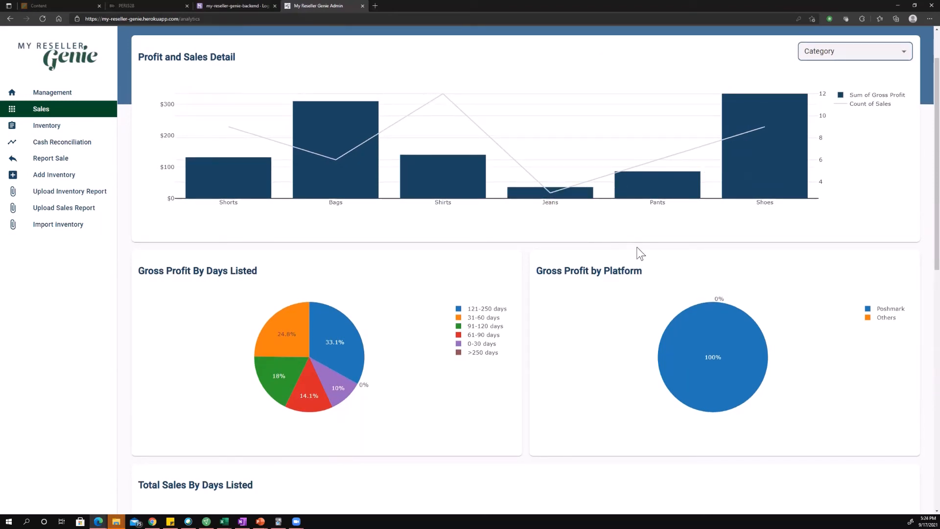
mouse_move(762, 407)
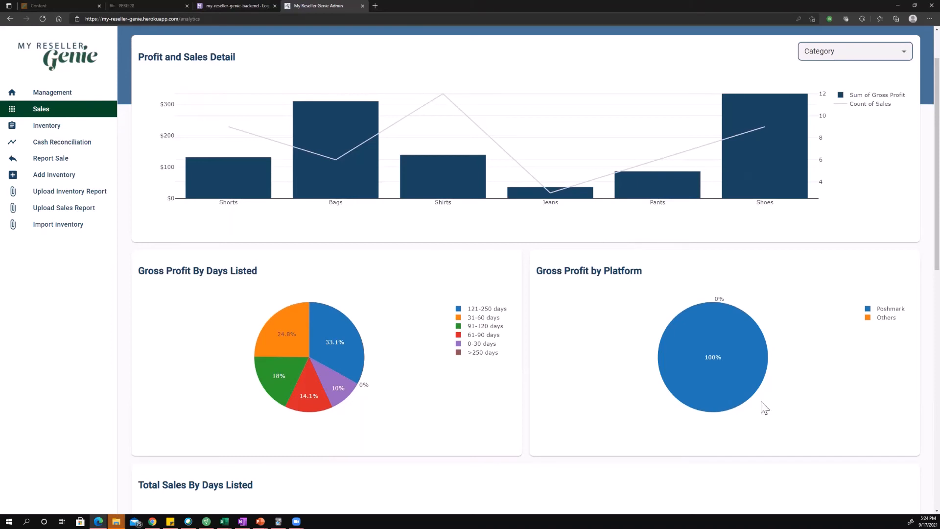
mouse_move(759, 361)
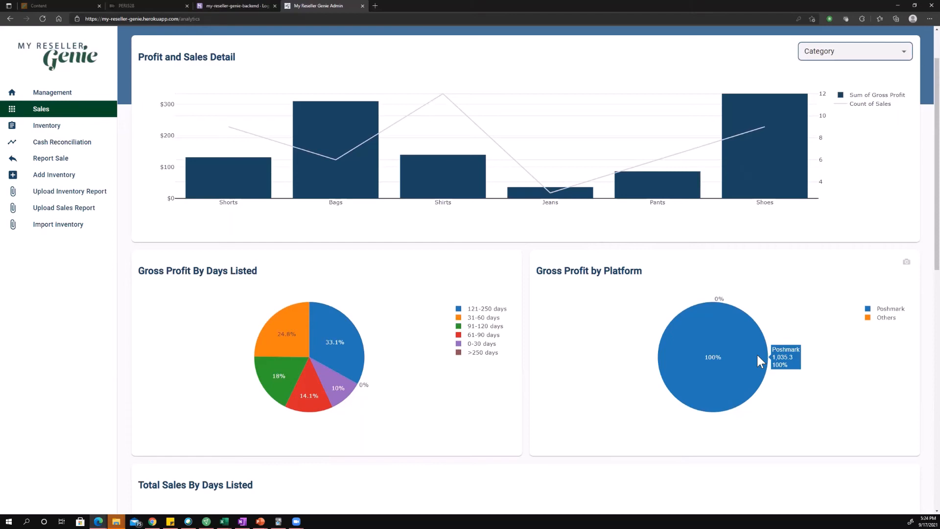
mouse_move(729, 366)
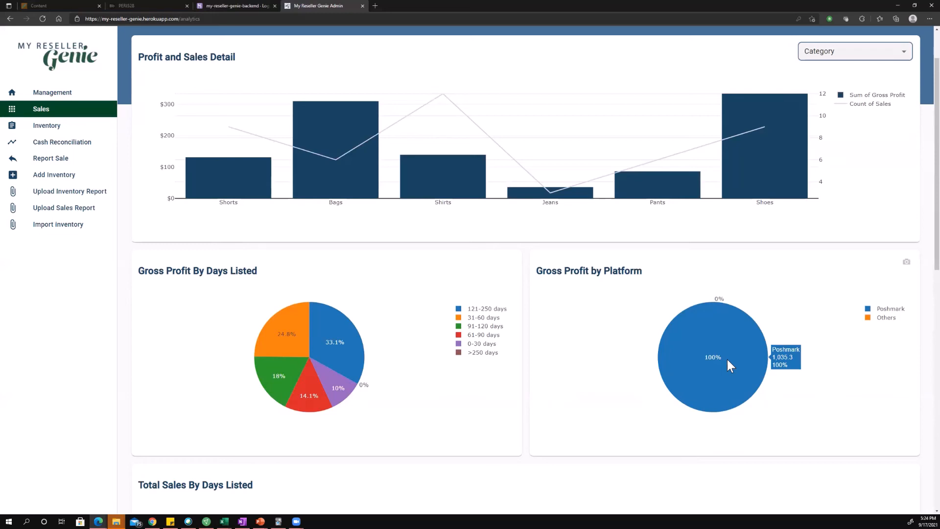
mouse_move(421, 341)
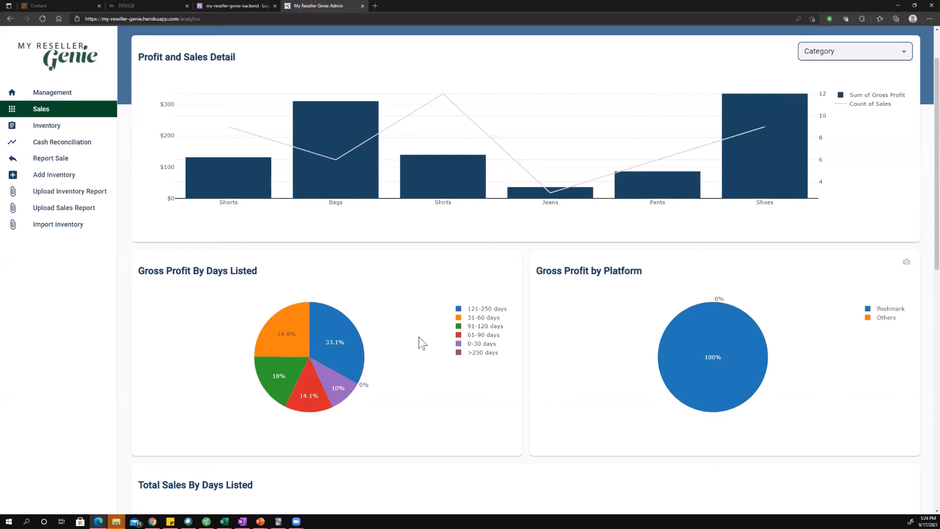
scroll("down", 3)
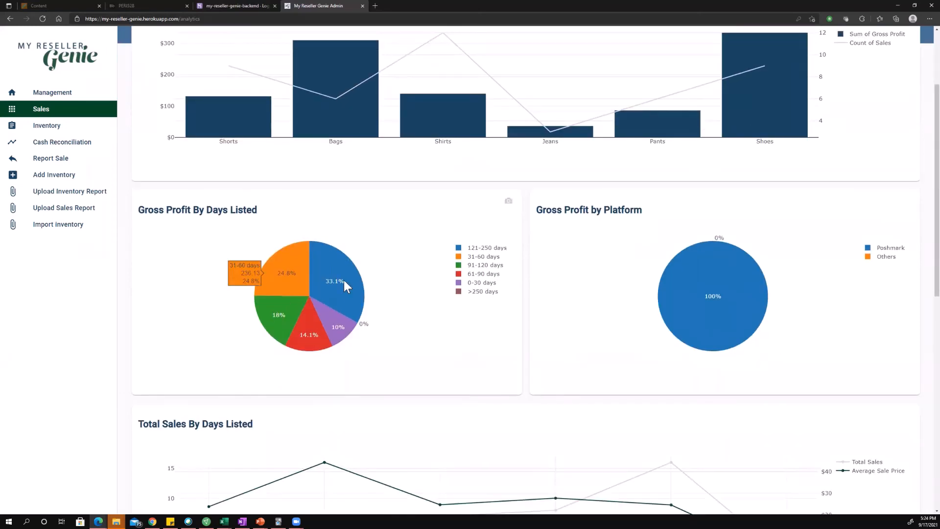
mouse_move(452, 300)
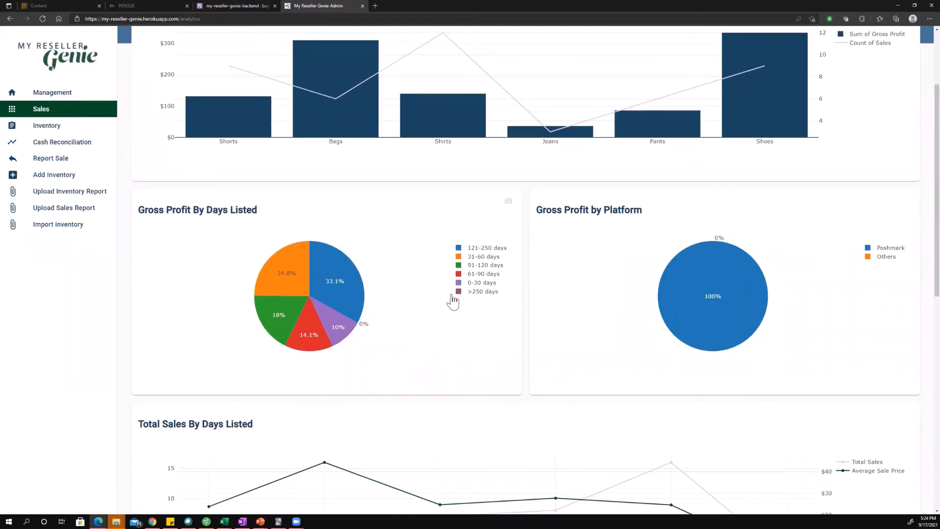
mouse_move(433, 293)
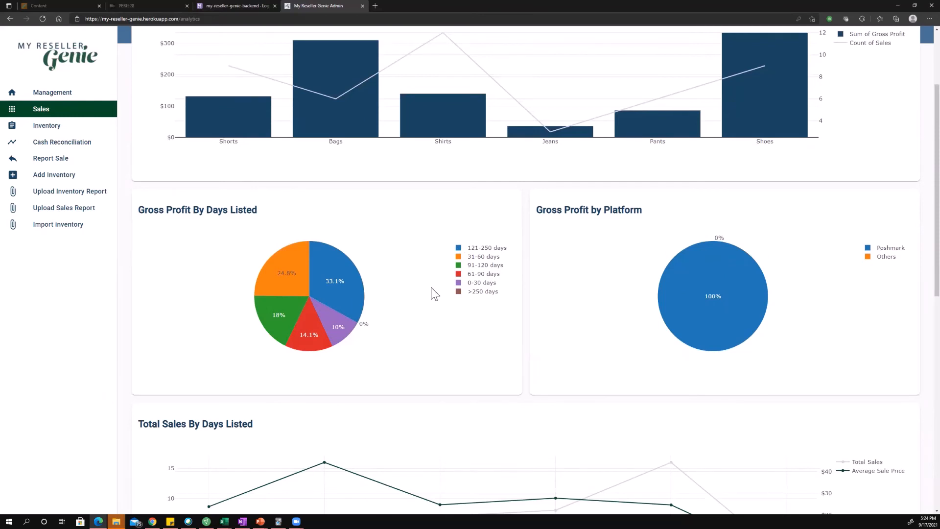
scroll("down", 3)
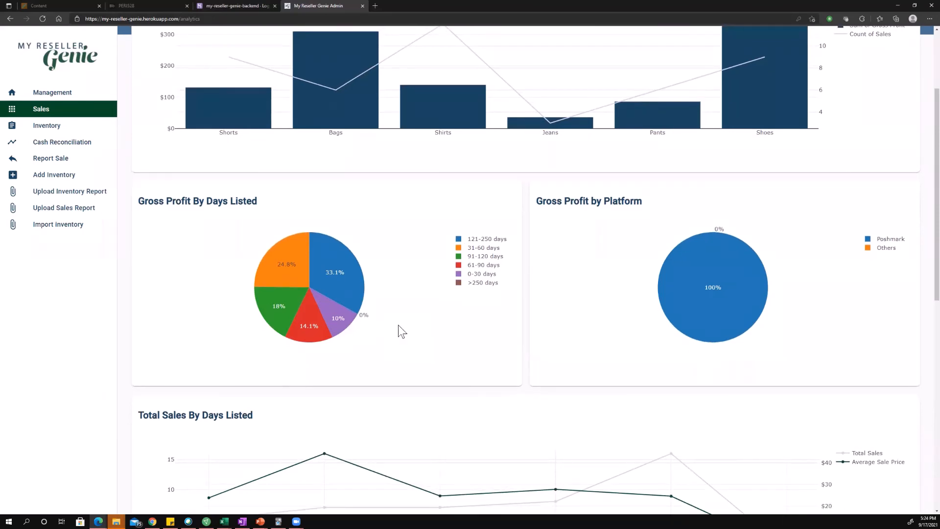
mouse_move(387, 300)
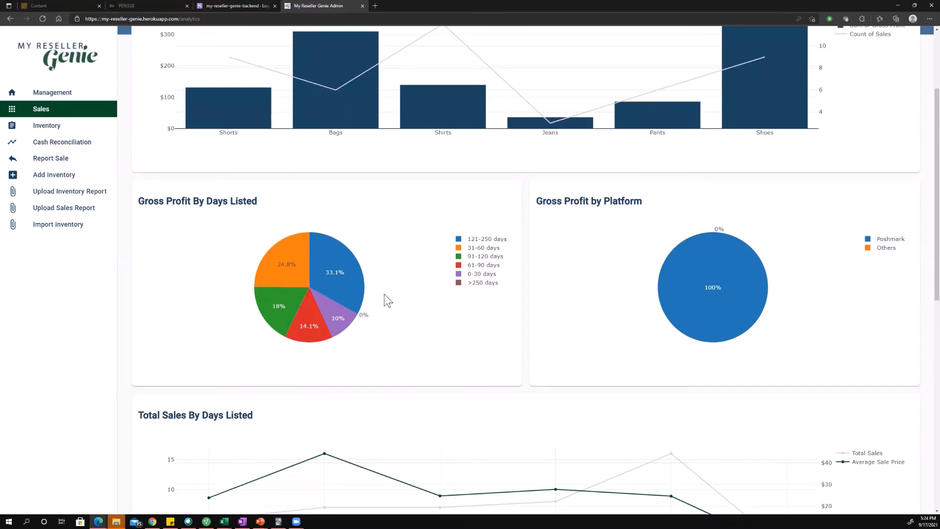
scroll("down", 3)
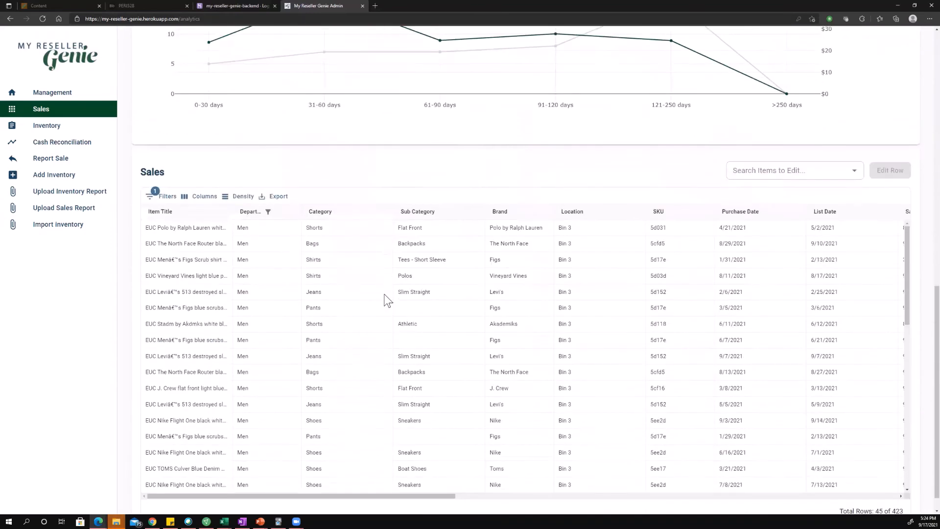
Add a Sale Date filter row from the Sale Date column menu
scroll("down", 3)
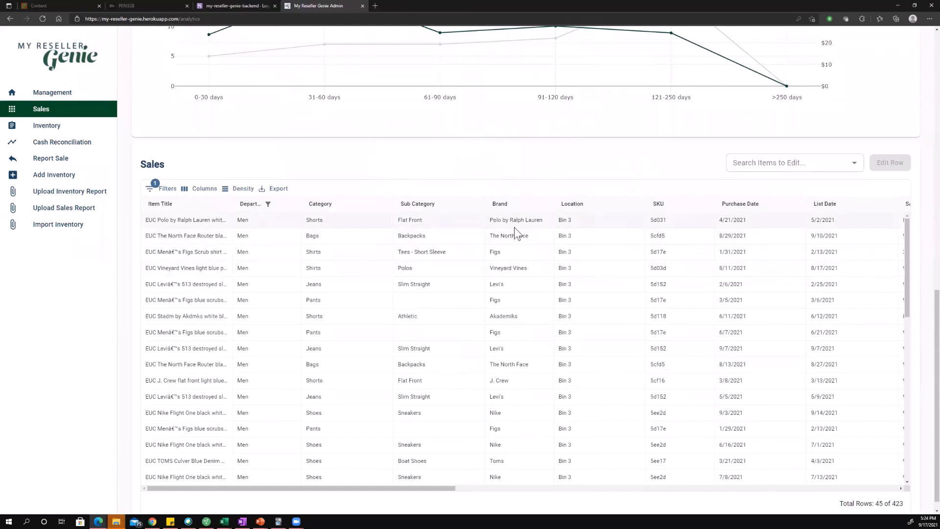
mouse_move(645, 249)
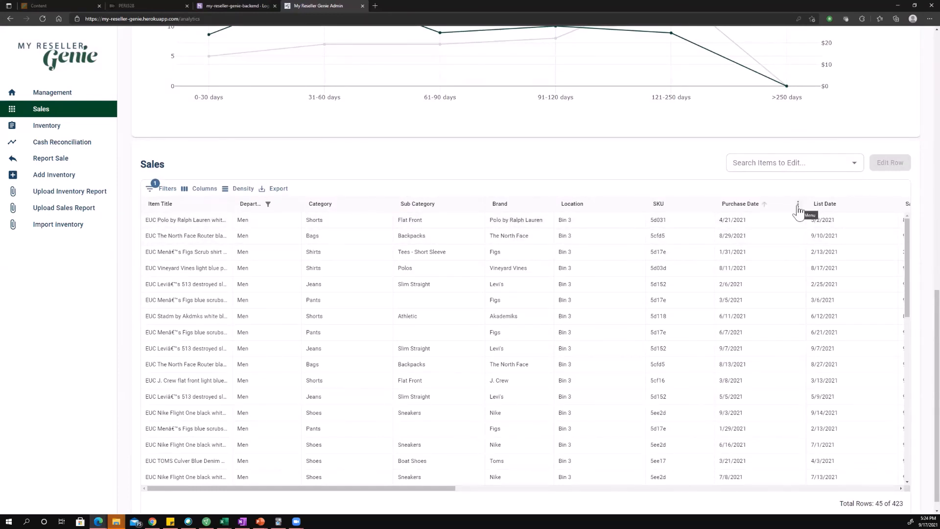
scroll("right", 3)
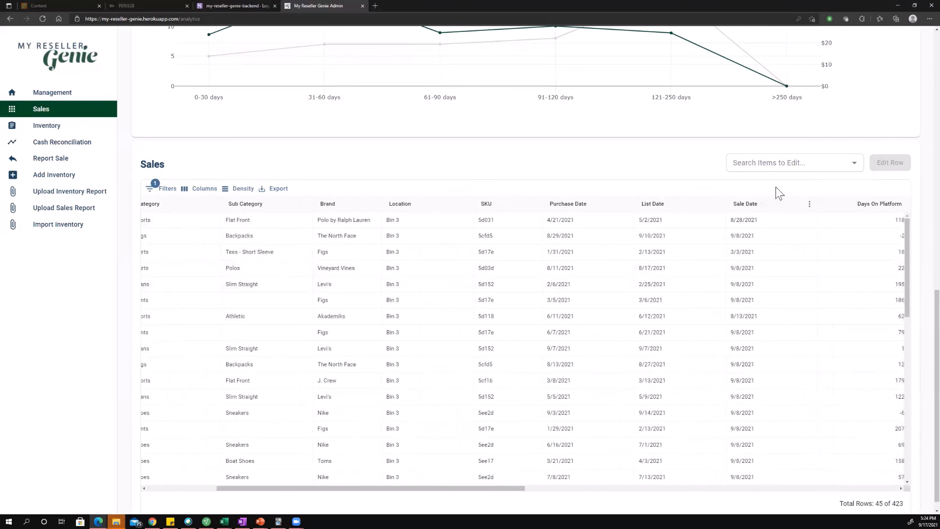
left_click(809, 204)
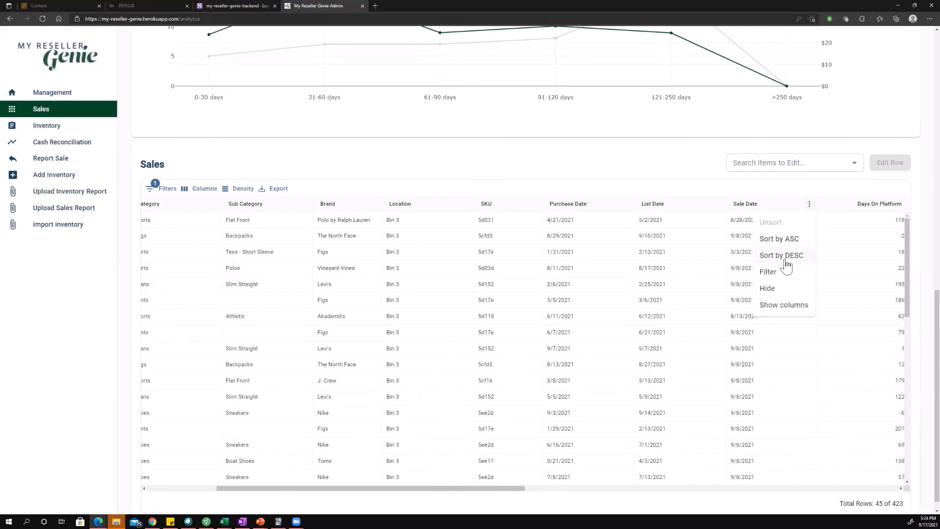
left_click(768, 271)
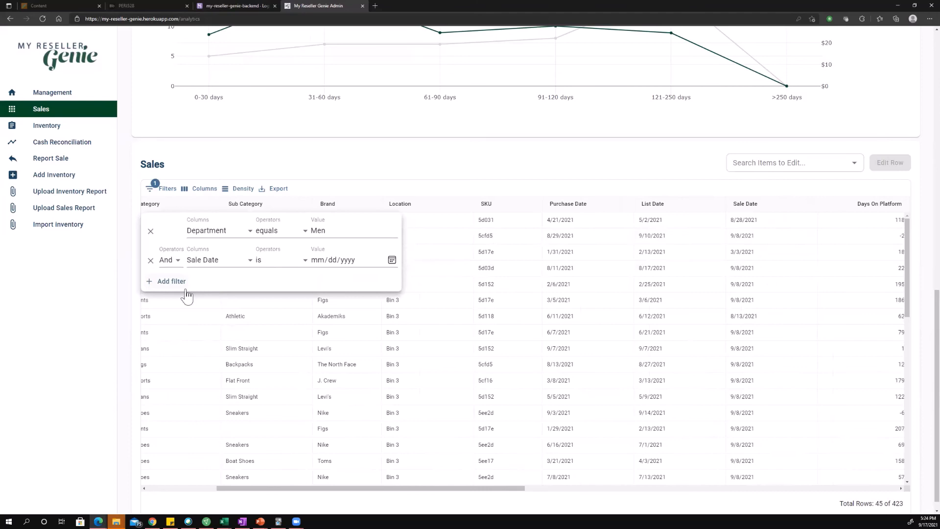
mouse_move(293, 262)
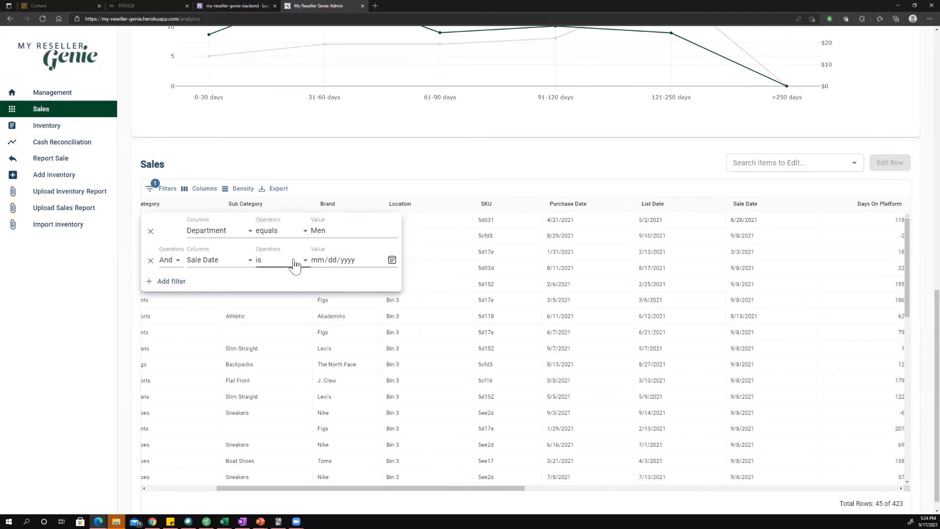
Set Sale Date to 'is on or after' 05/01/2021 and apply, leaving 41 of 423 rows
left_click(279, 260)
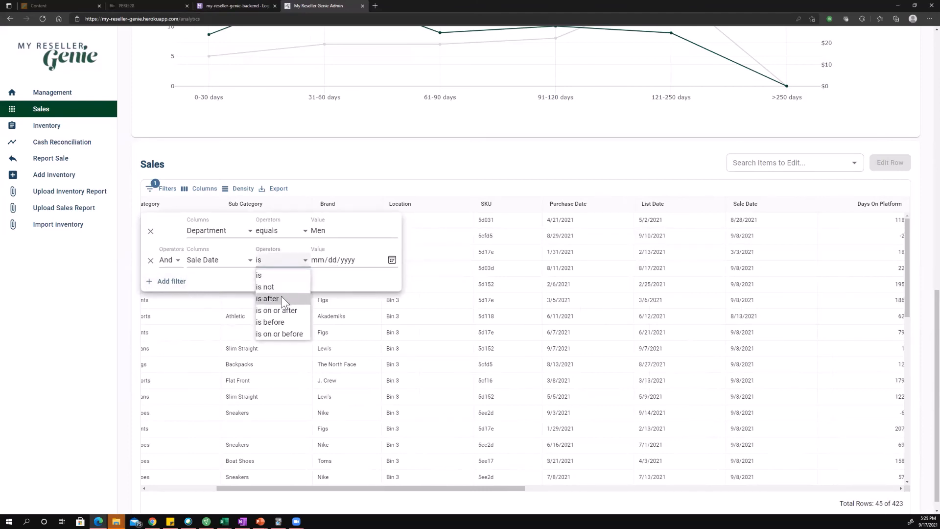
left_click(276, 310)
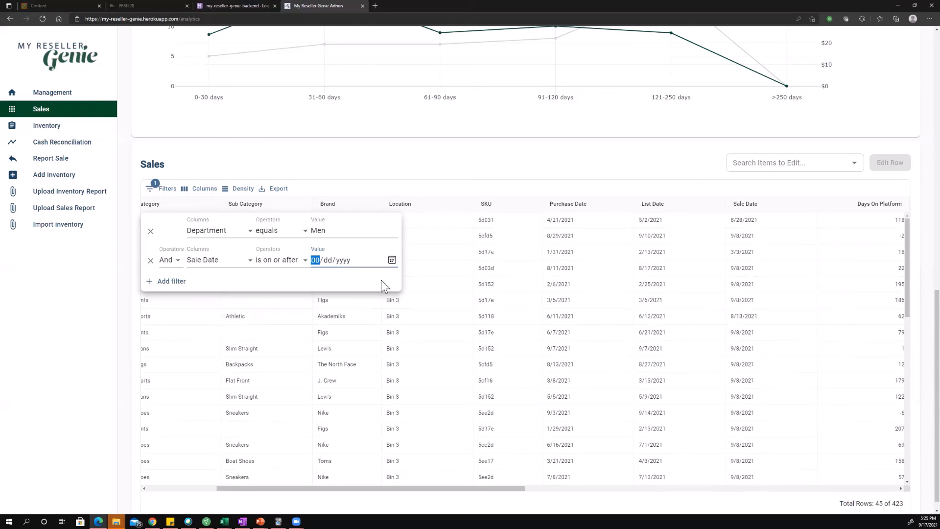
type("0501")
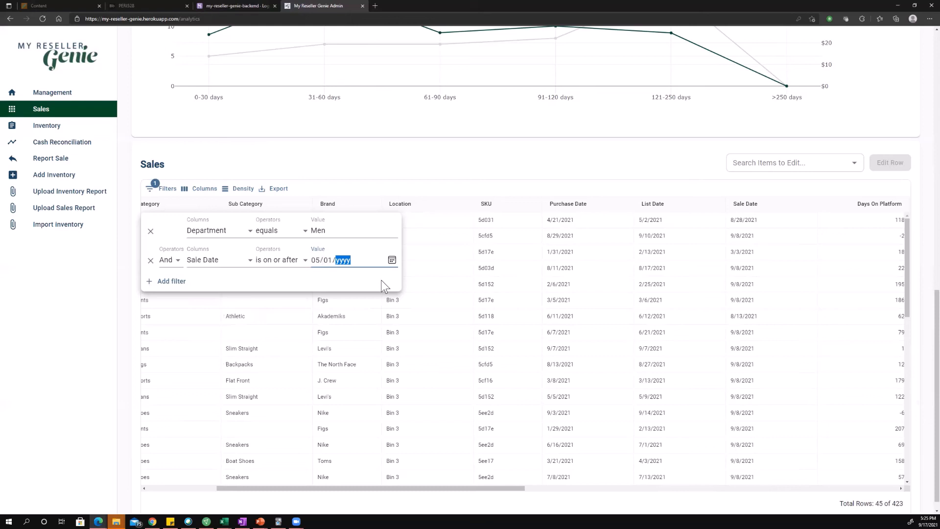
type("2021")
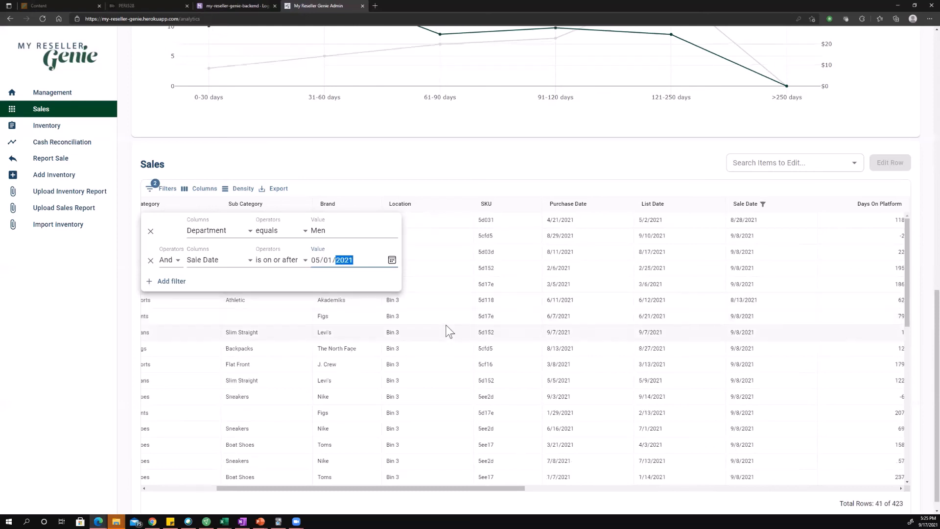
left_click(427, 332)
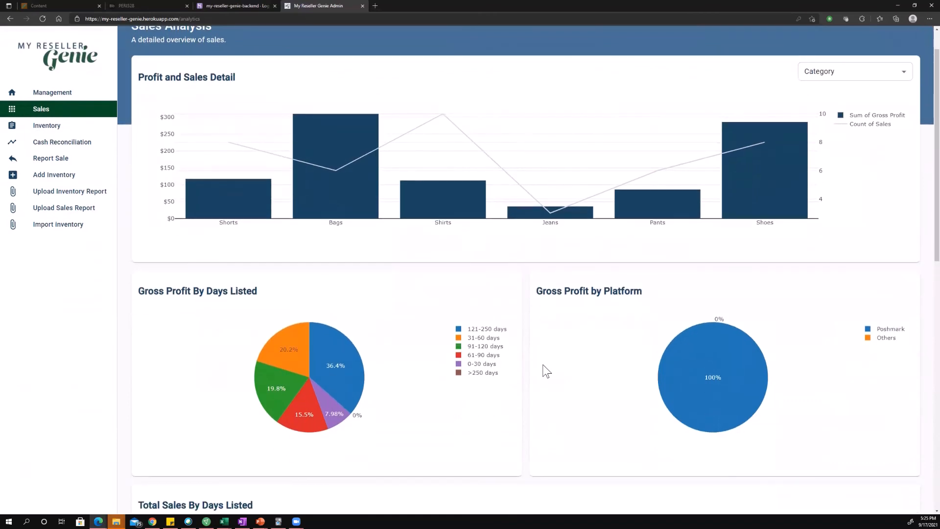
mouse_move(556, 330)
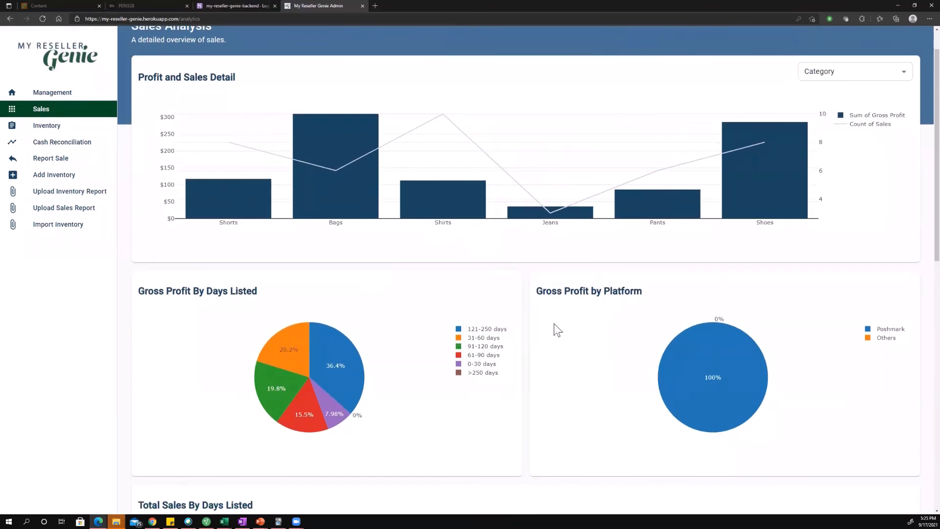
scroll("down", 3)
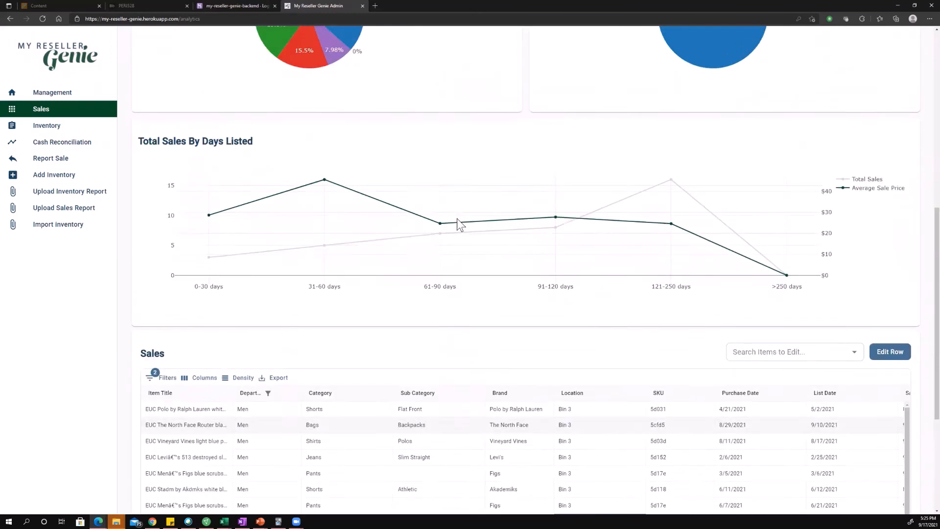
scroll("up", 3)
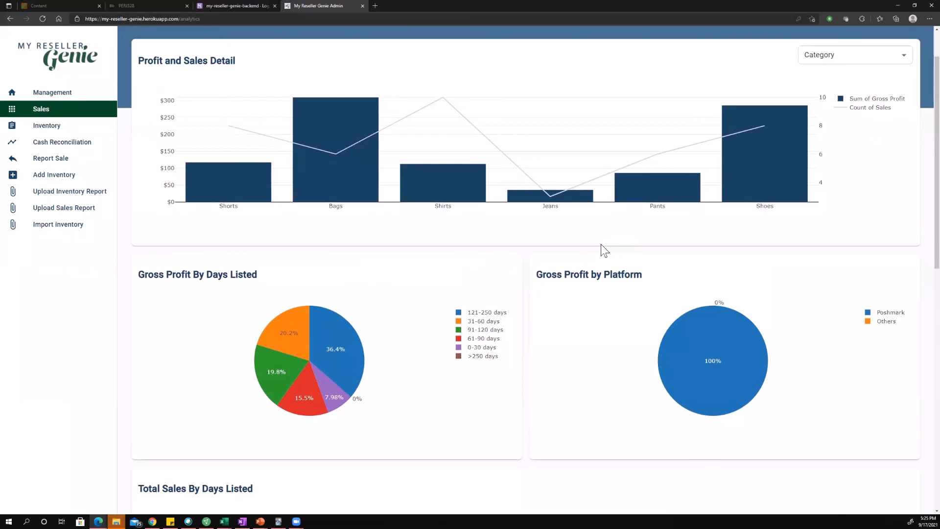
mouse_move(473, 235)
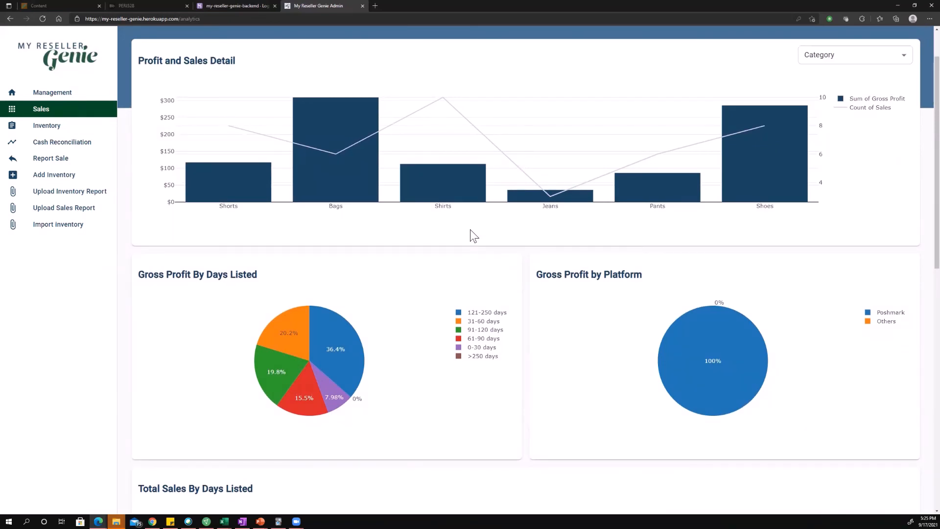
scroll("down", 3)
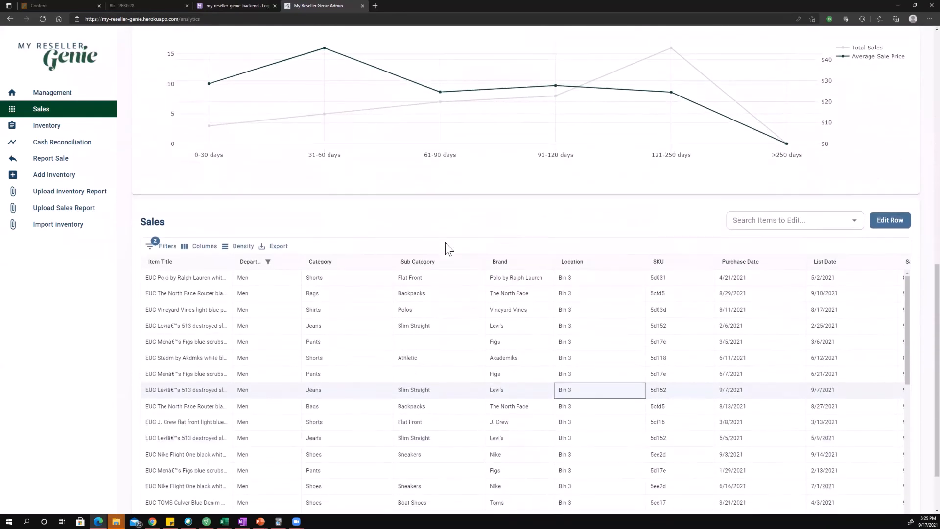
scroll("down", 3)
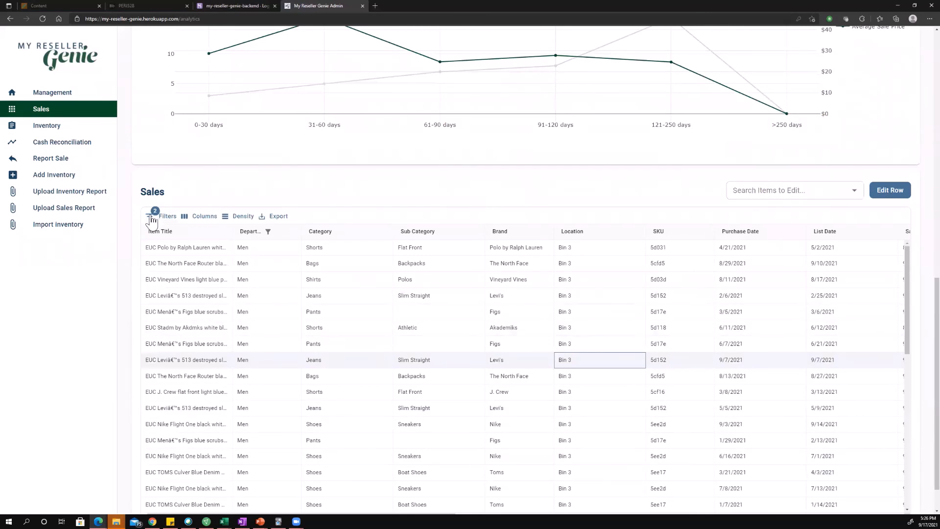
Clear the Department and Sale Date filters so charts cover all sales again
left_click(153, 216)
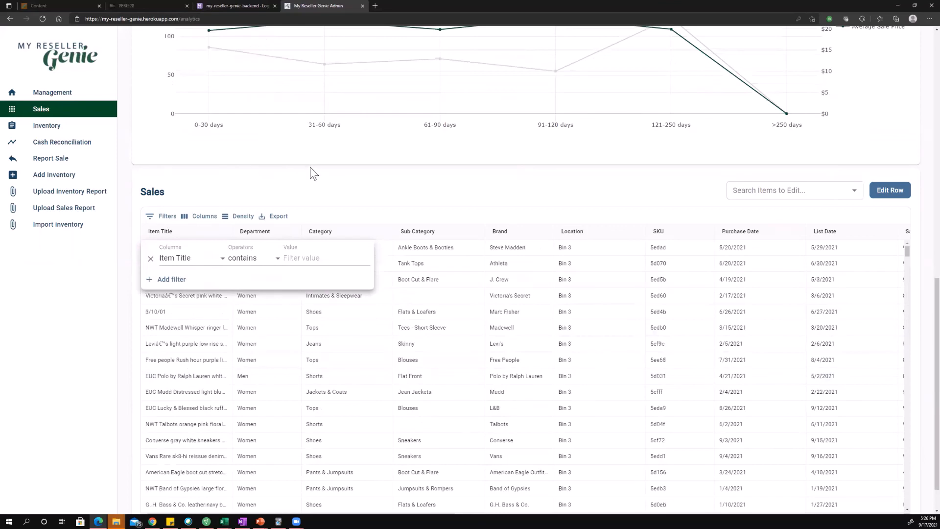
scroll("up", 3)
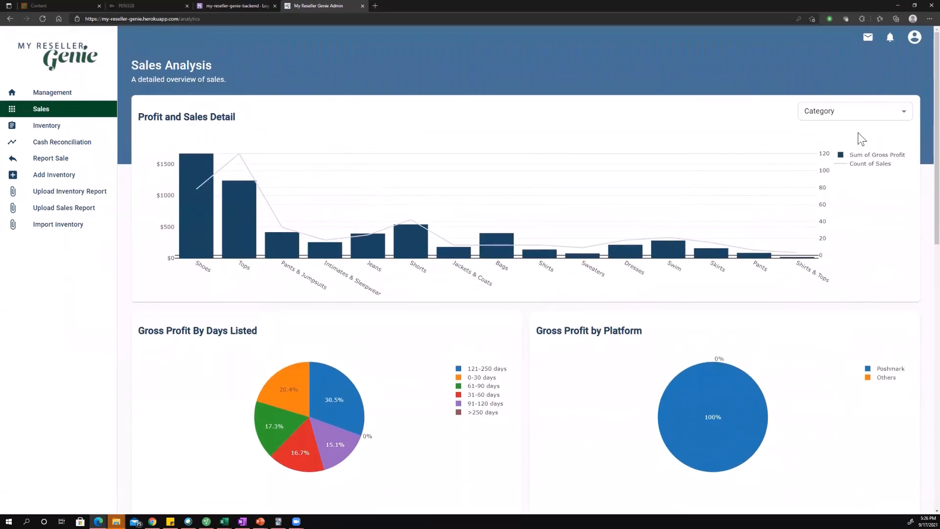
Group the Profit and Sales Detail chart by Department to show Women, Men and Kids gross profit
left_click(854, 111)
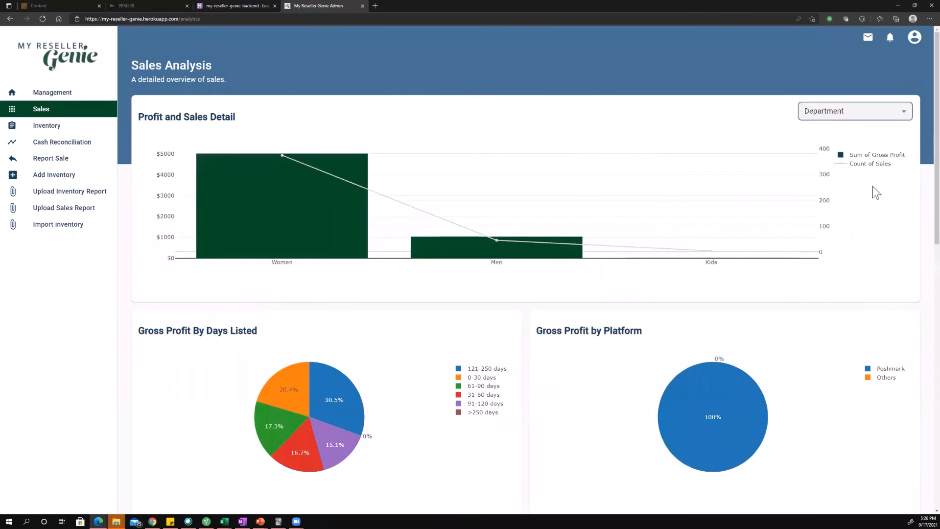
mouse_move(707, 347)
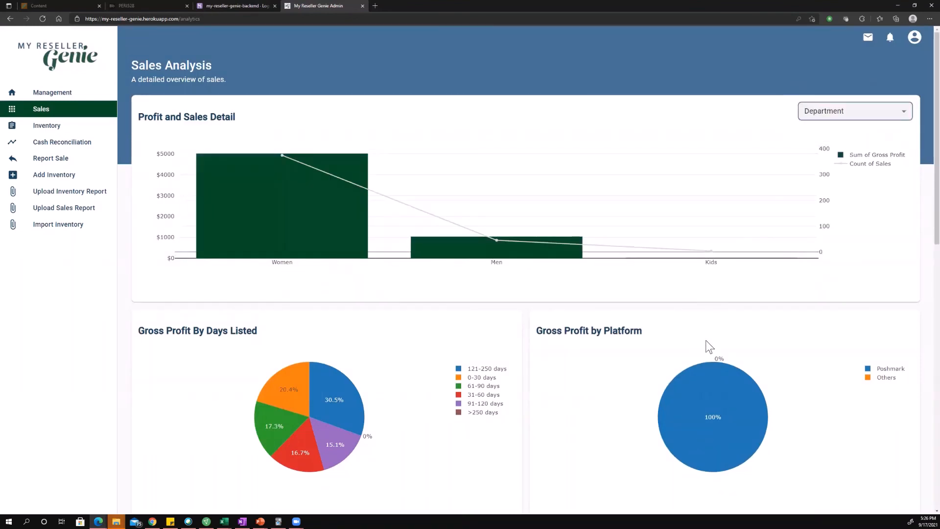
mouse_move(632, 318)
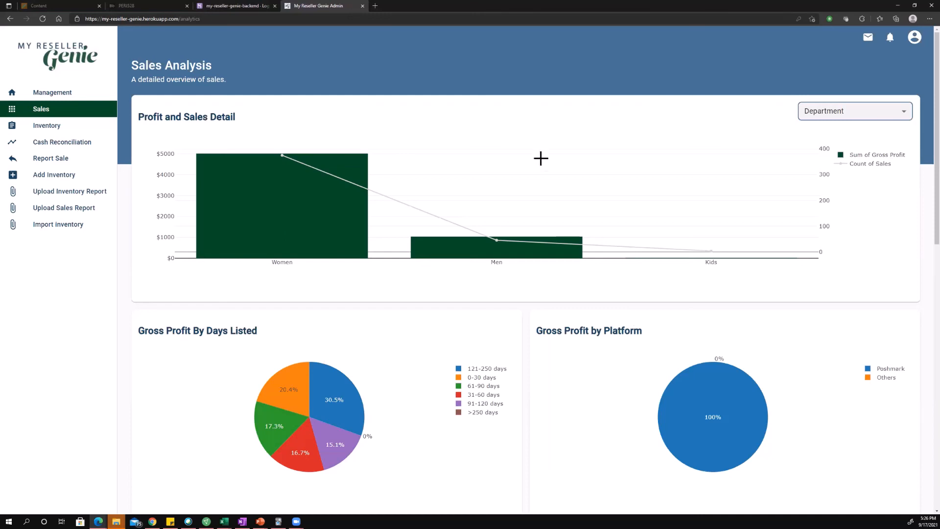
mouse_move(369, 41)
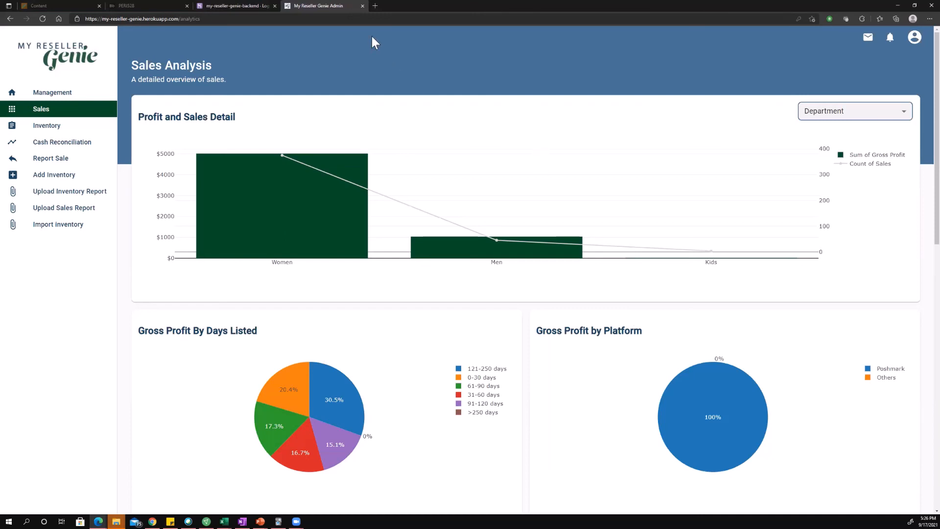
mouse_move(365, 16)
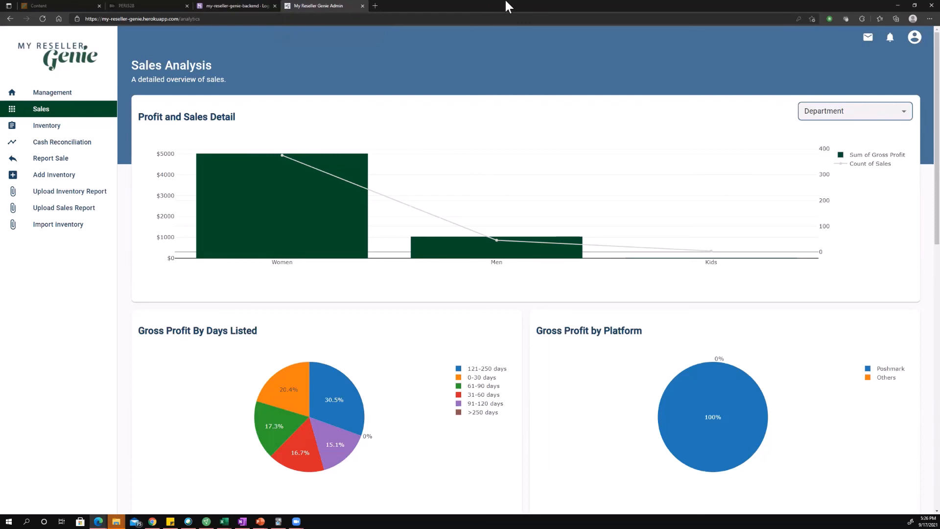
mouse_move(630, 46)
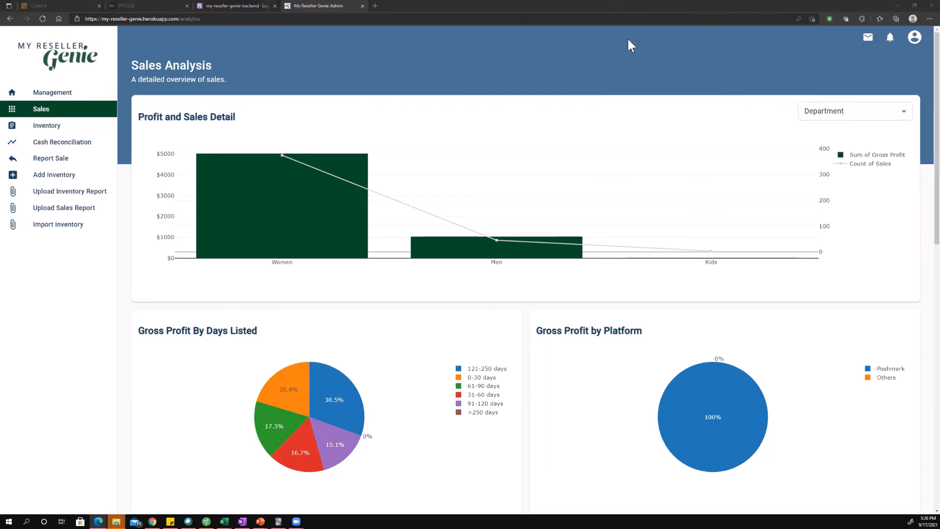